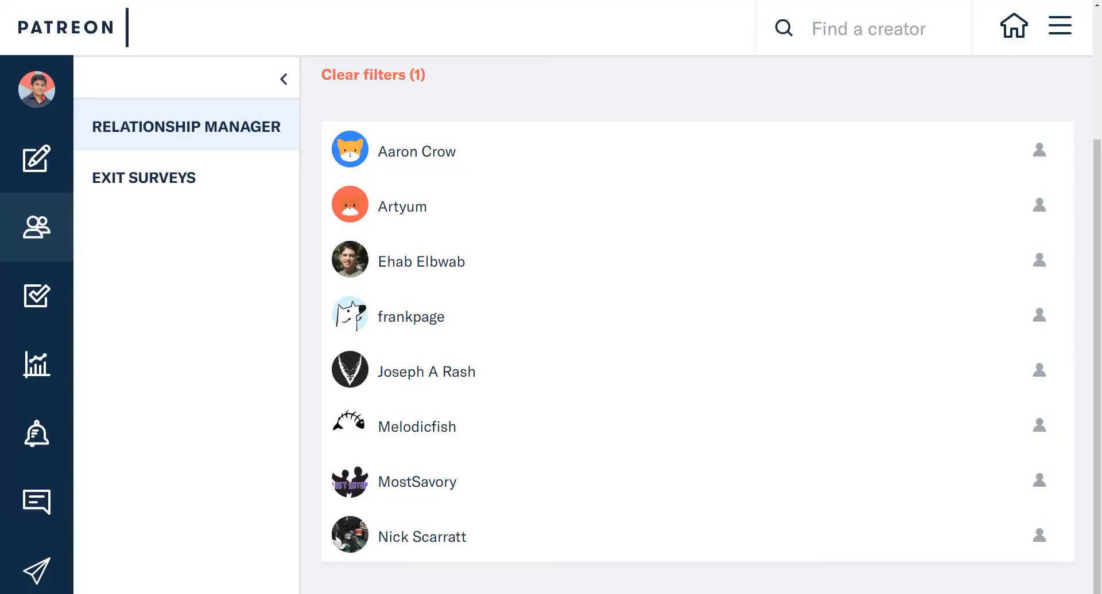
{"action": "mouse_move", "coordinate": [236, 389]}
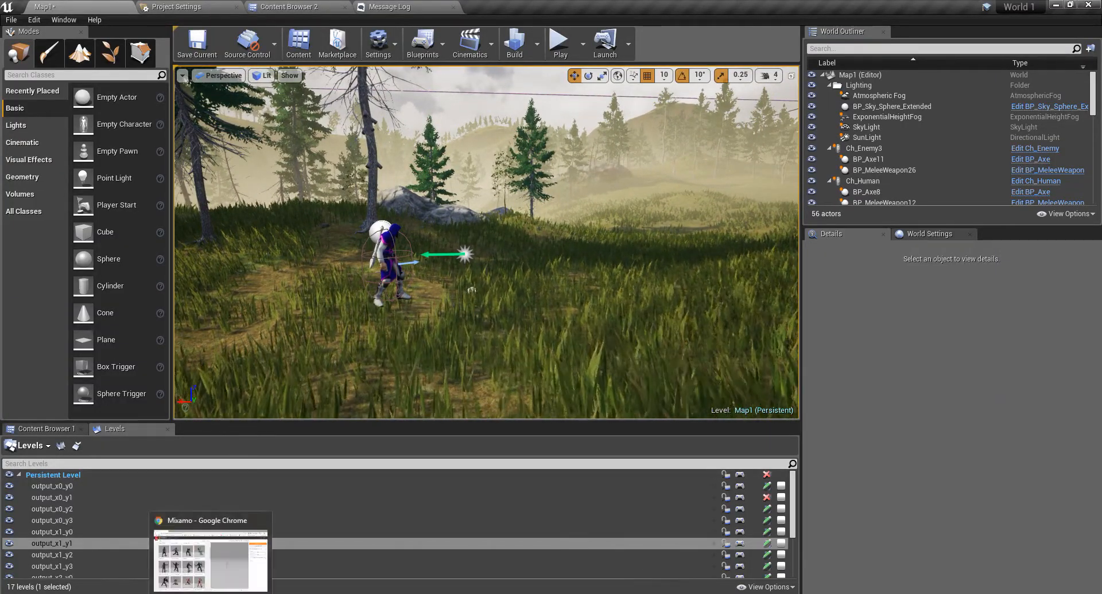
Briefly play-test the level in Unreal, then switch over to Mixamo
{"action": "left_click", "coordinate": [51, 543]}
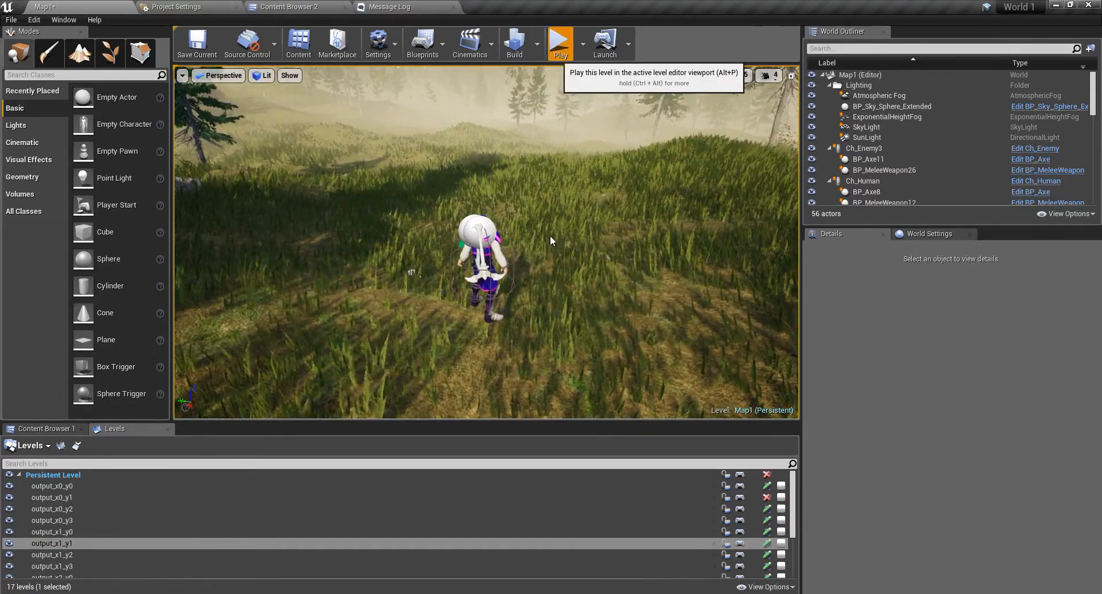
{"action": "left_click", "coordinate": [559, 42]}
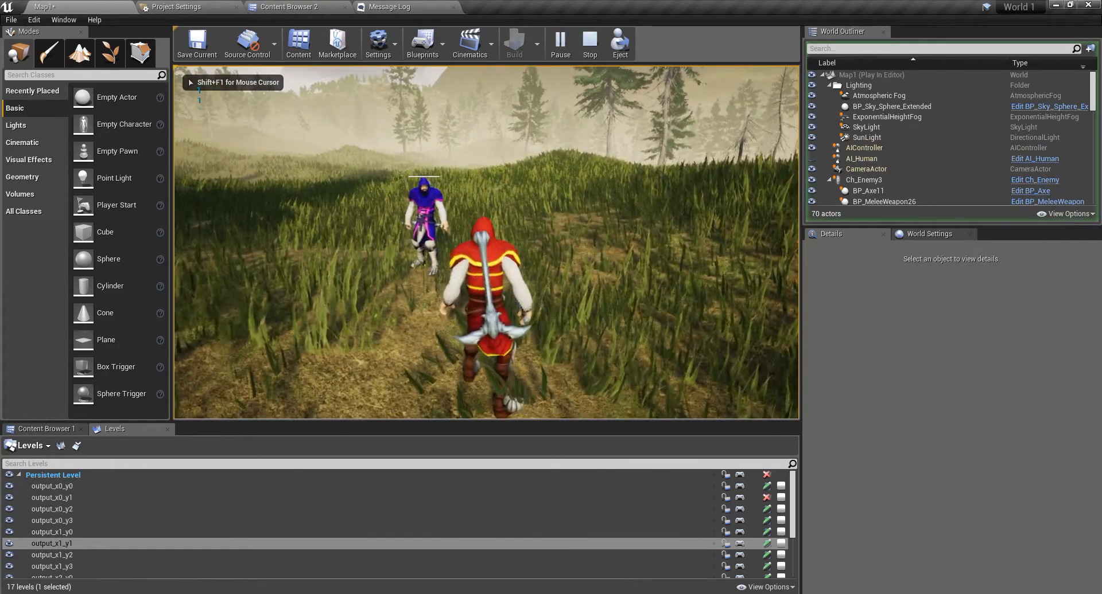
{"action": "left_click", "coordinate": [589, 42]}
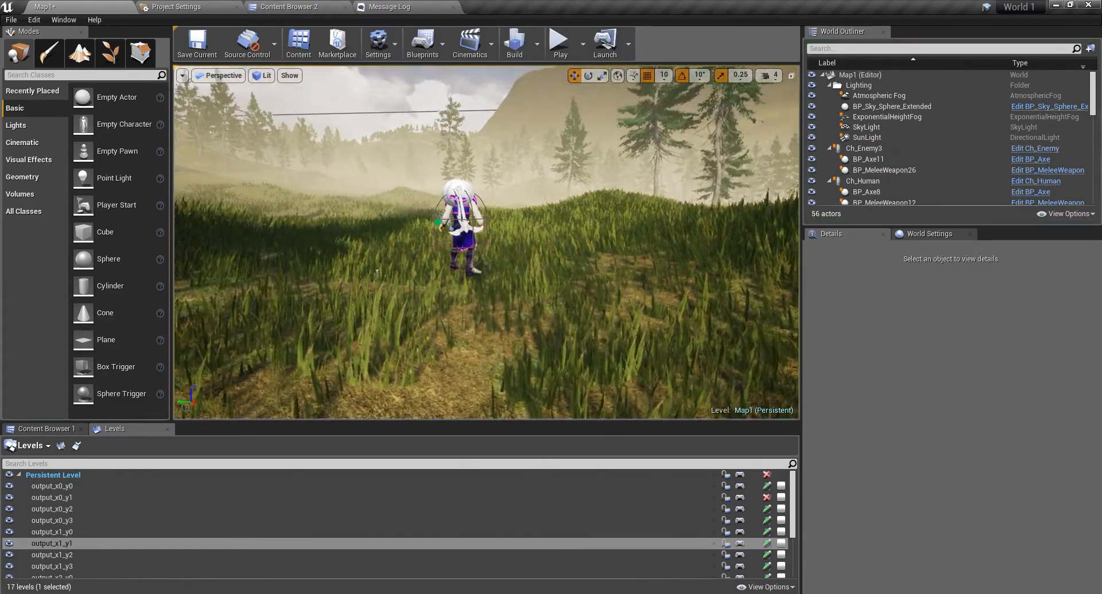
{"action": "left_click", "coordinate": [30, 7]}
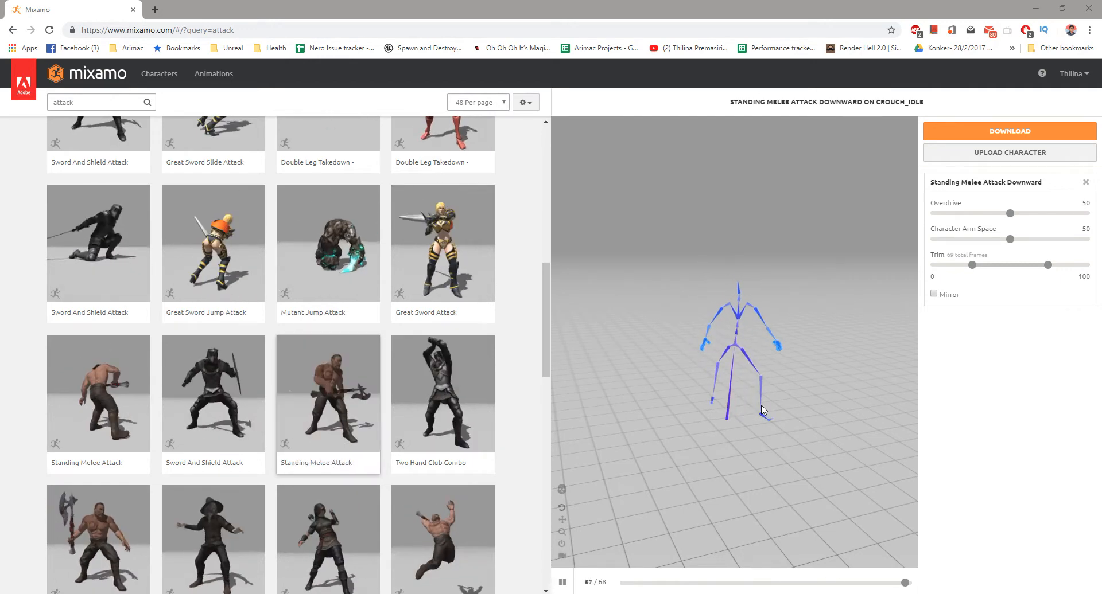
Download Standing Melee Attack Downward as FBX at 30 fps without skin
{"action": "left_click", "coordinate": [1008, 131]}
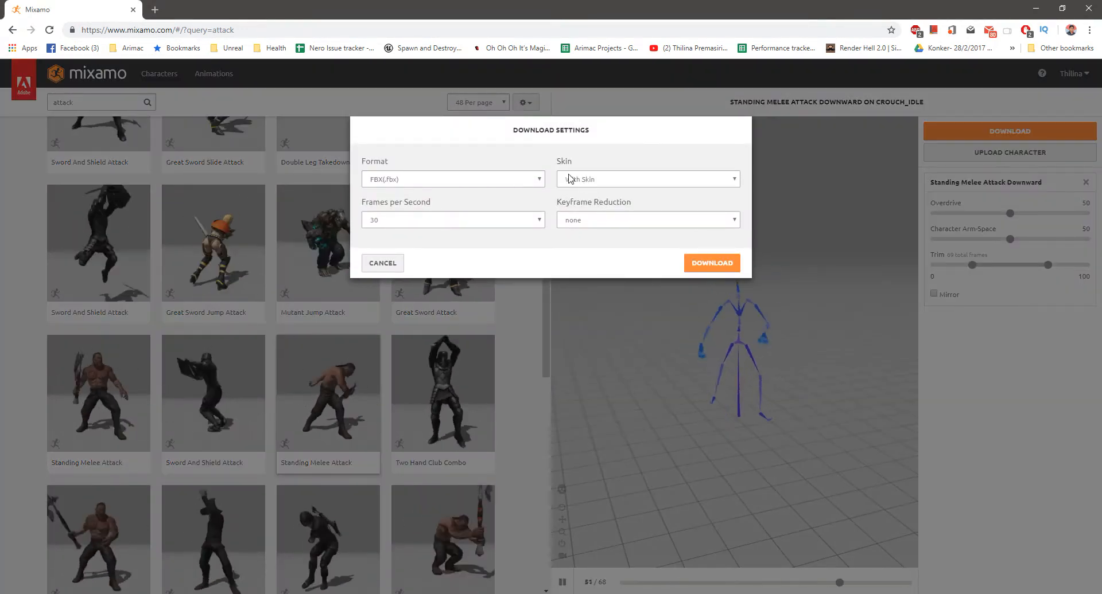
{"action": "left_click", "coordinate": [646, 179]}
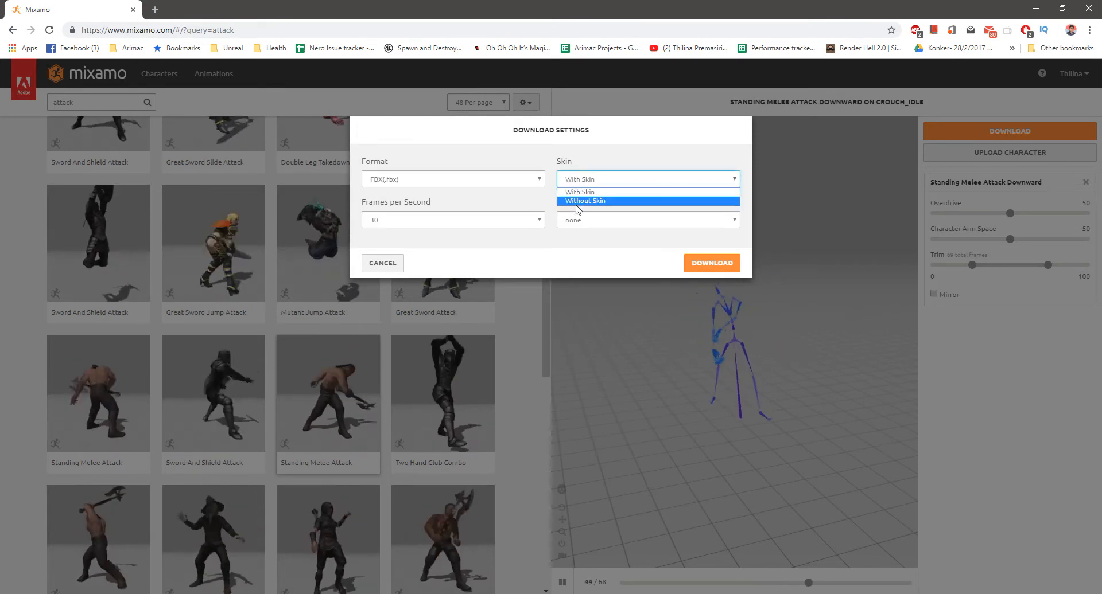
{"action": "left_click", "coordinate": [711, 263]}
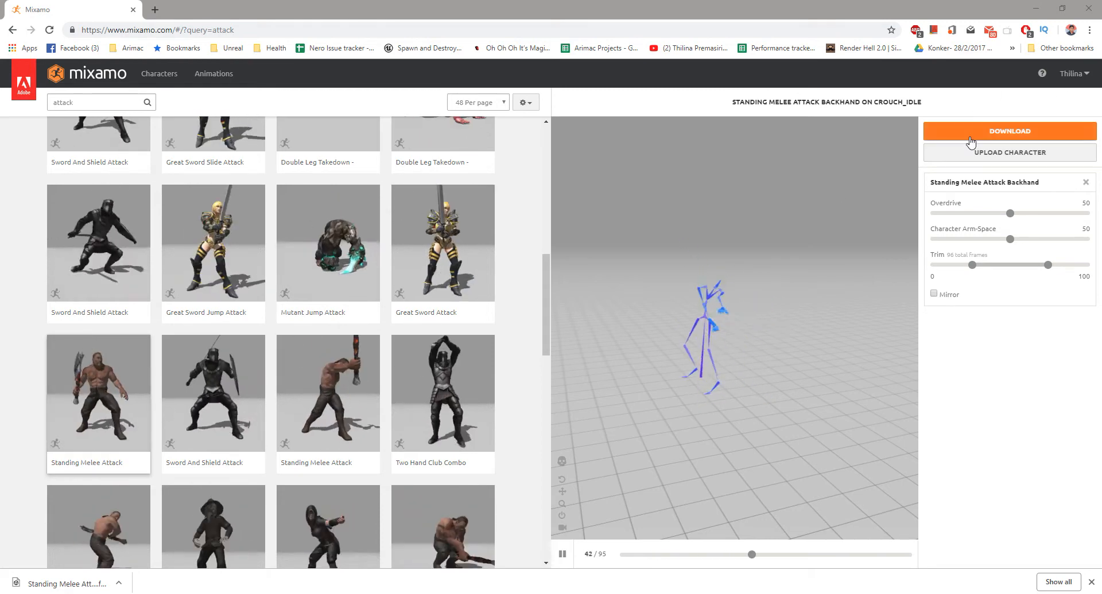
Download Standing Melee Attack Backhand without skin and return to Unreal's Knight folder
{"action": "left_click", "coordinate": [1009, 131]}
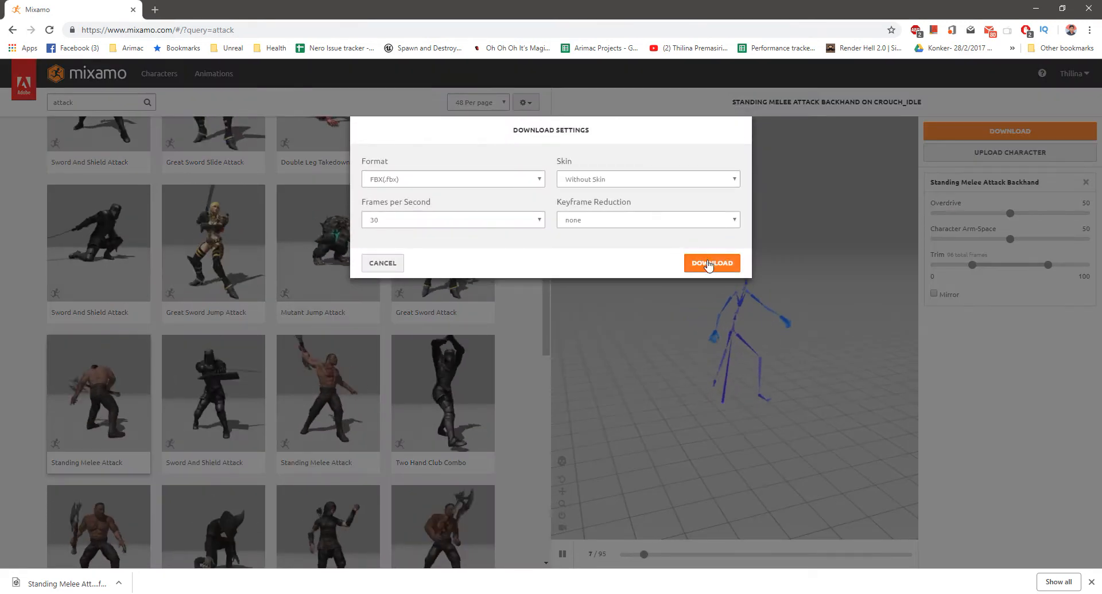
{"action": "left_click", "coordinate": [712, 263]}
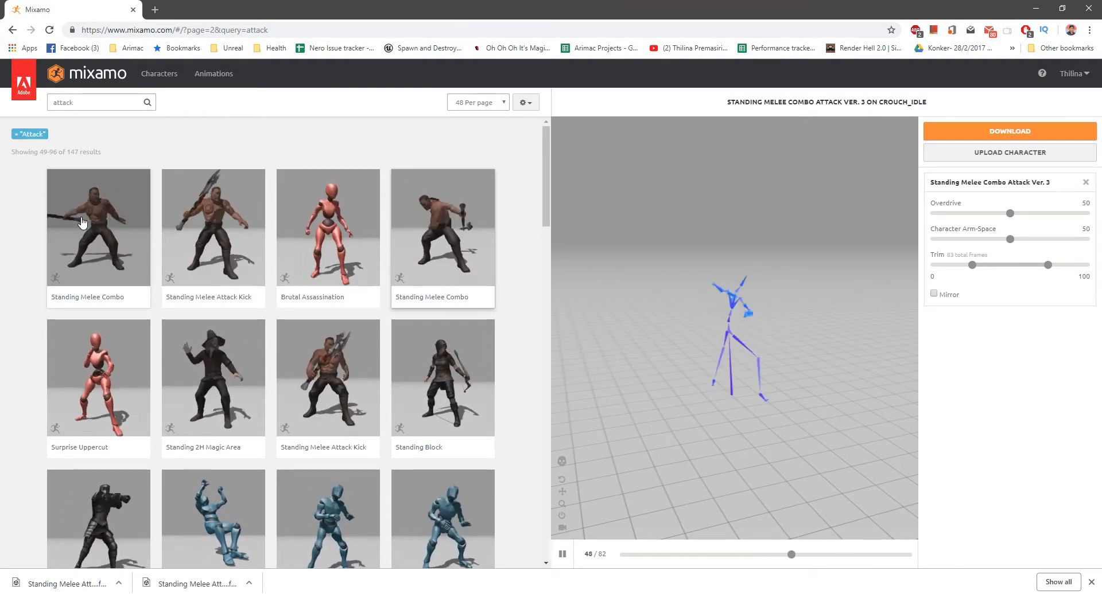
{"action": "left_click", "coordinate": [1071, 73]}
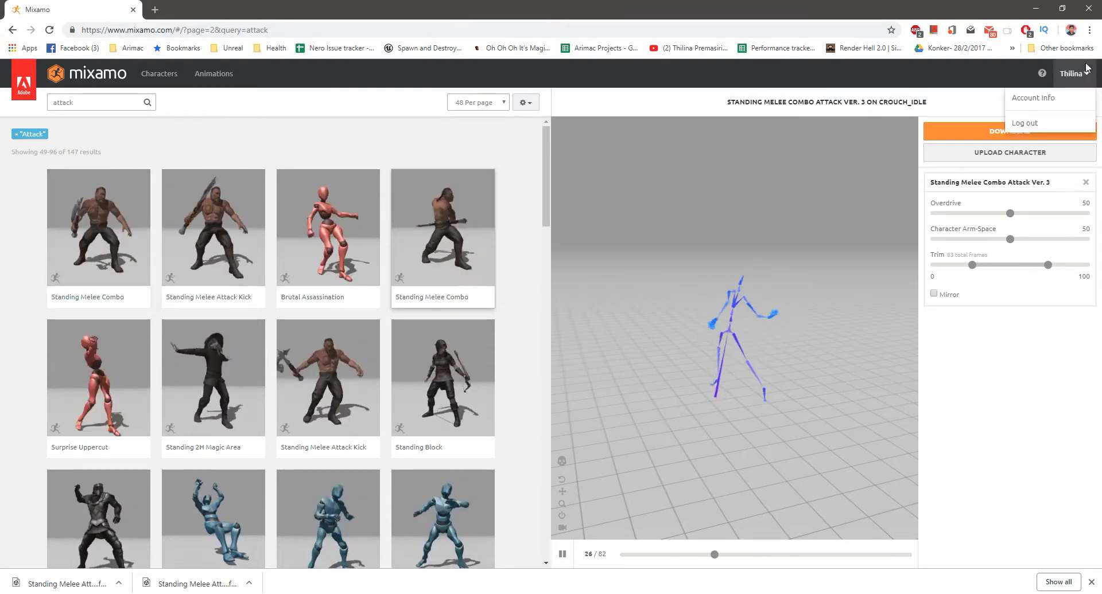
{"action": "left_click", "coordinate": [1009, 130]}
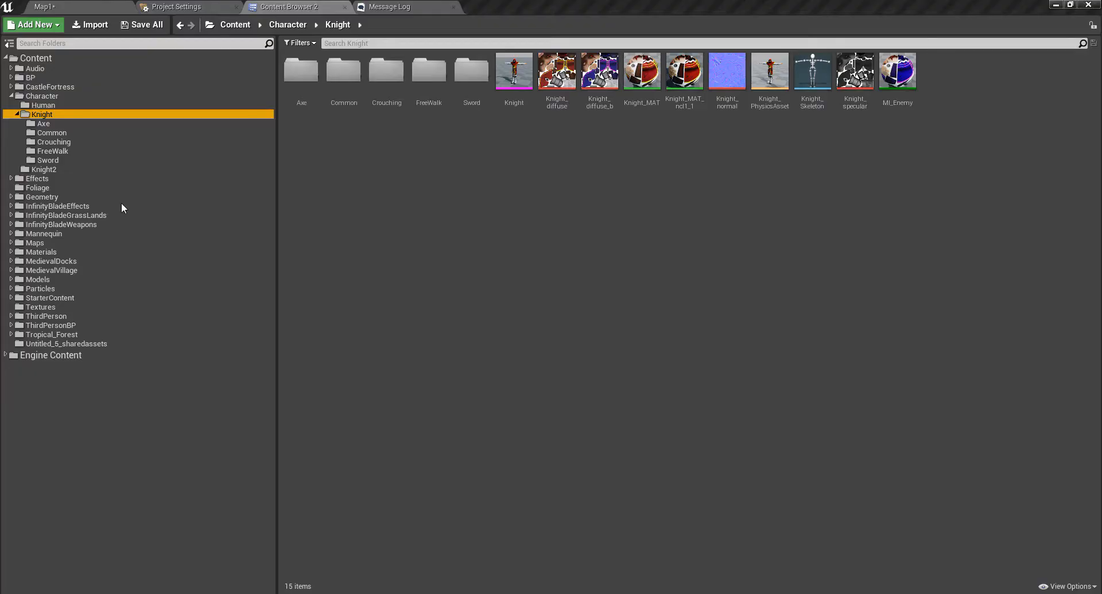
{"action": "mouse_move", "coordinate": [300, 70]}
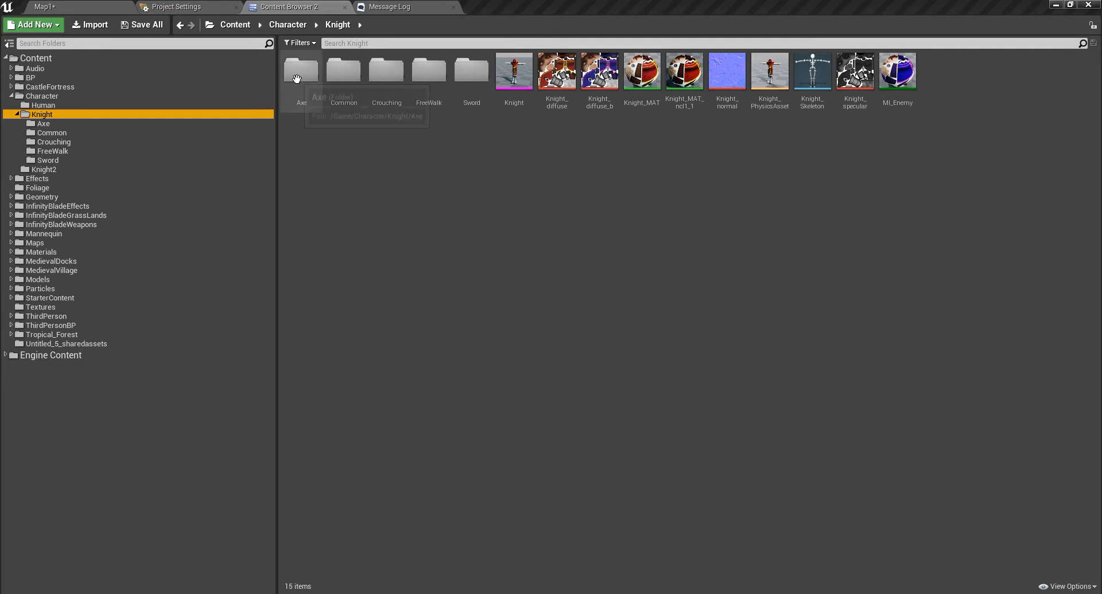
Import both FBX attacks into Knight/Axe with Skeleton set to Knight2_Skeleton, Import All
{"action": "left_click", "coordinate": [300, 70]}
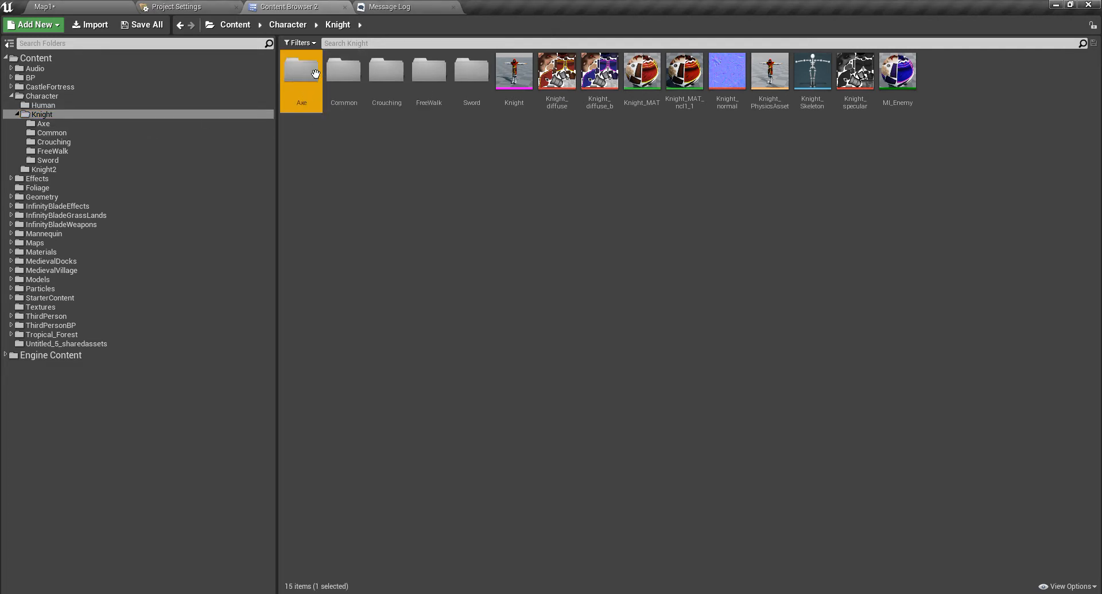
{"action": "double_click", "coordinate": [301, 70]}
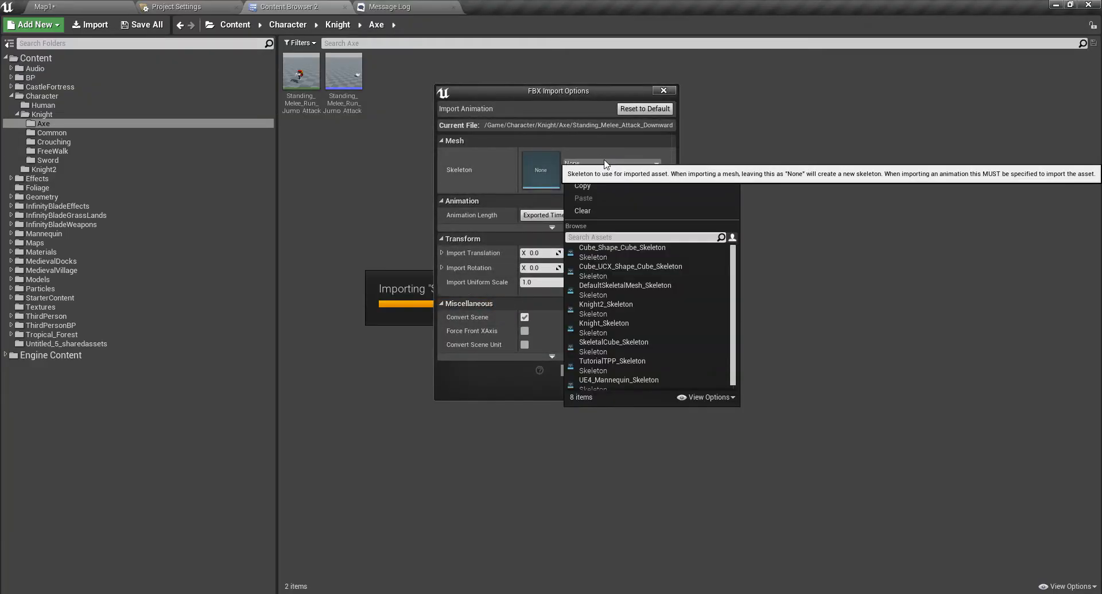
{"action": "type", "text": "kn"}
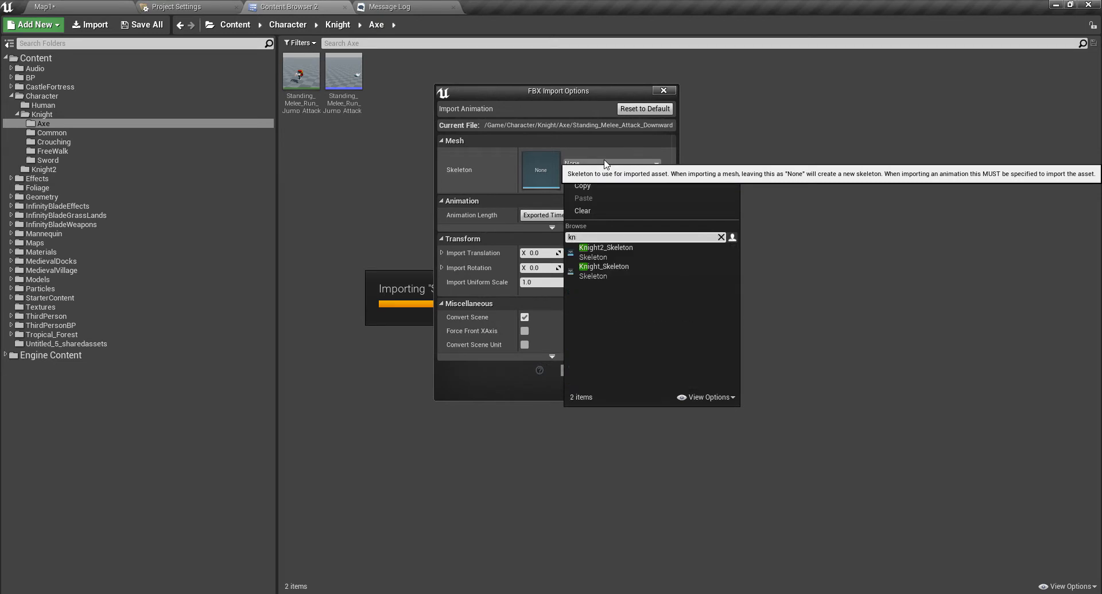
{"action": "left_click", "coordinate": [605, 248]}
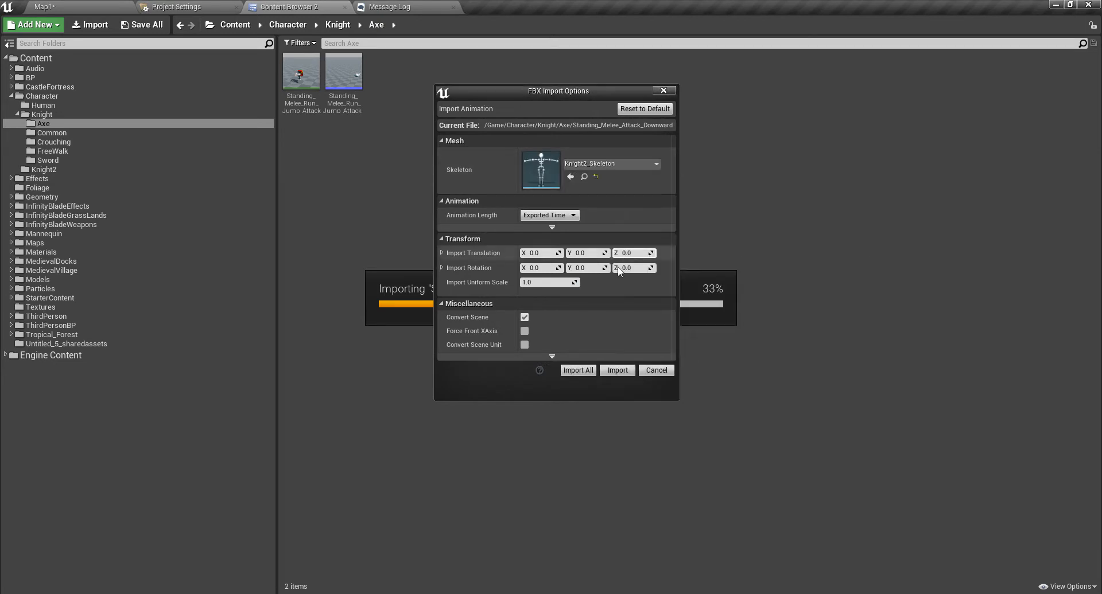
{"action": "left_click", "coordinate": [616, 370]}
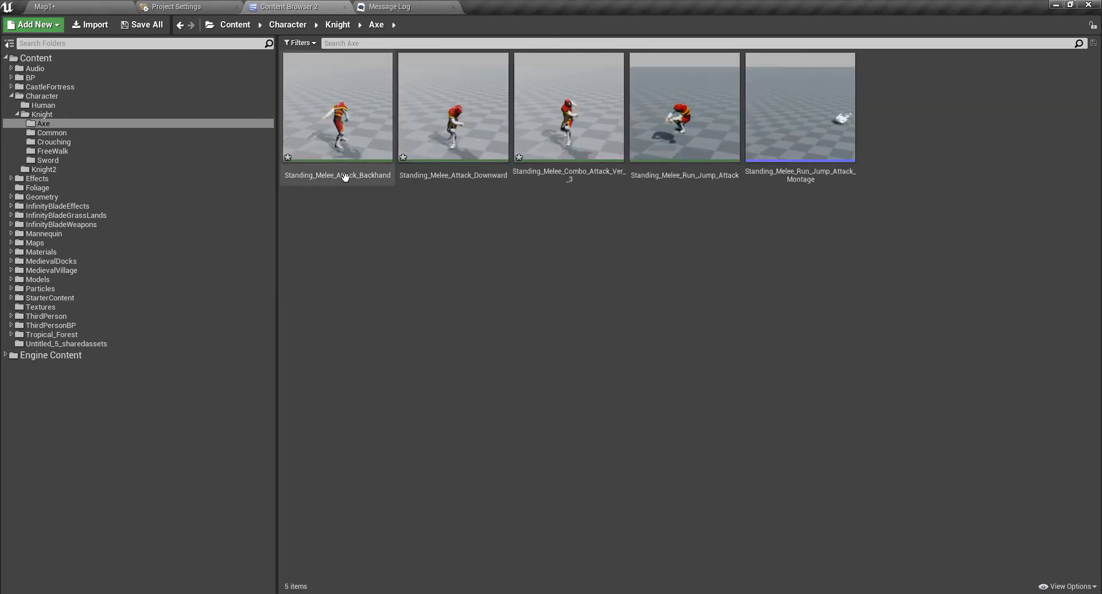
{"action": "mouse_move", "coordinate": [653, 341]}
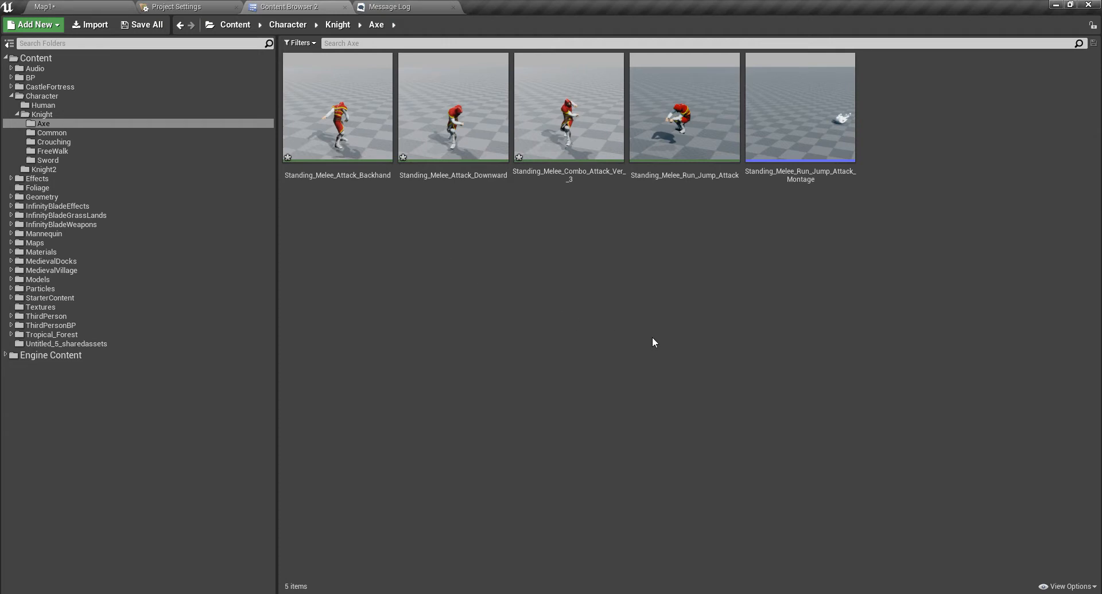
Create AnimMontages for the Backhand, Downward and Combo Ver 3 attacks, then open the Backhand montage
{"action": "right_click", "coordinate": [337, 107]}
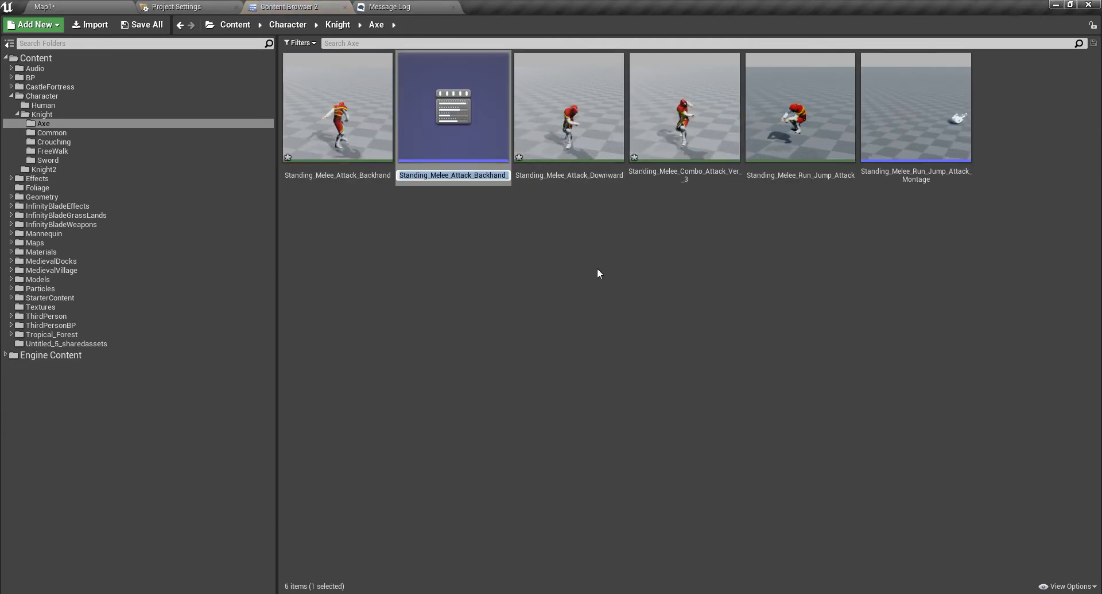
{"action": "right_click", "coordinate": [452, 107]}
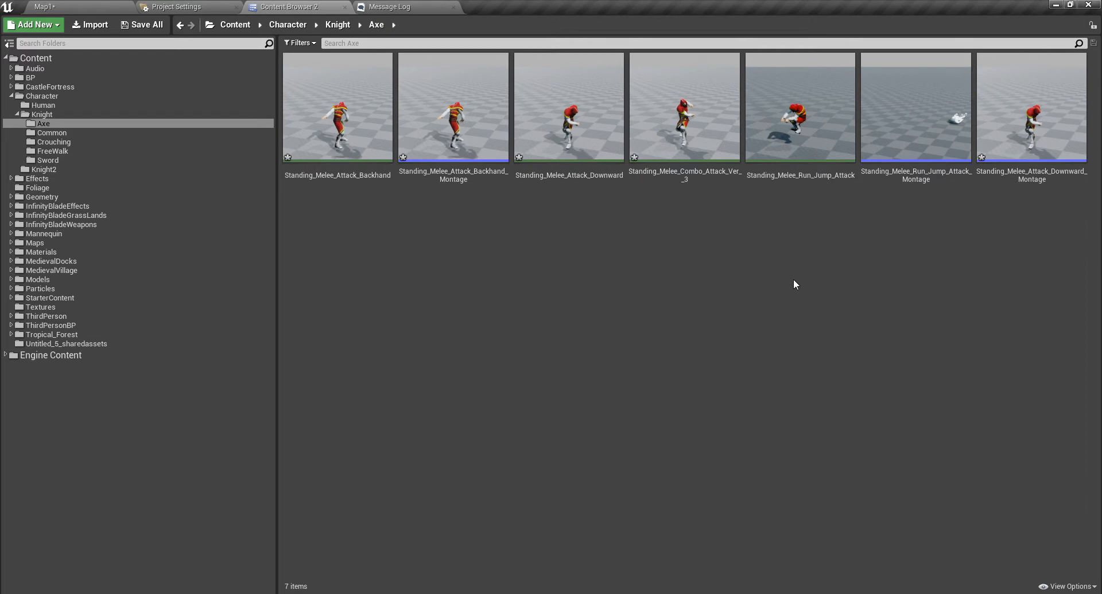
{"action": "right_click", "coordinate": [684, 107]}
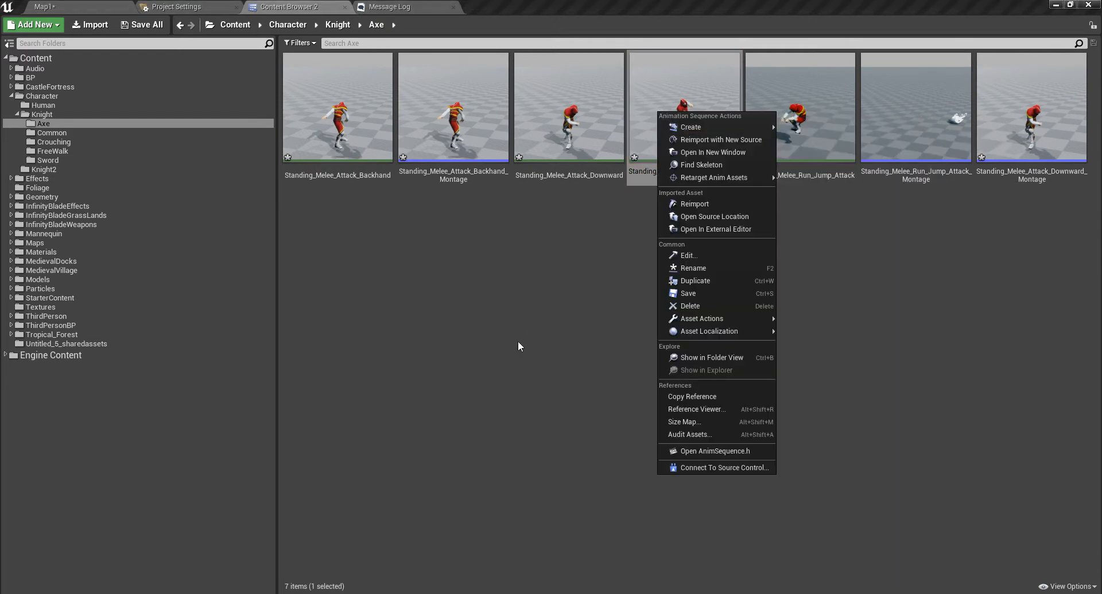
{"action": "left_click", "coordinate": [519, 346]}
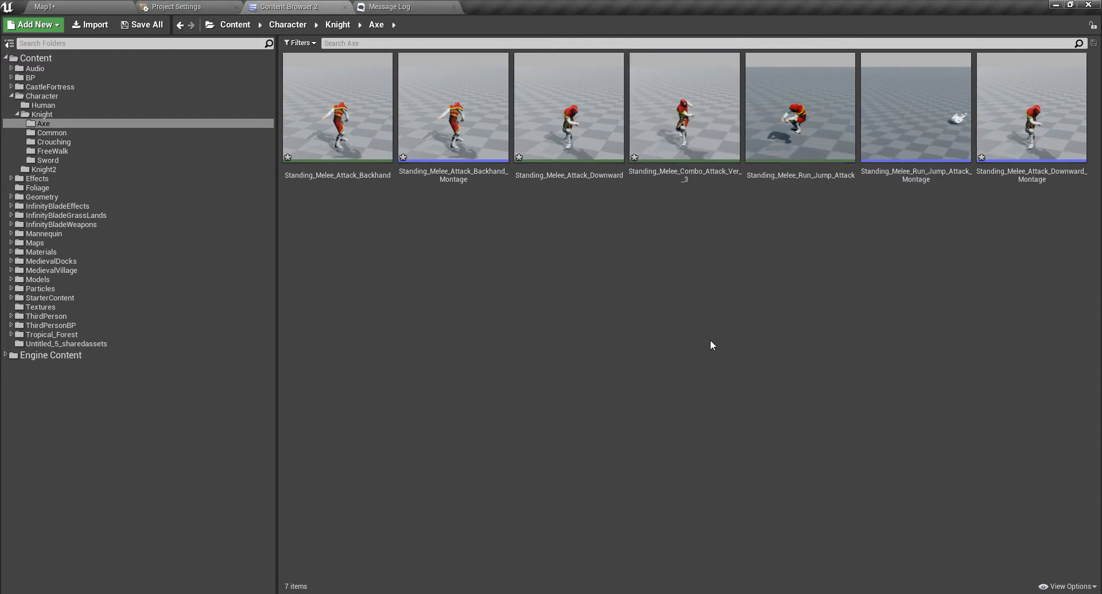
{"action": "right_click", "coordinate": [684, 107]}
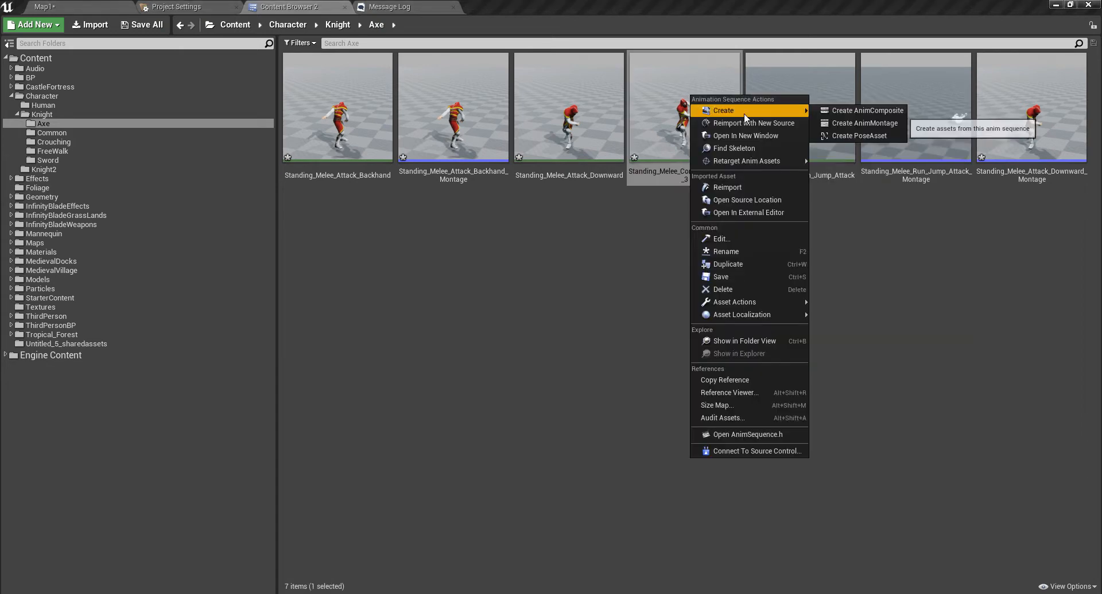
{"action": "left_click", "coordinate": [863, 123]}
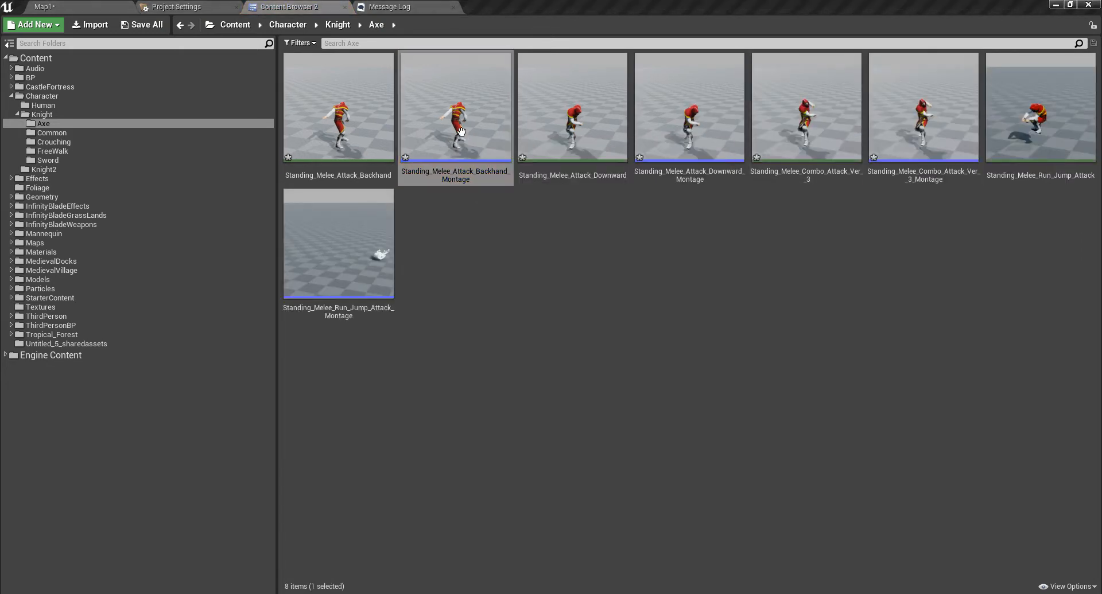
{"action": "double_click", "coordinate": [456, 107]}
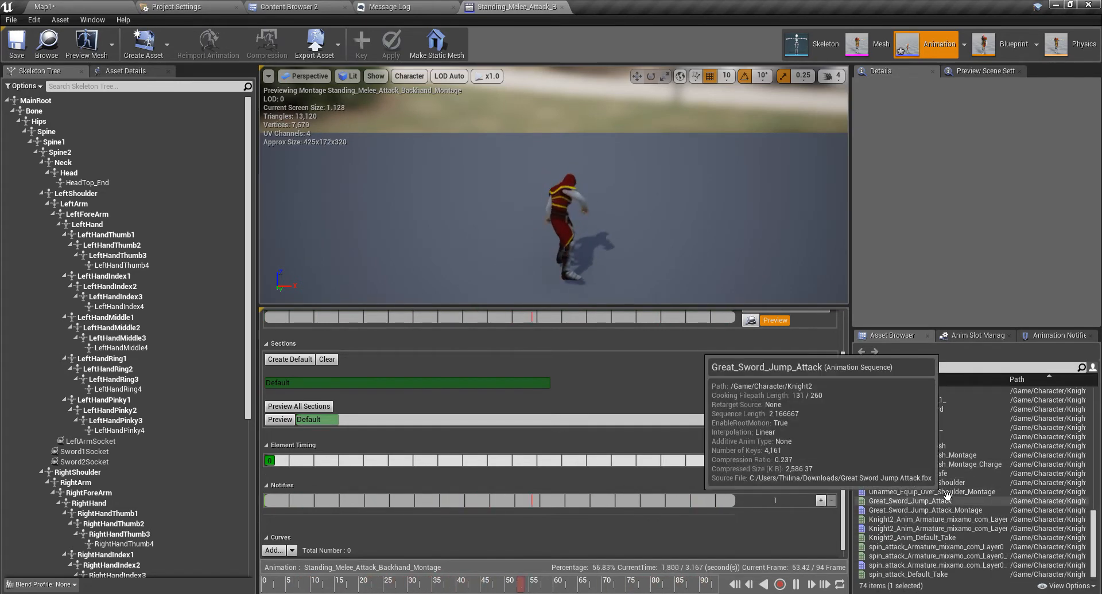
Open Sword_And_Shield_Slash_Montage and scrub the slash to review its DisableMovement and hit notify timing
{"action": "double_click", "coordinate": [916, 456]}
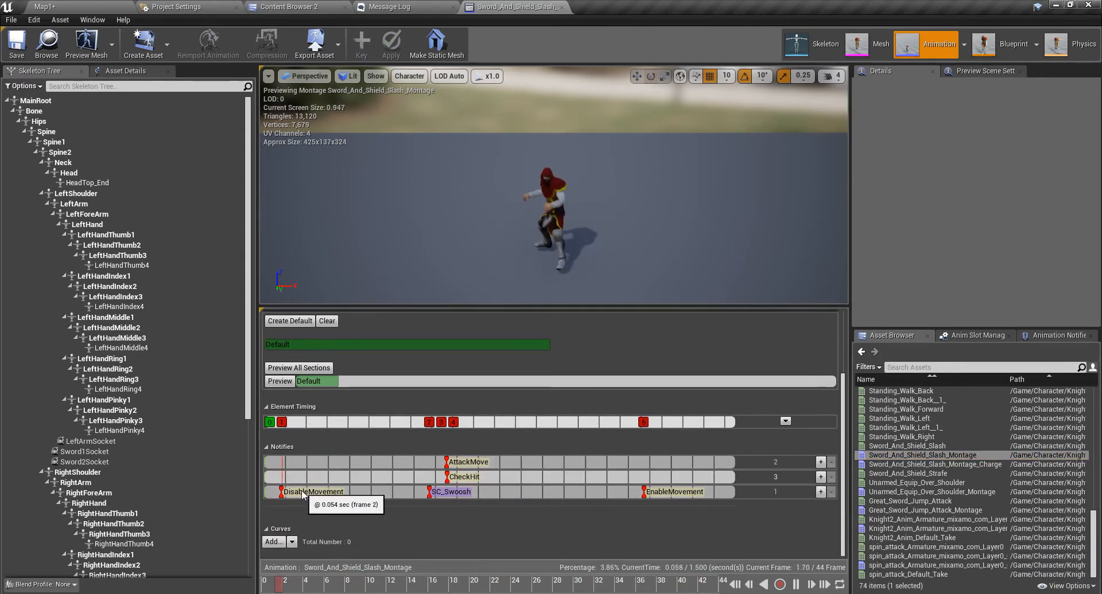
{"action": "left_click", "coordinate": [312, 493]}
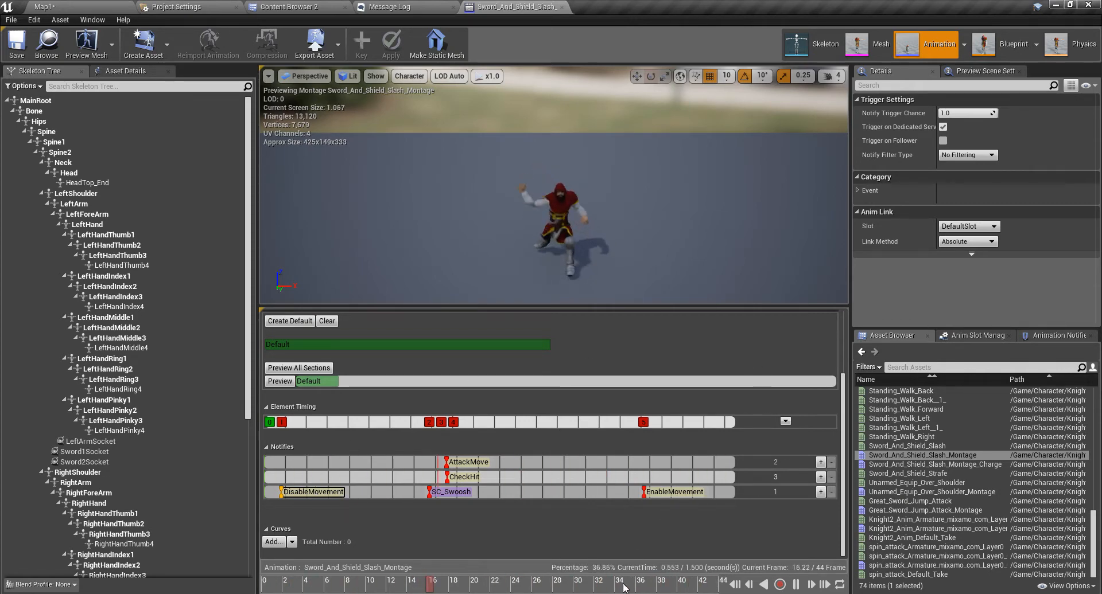
{"action": "left_click", "coordinate": [593, 581]}
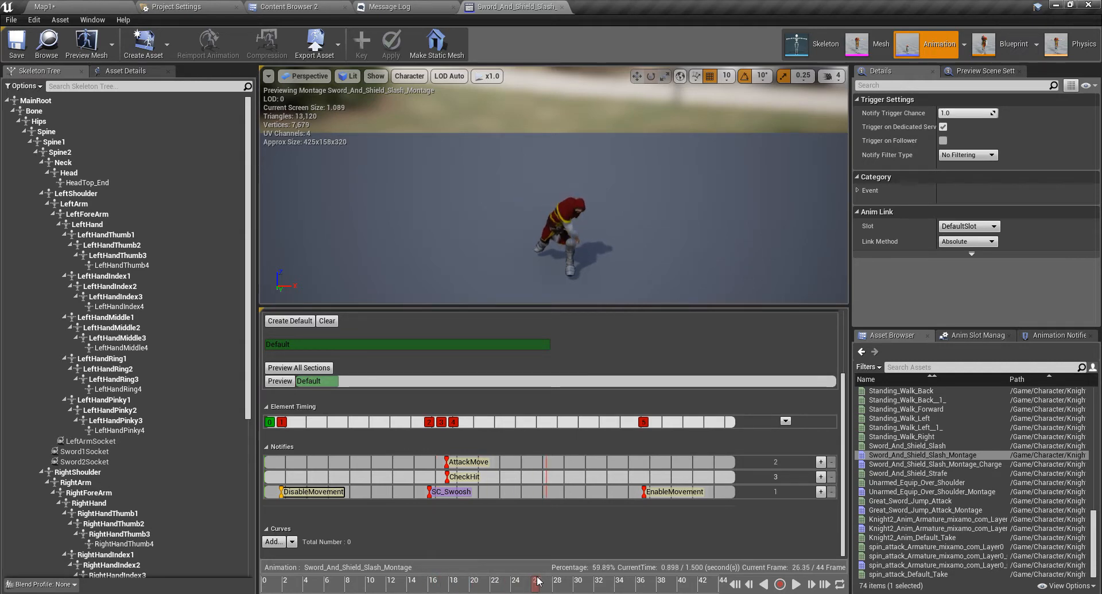
{"action": "left_click", "coordinate": [457, 580]}
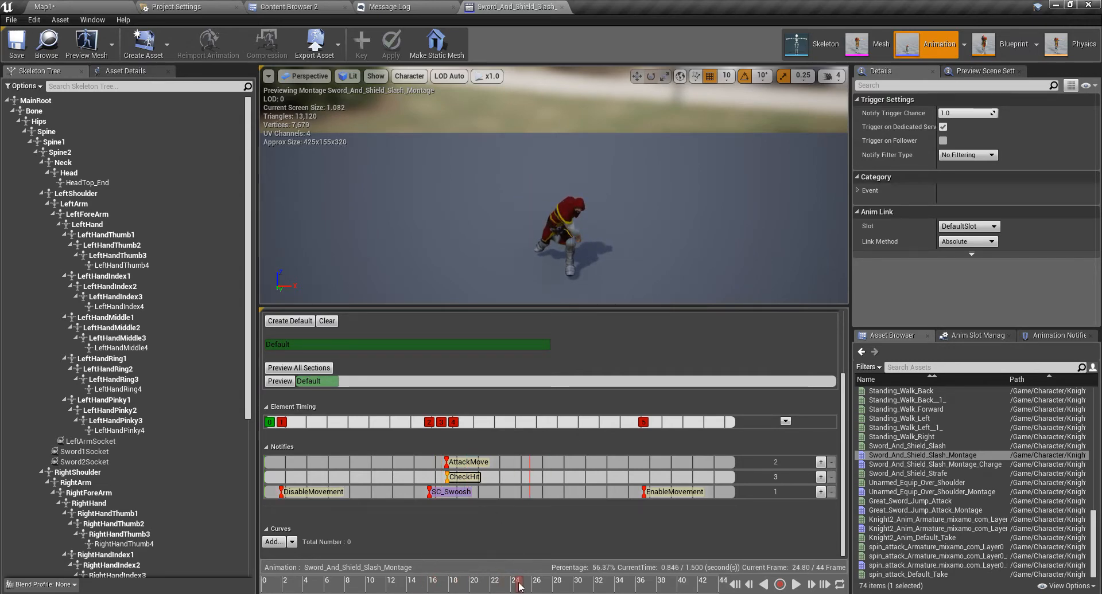
{"action": "left_click_drag", "start_coordinate": [518, 582], "coordinate": [450, 582]}
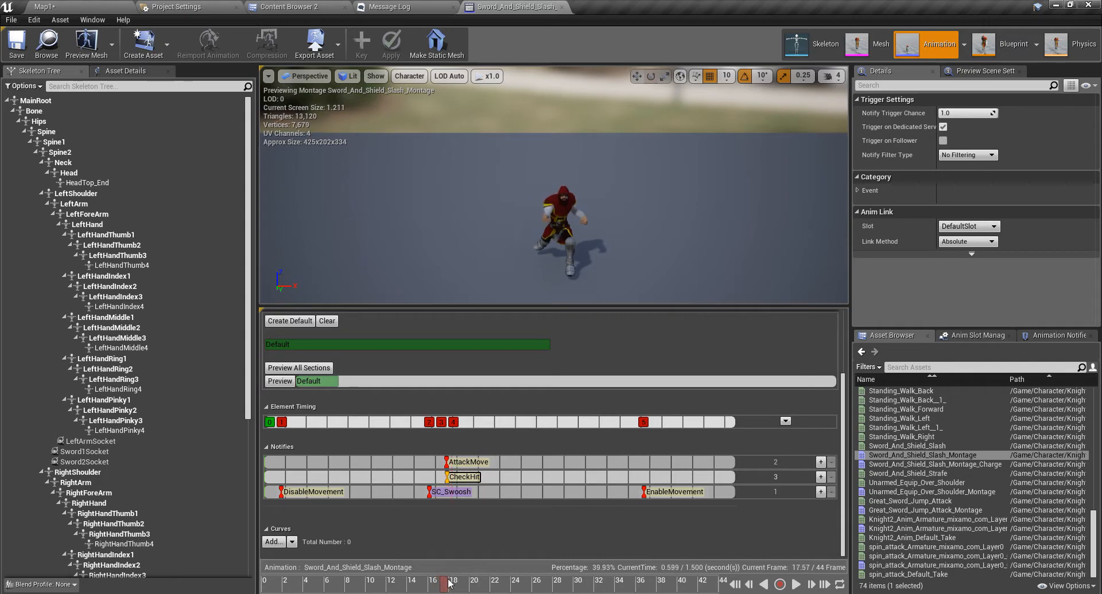
{"action": "left_click_drag", "start_coordinate": [444, 581], "coordinate": [452, 580]}
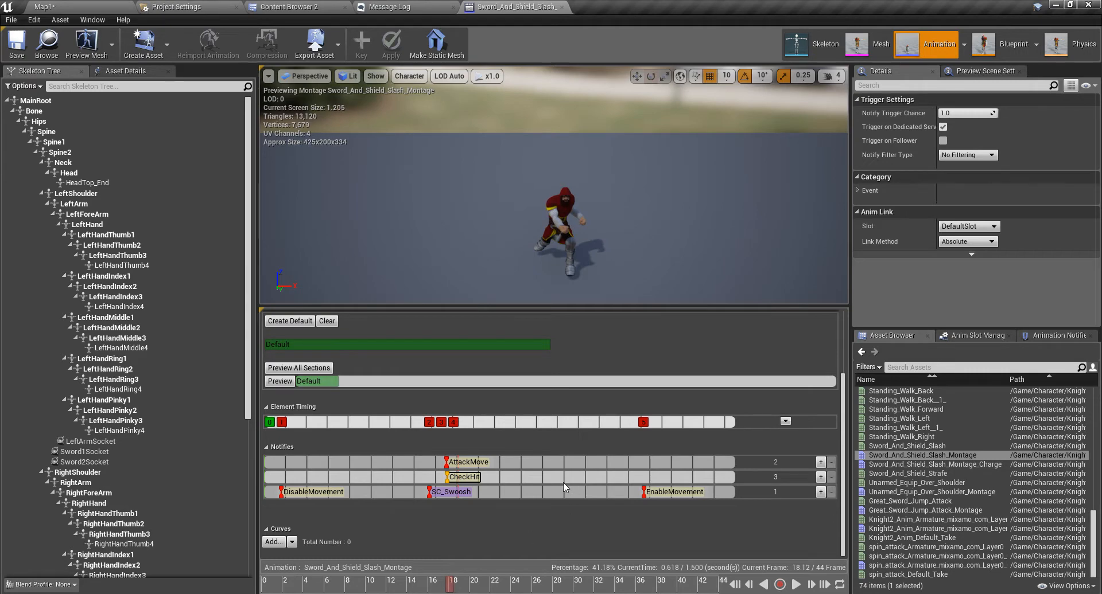
{"action": "mouse_move", "coordinate": [464, 478]}
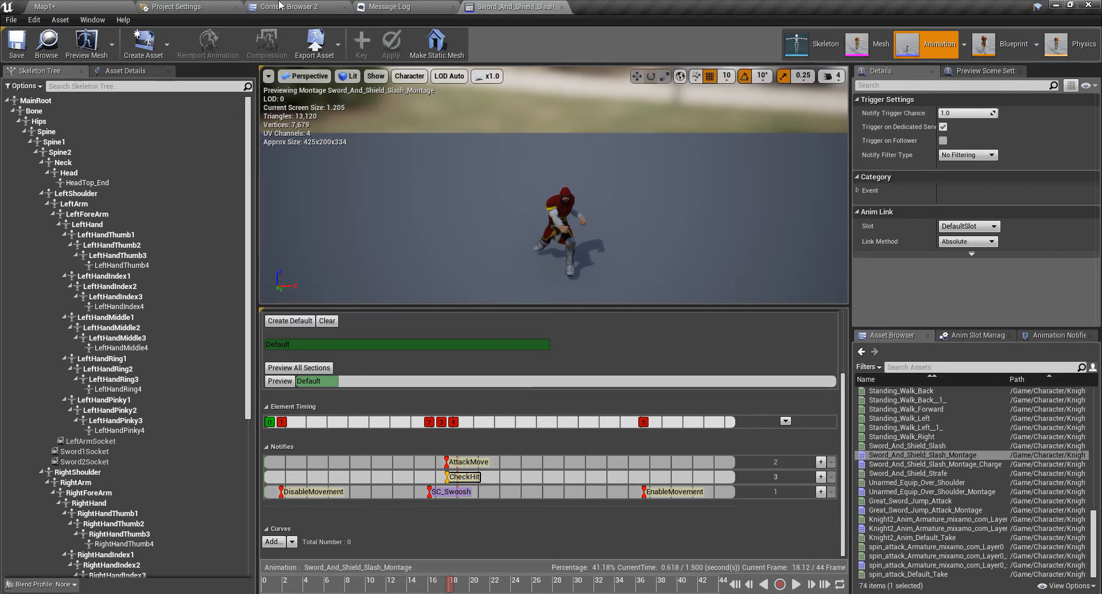
Open Standing_Melee_Attack_Backhand_Montage and add a DisableMovement notify at its start
{"action": "left_click", "coordinate": [291, 7]}
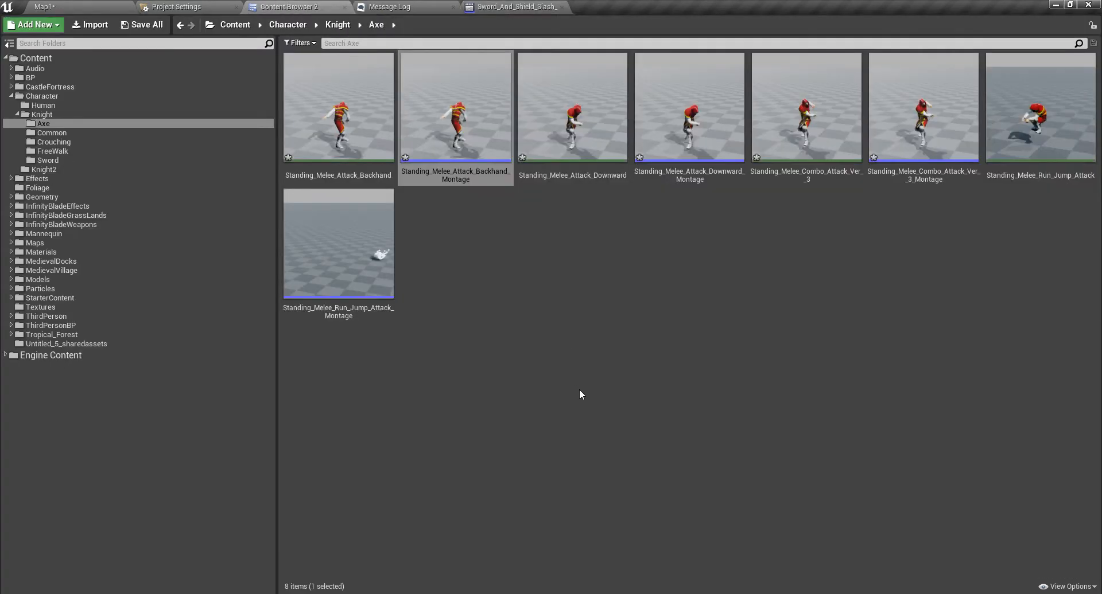
{"action": "double_click", "coordinate": [455, 106]}
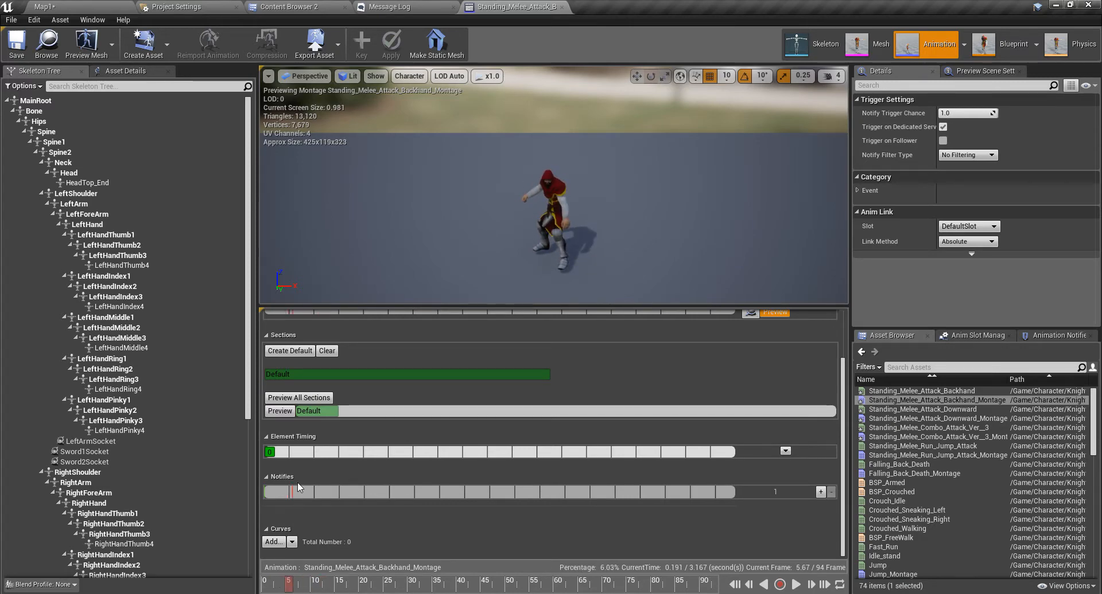
{"action": "right_click", "coordinate": [295, 487]}
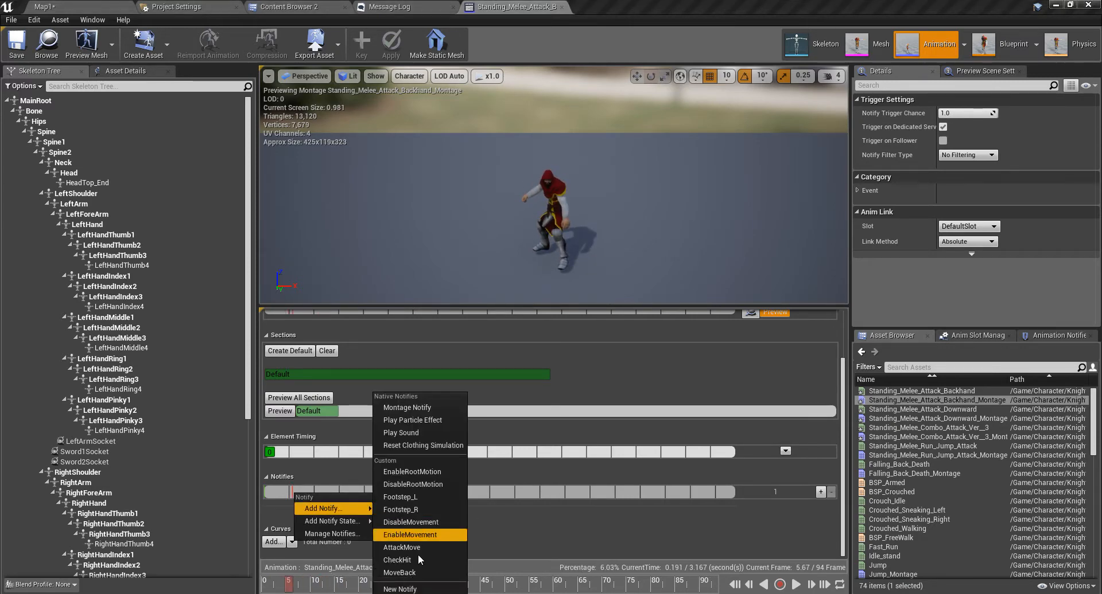
{"action": "mouse_move", "coordinate": [430, 490]}
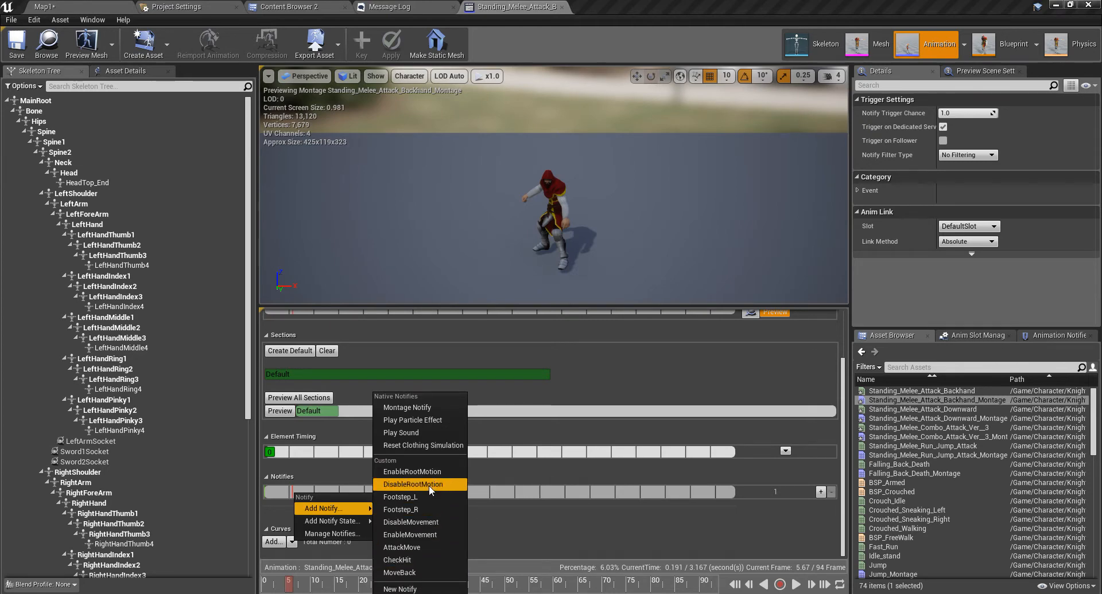
{"action": "mouse_move", "coordinate": [411, 522]}
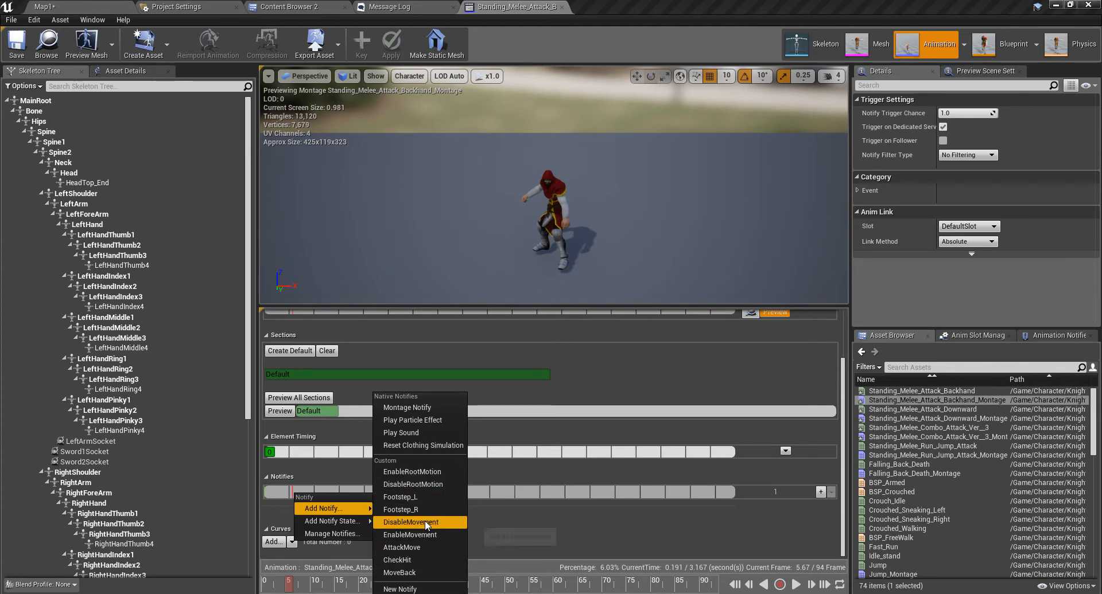
{"action": "left_click", "coordinate": [411, 522]}
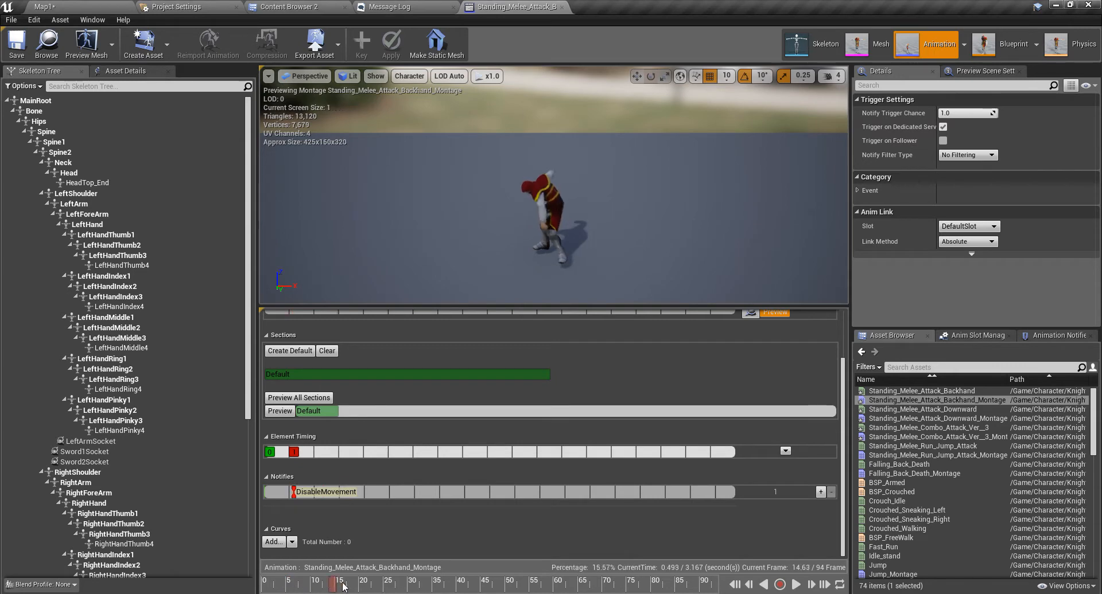
Scrub to the end of the backhand swing and add an EnableMovement notify there
{"action": "left_click_drag", "start_coordinate": [337, 582], "coordinate": [555, 582]}
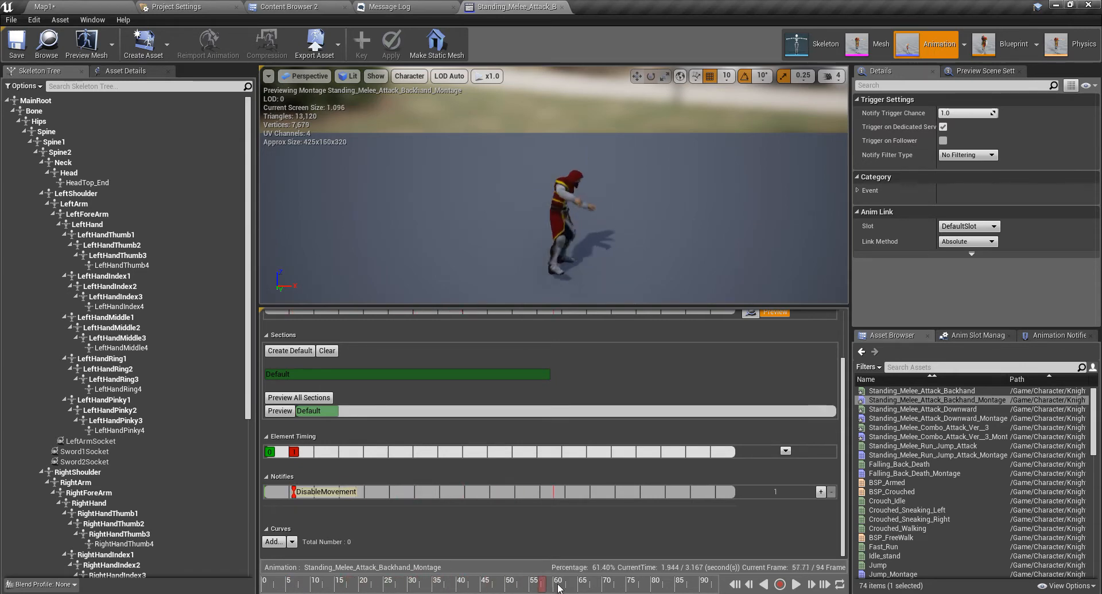
{"action": "left_click_drag", "start_coordinate": [540, 582], "coordinate": [622, 583]}
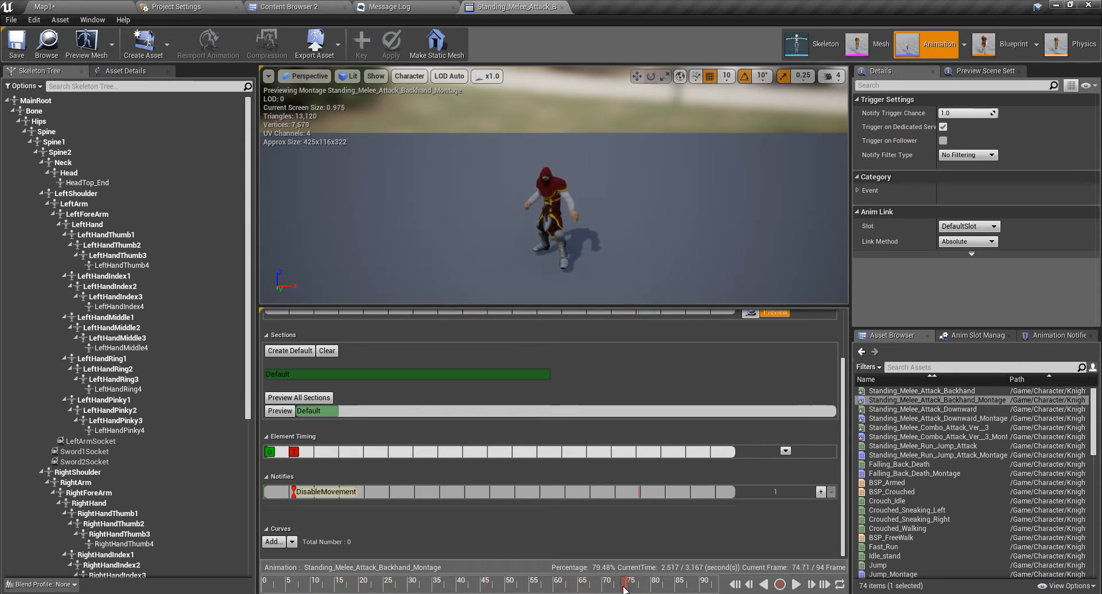
{"action": "right_click", "coordinate": [641, 492]}
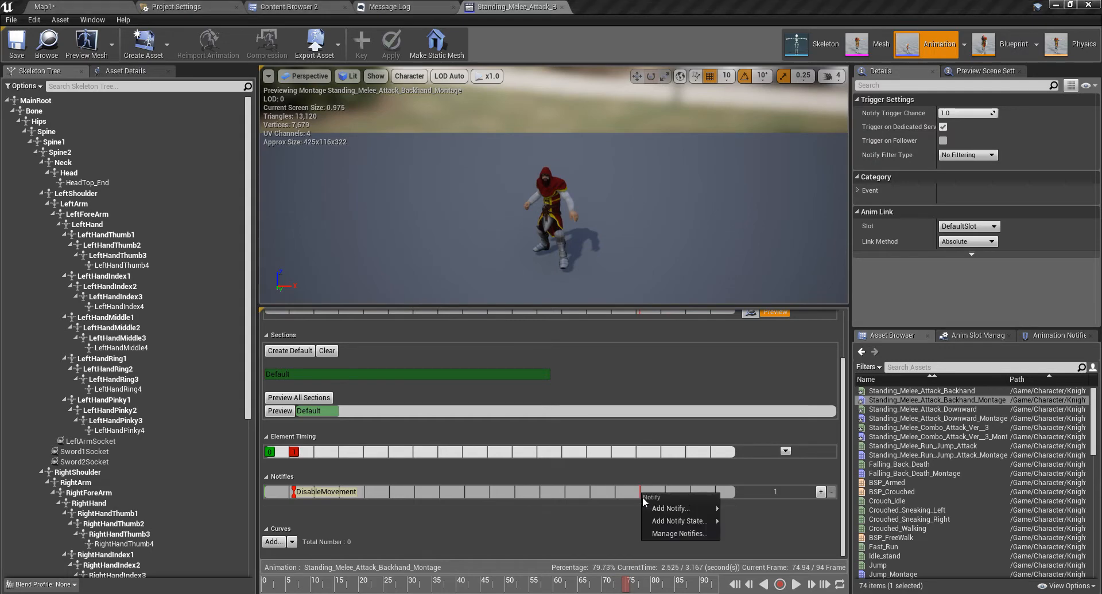
{"action": "left_click", "coordinate": [708, 583]}
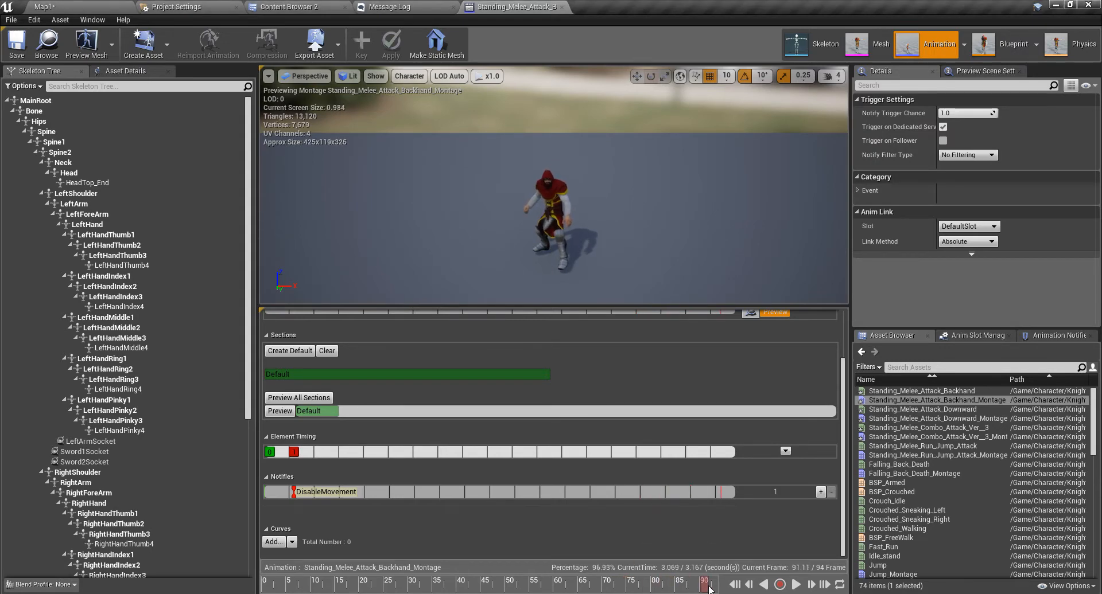
{"action": "left_click_drag", "start_coordinate": [705, 583], "coordinate": [646, 583]}
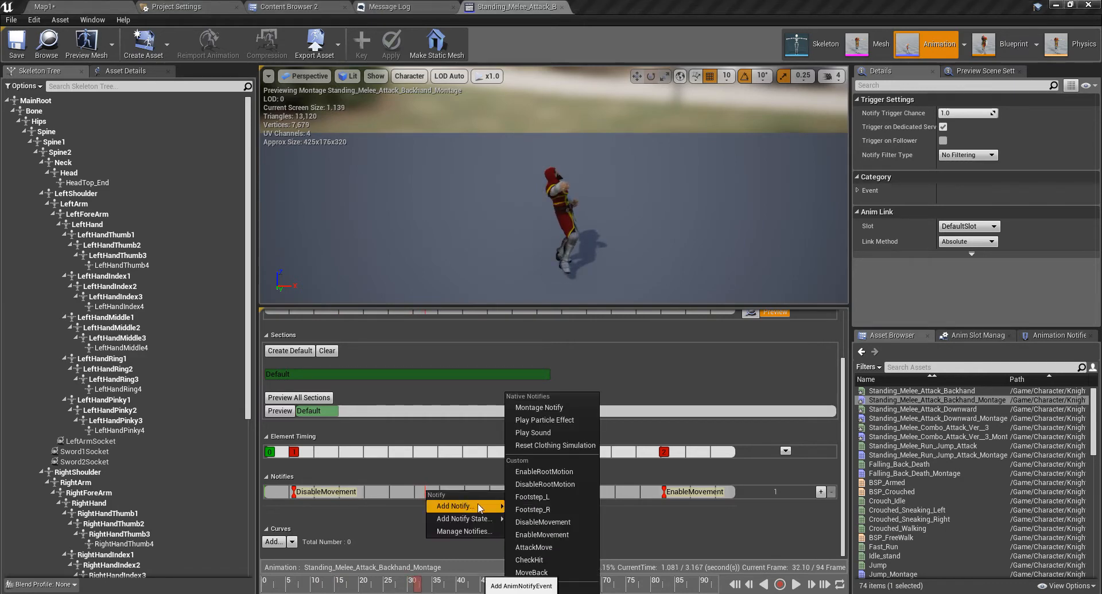
Add CheckHit at the hit frame, then AttackMove and a Play Sound notify just before it
{"action": "left_click", "coordinate": [529, 560]}
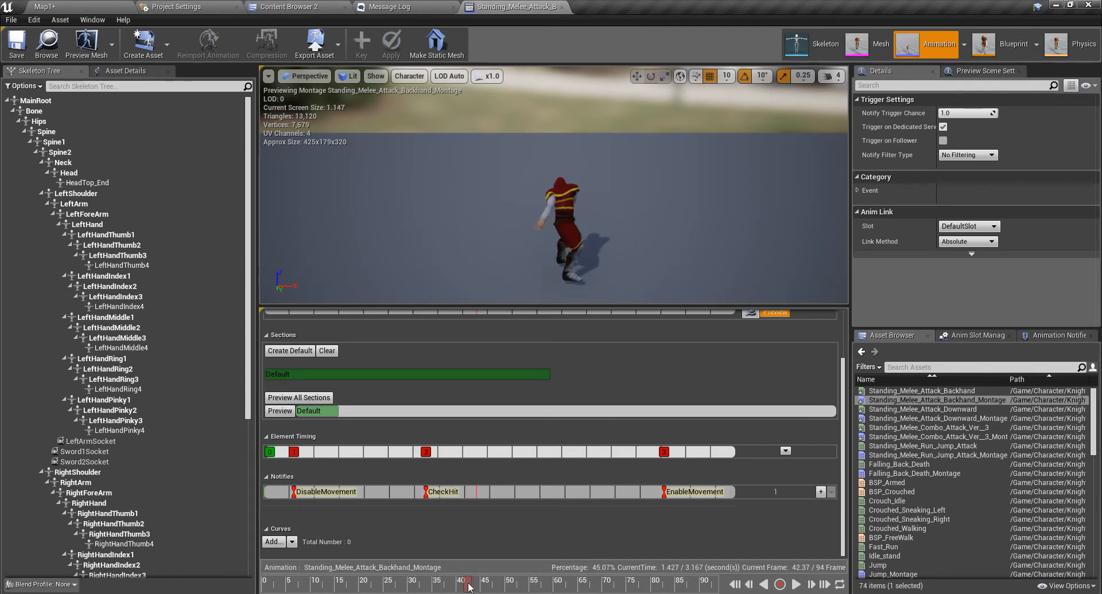
{"action": "left_click_drag", "start_coordinate": [468, 583], "coordinate": [434, 583]}
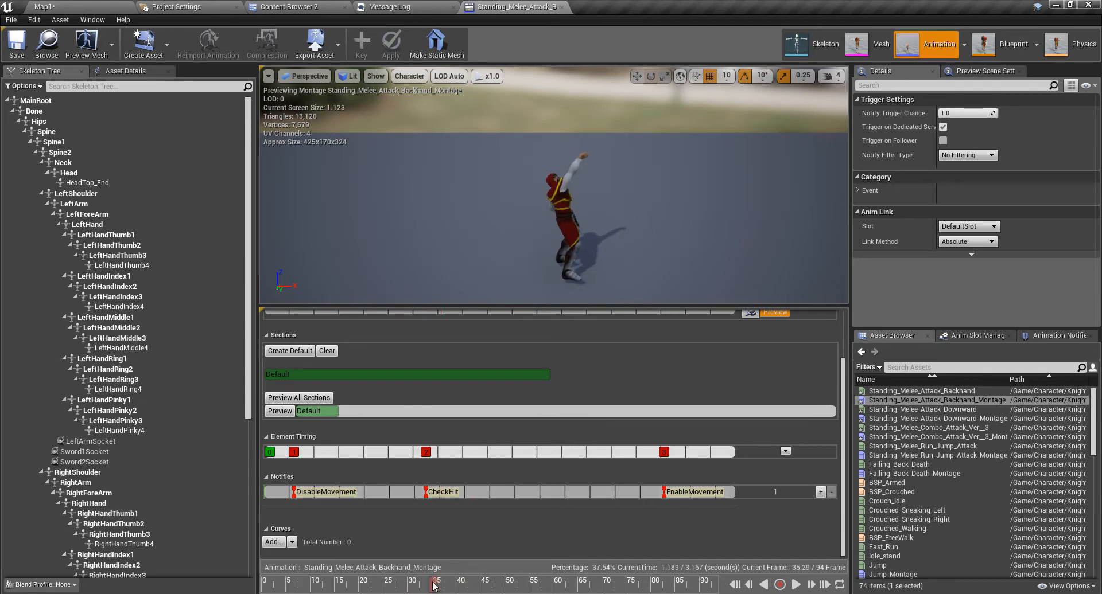
{"action": "left_click_drag", "start_coordinate": [436, 584], "coordinate": [402, 584]}
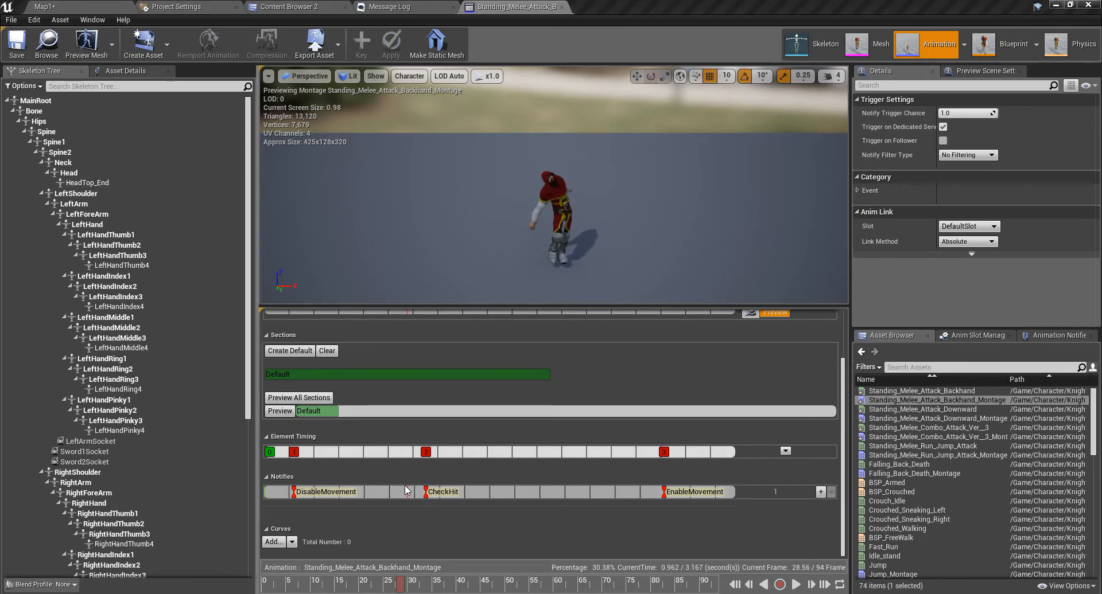
{"action": "right_click", "coordinate": [406, 493]}
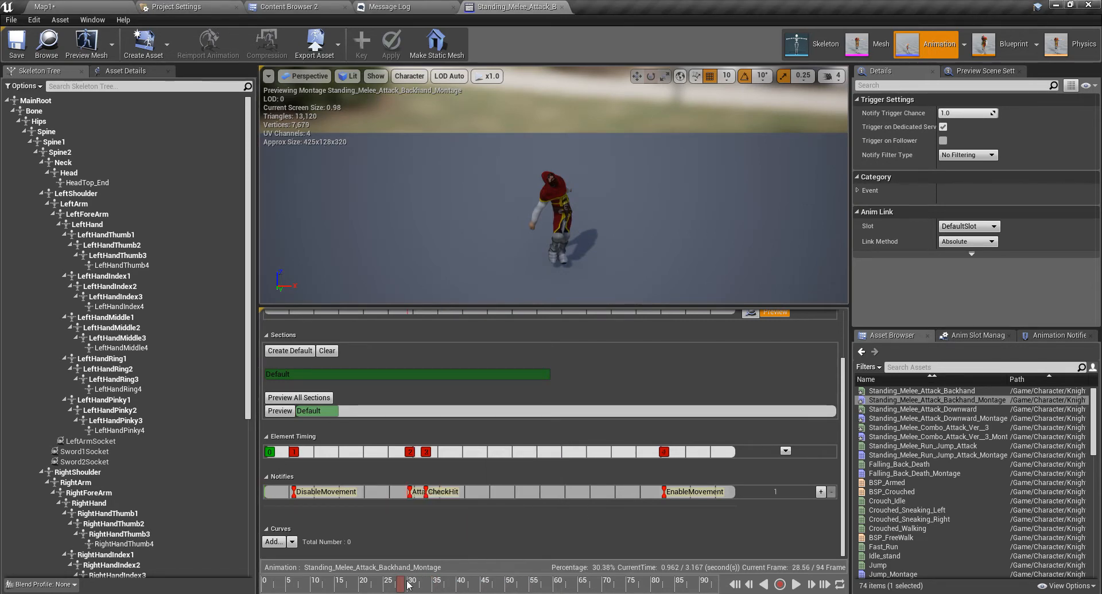
{"action": "left_click_drag", "start_coordinate": [406, 583], "coordinate": [463, 583]}
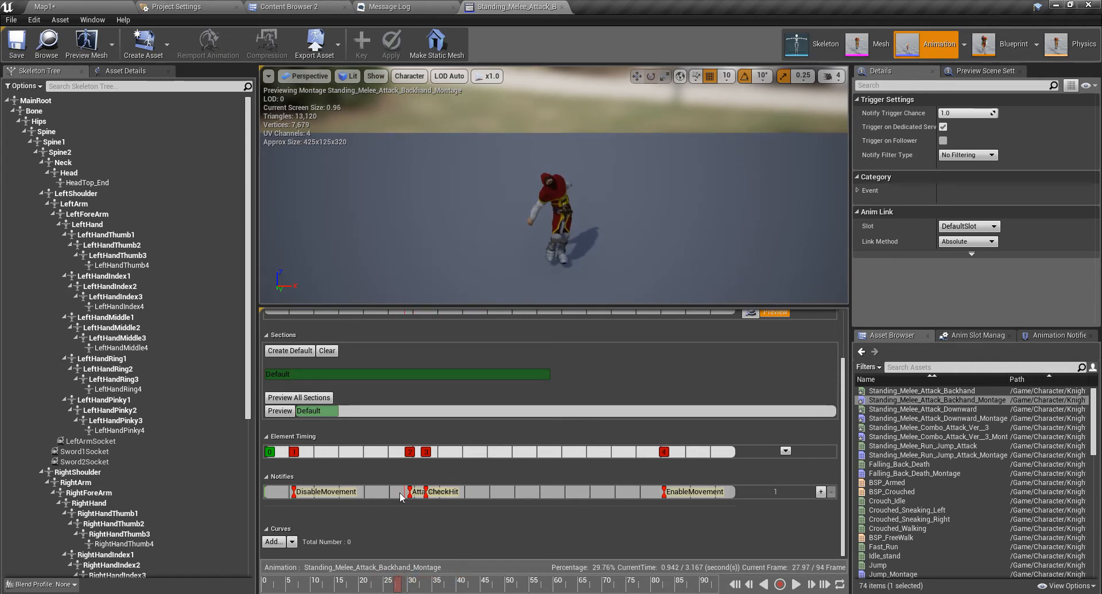
{"action": "right_click", "coordinate": [428, 493]}
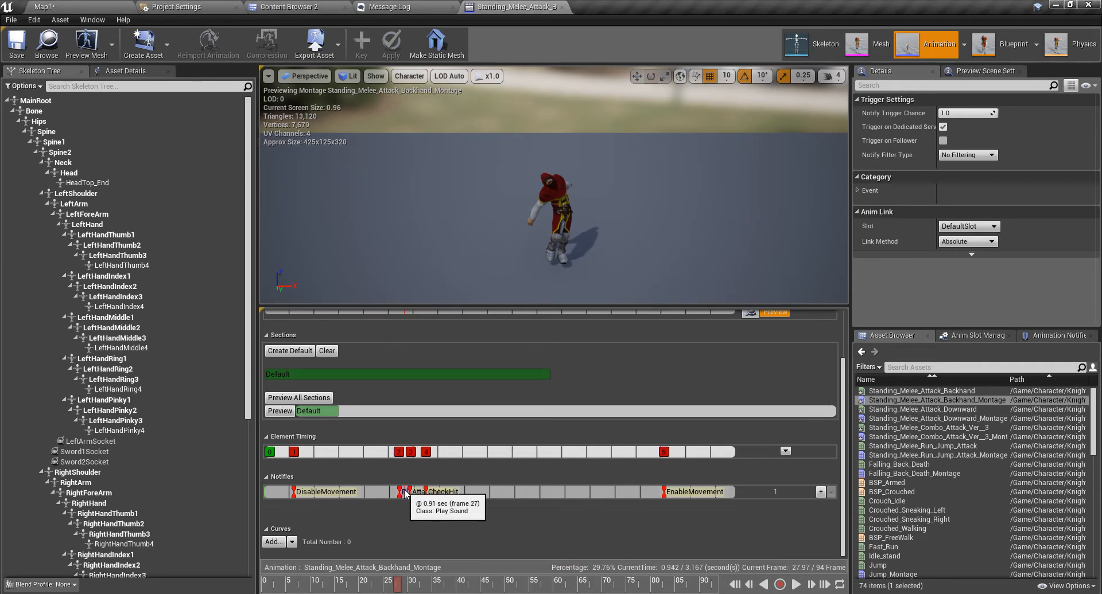
Set the Play Sound notify's Sound to SC_Swoosh and preview the backhand swing
{"action": "left_click", "coordinate": [422, 492]}
{"action": "type", "text": "s"}
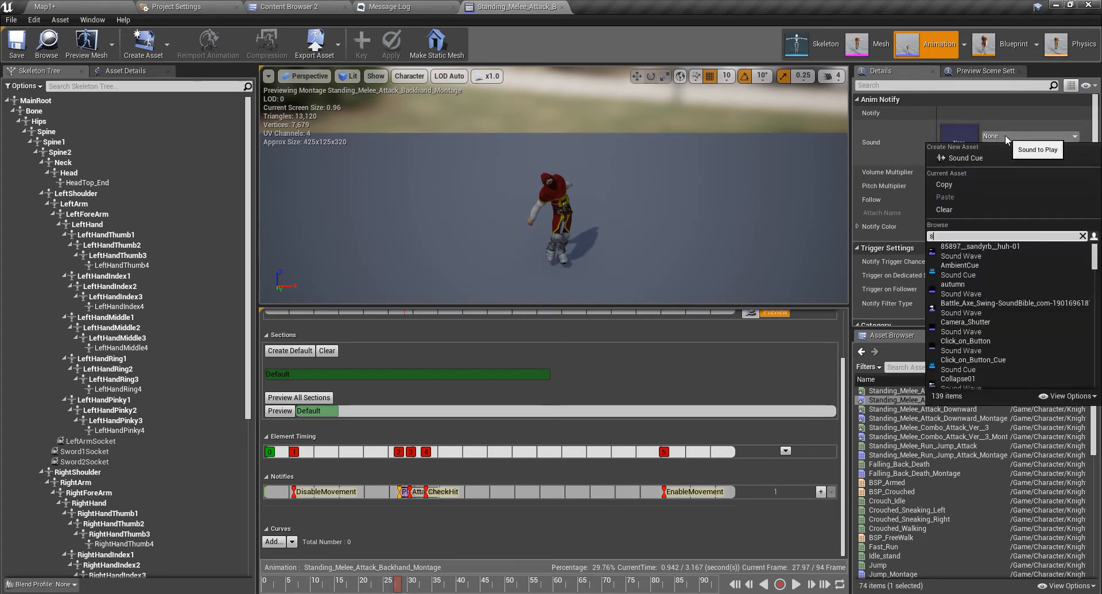
{"action": "type", "text": "woos"}
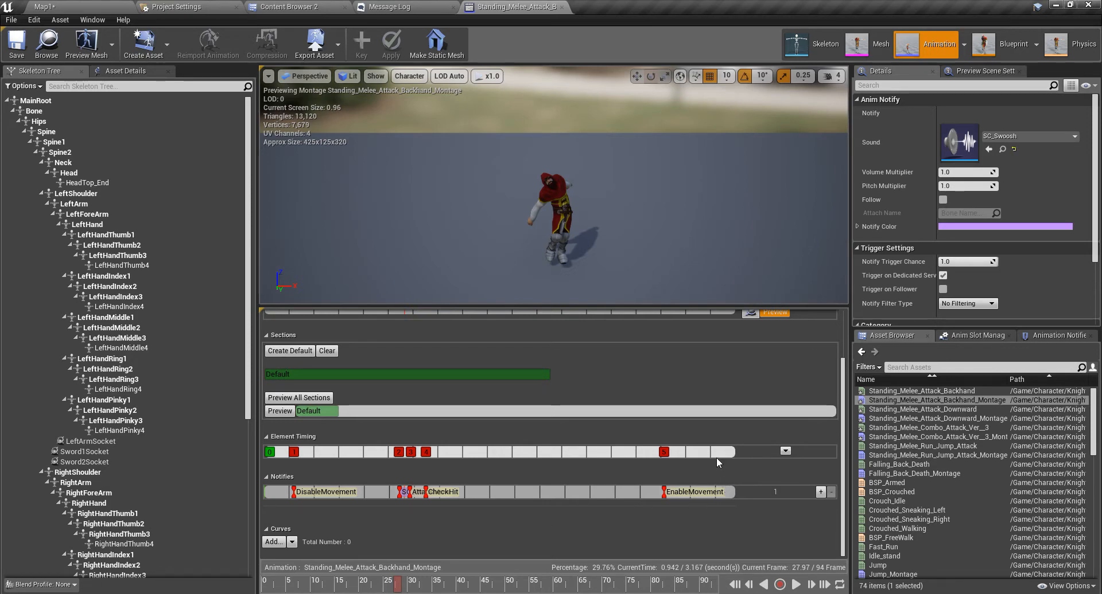
{"action": "mouse_move", "coordinate": [448, 314]}
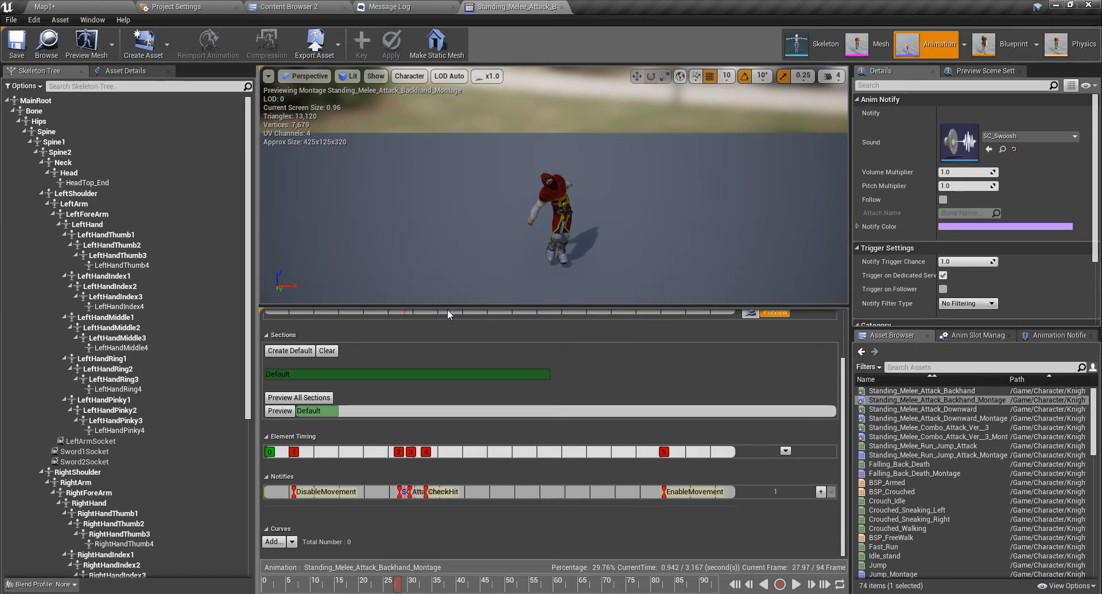
{"action": "left_click", "coordinate": [308, 581]}
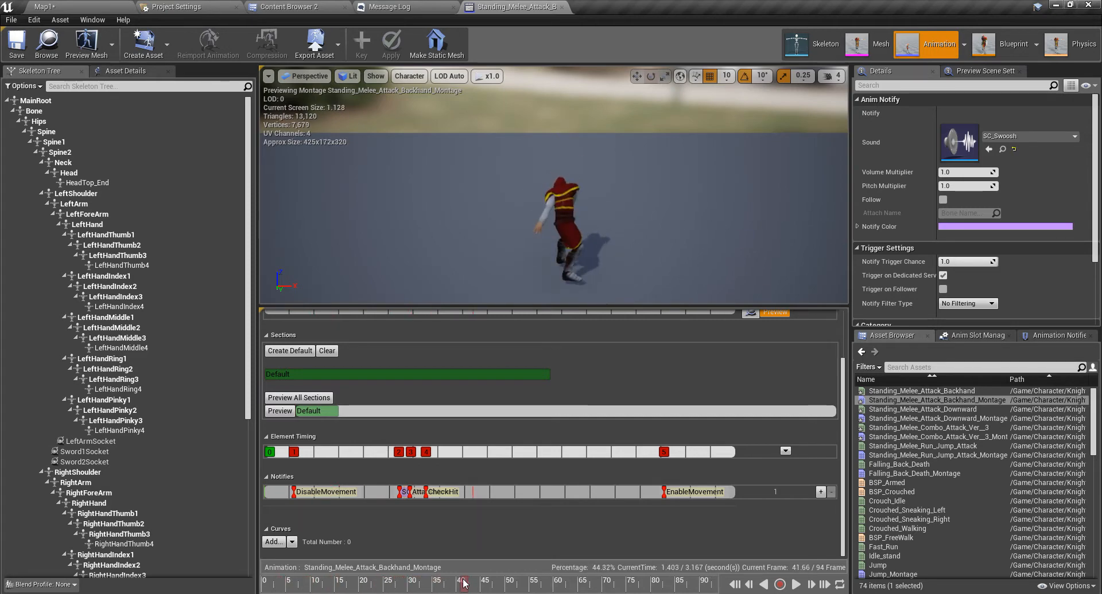
{"action": "left_click", "coordinate": [364, 583]}
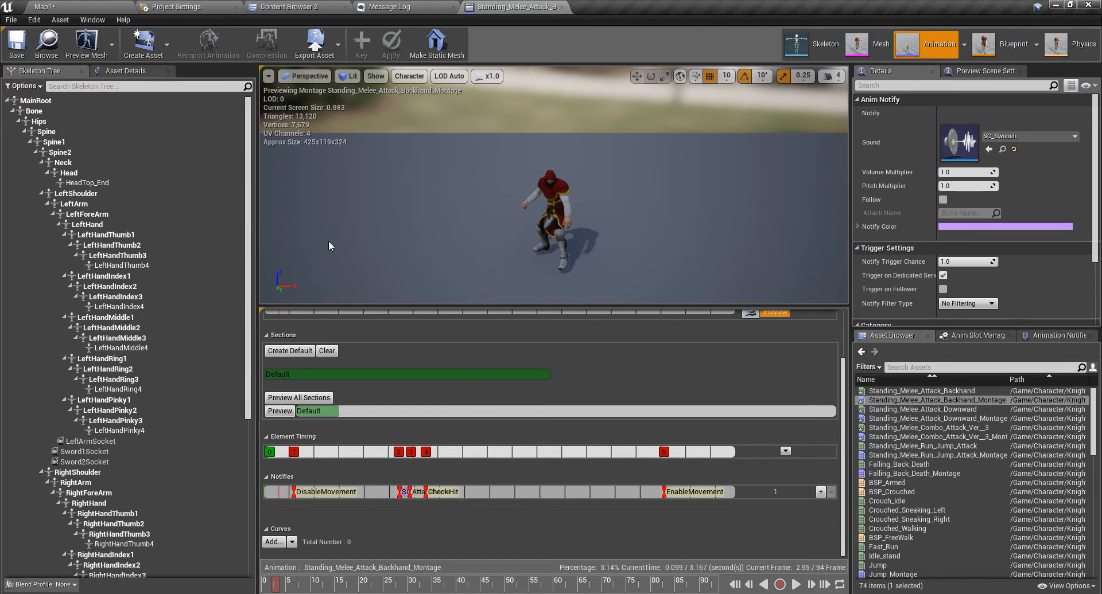
{"action": "mouse_move", "coordinate": [281, 7]}
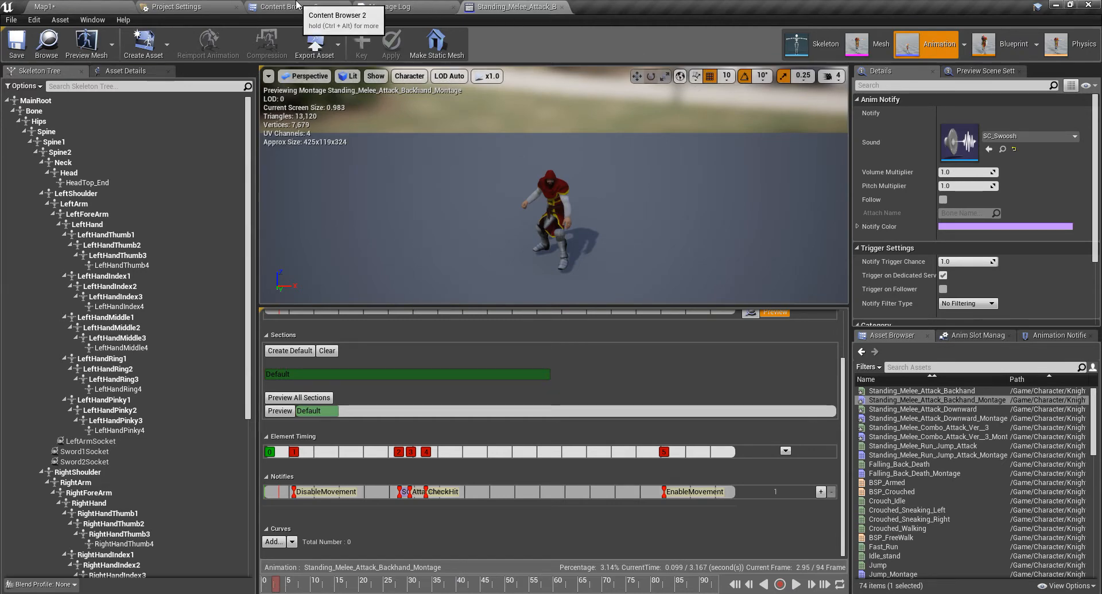
Open Standing_Melee_Attack_Downward_Montage from the Knight/Axe folder
{"action": "left_click", "coordinate": [274, 7]}
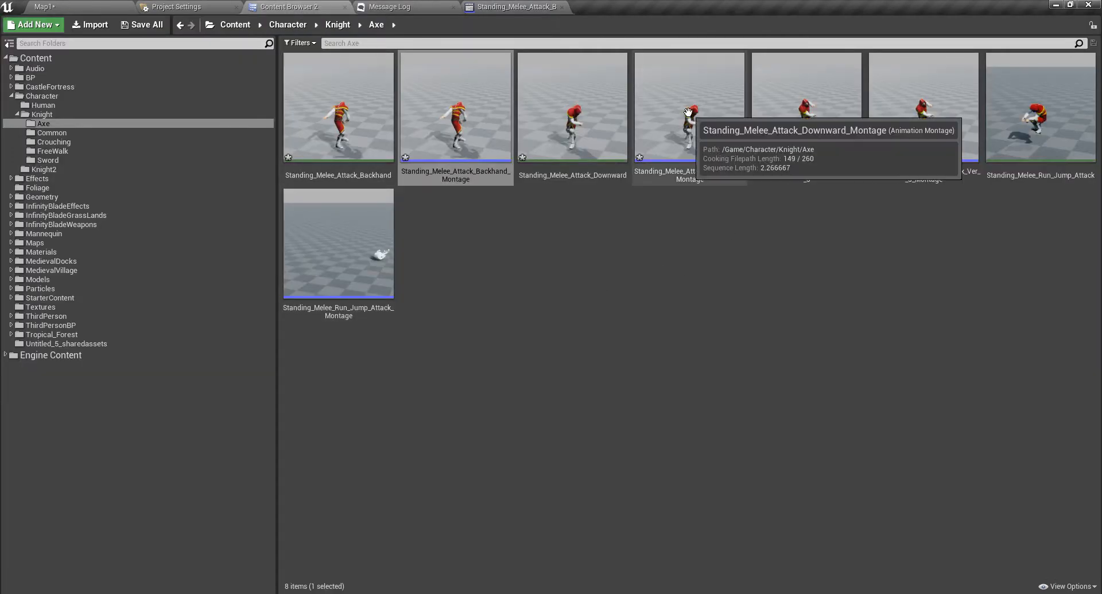
{"action": "double_click", "coordinate": [689, 109]}
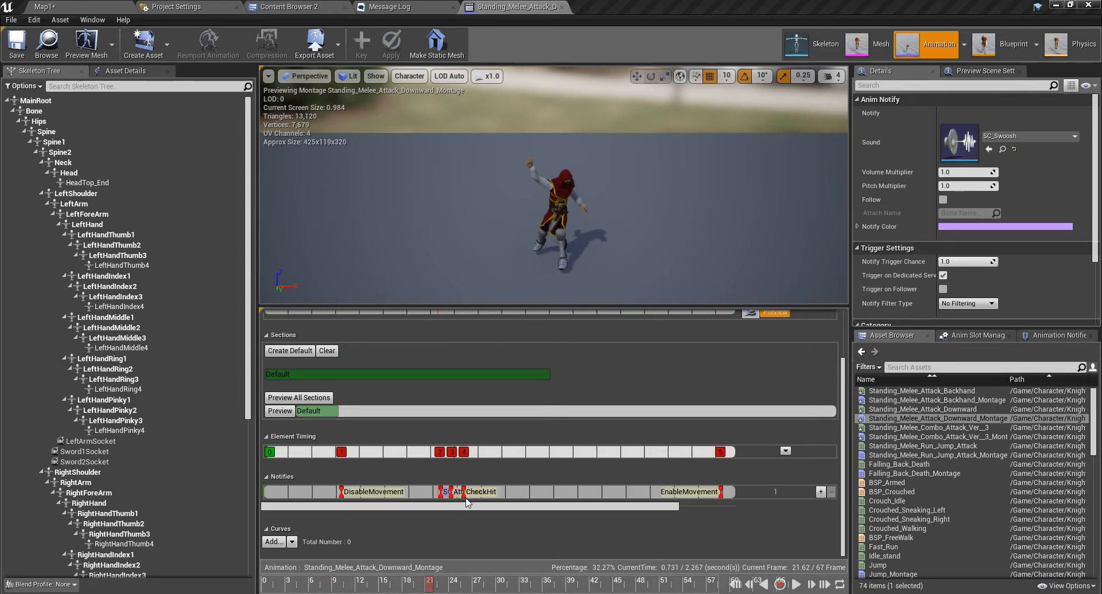
{"action": "mouse_move", "coordinate": [437, 508]}
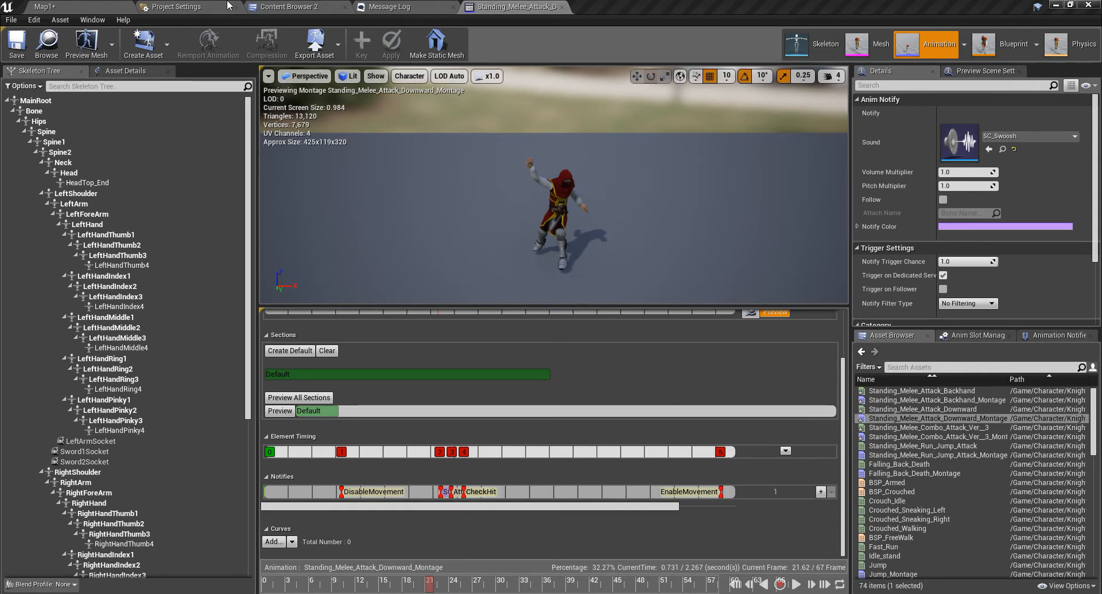
Open the Combo Ver 3 montage and add EnableMovement notifies near its start and end
{"action": "left_click", "coordinate": [291, 7]}
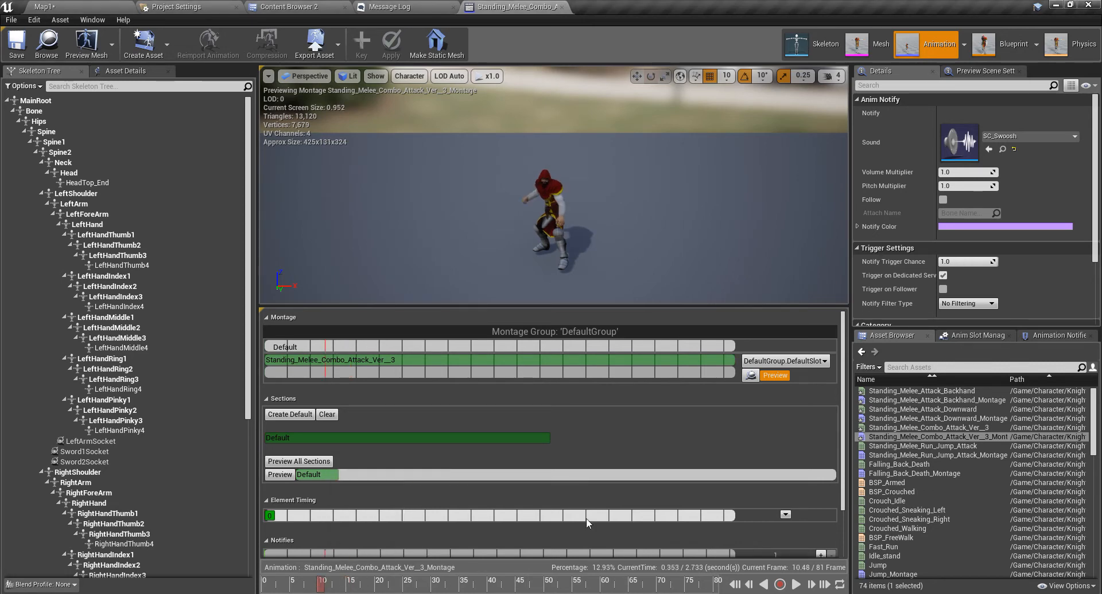
{"action": "right_click", "coordinate": [320, 537]}
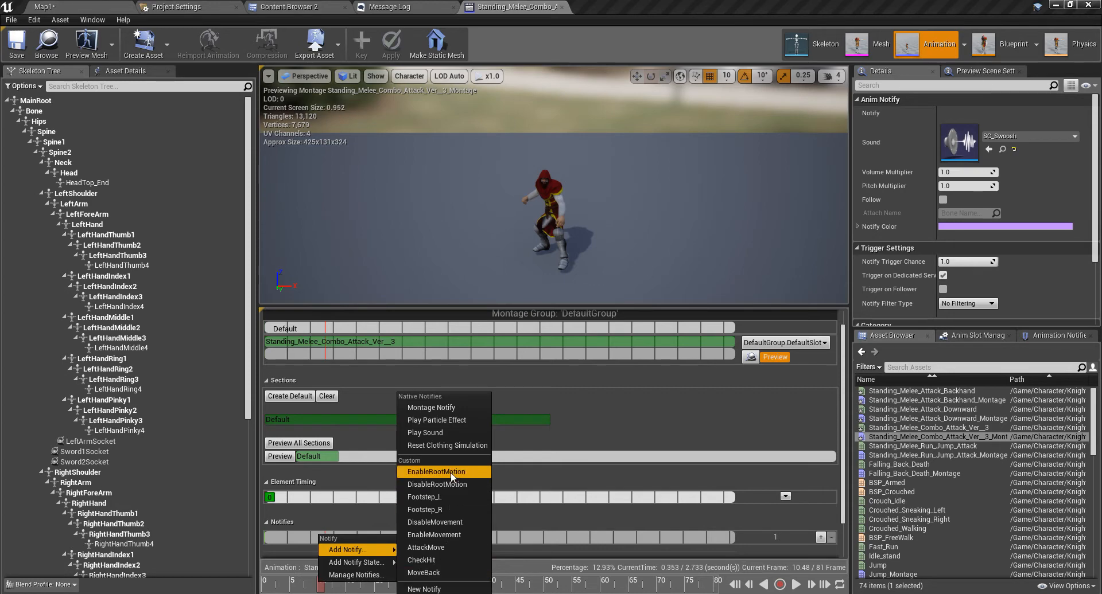
{"action": "mouse_move", "coordinate": [446, 535]}
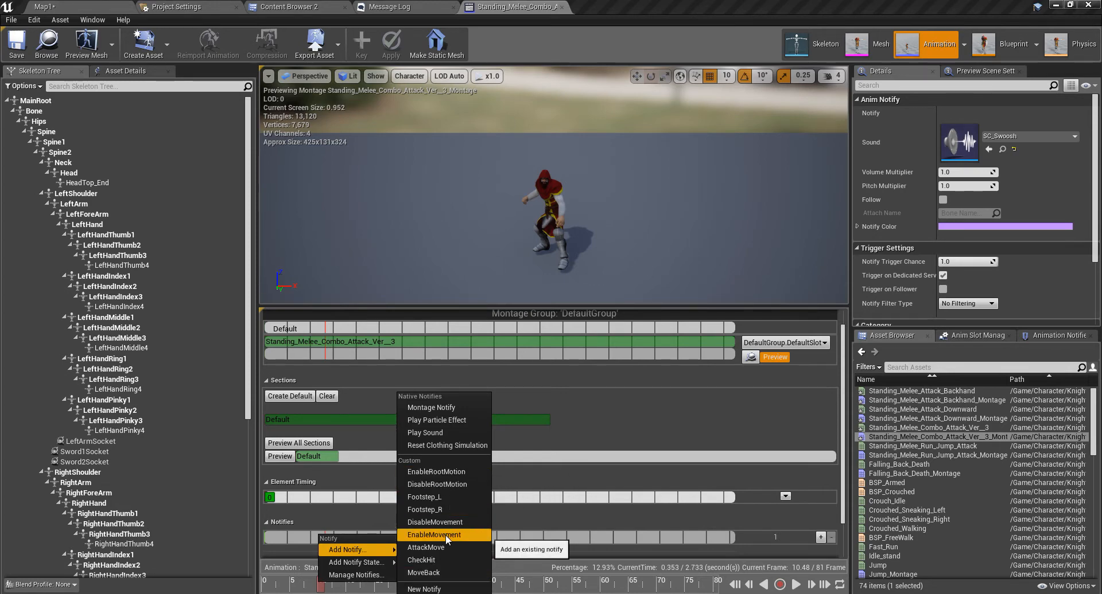
{"action": "left_click", "coordinate": [434, 534]}
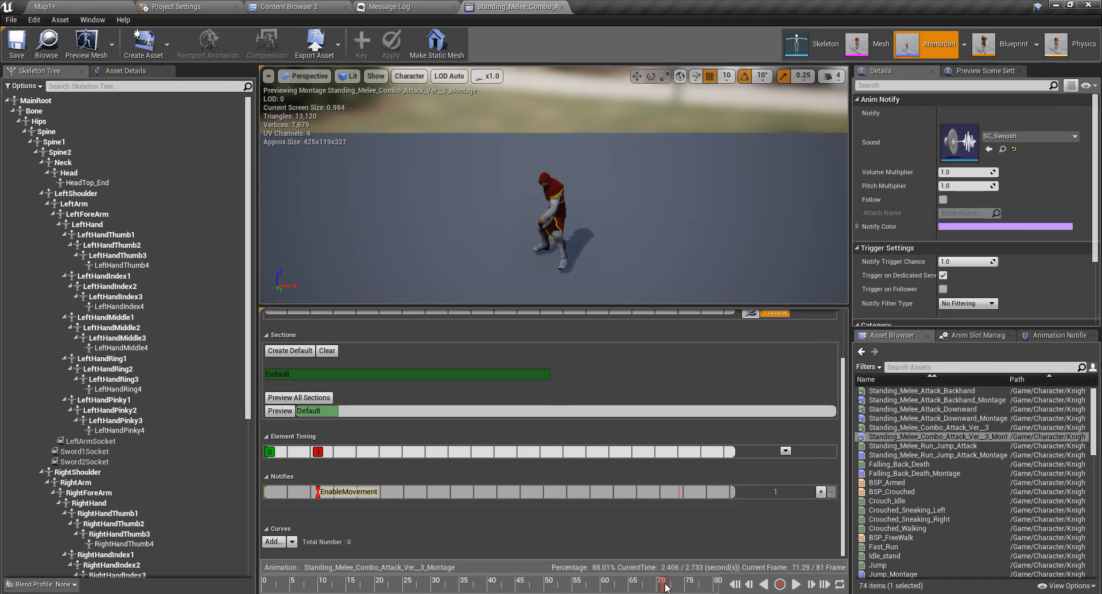
{"action": "right_click", "coordinate": [665, 492]}
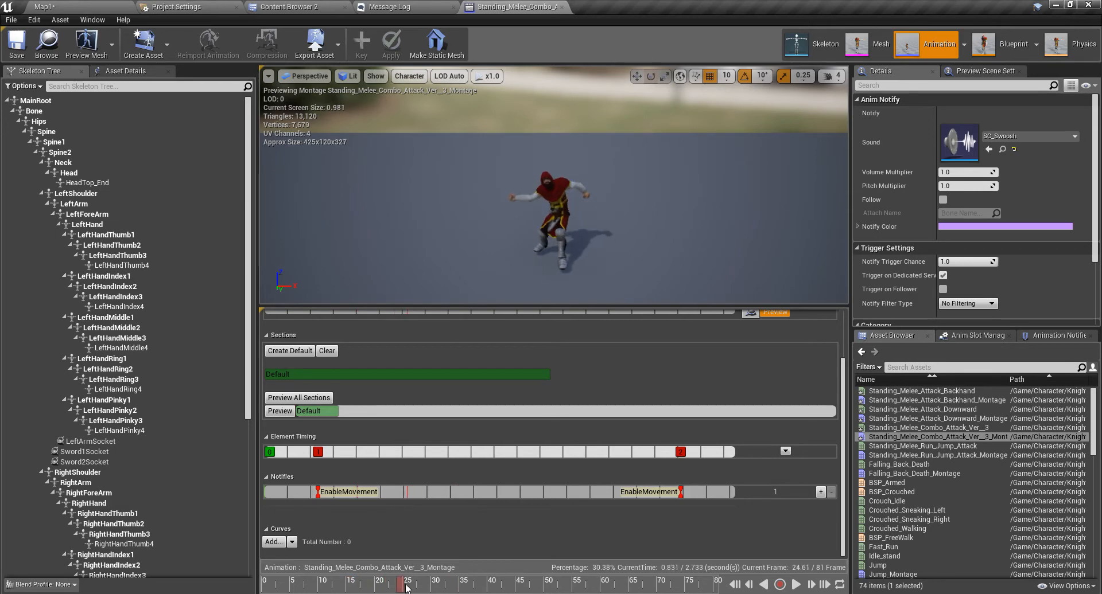
{"action": "left_click_drag", "start_coordinate": [407, 583], "coordinate": [434, 583]}
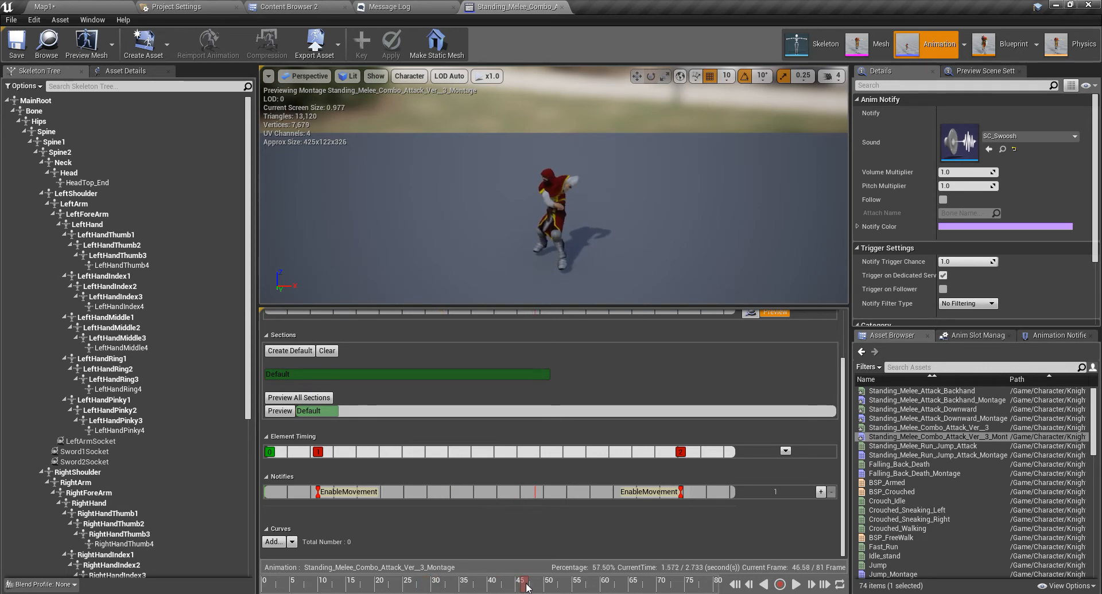
Add CheckHit notifies at both combo strikes with a Play Sound notify before each
{"action": "right_click", "coordinate": [534, 492]}
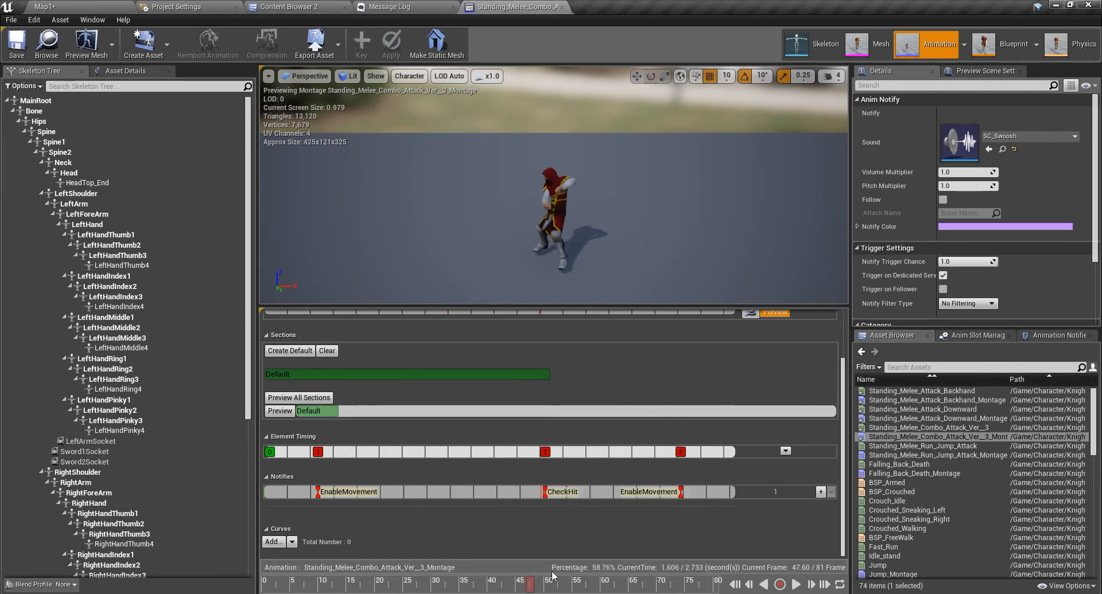
{"action": "left_click_drag", "start_coordinate": [526, 581], "coordinate": [454, 582]}
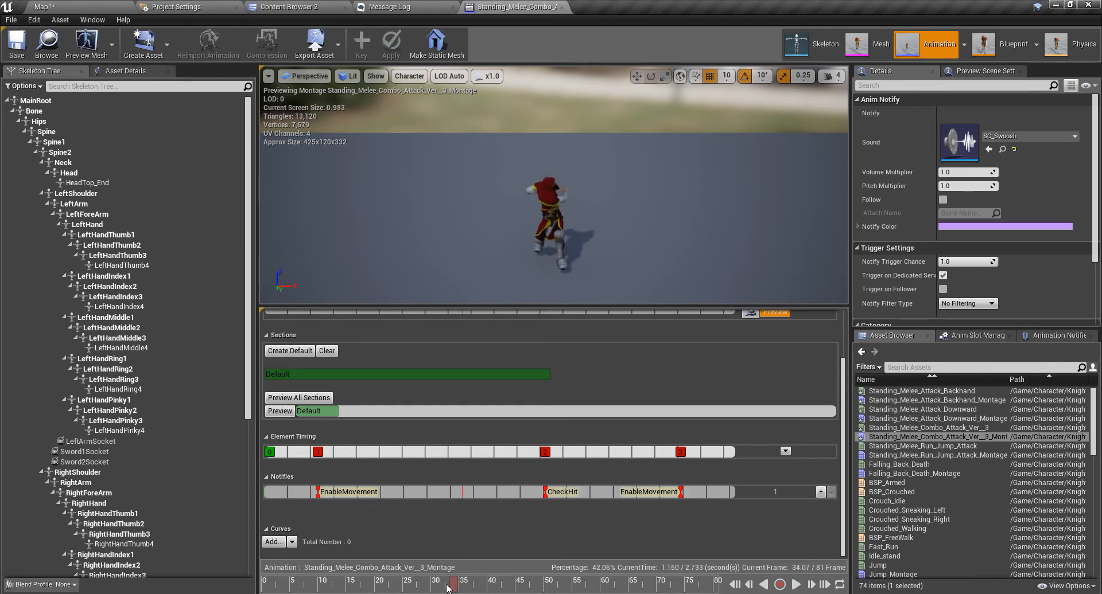
{"action": "left_click_drag", "start_coordinate": [457, 587], "coordinate": [433, 587]}
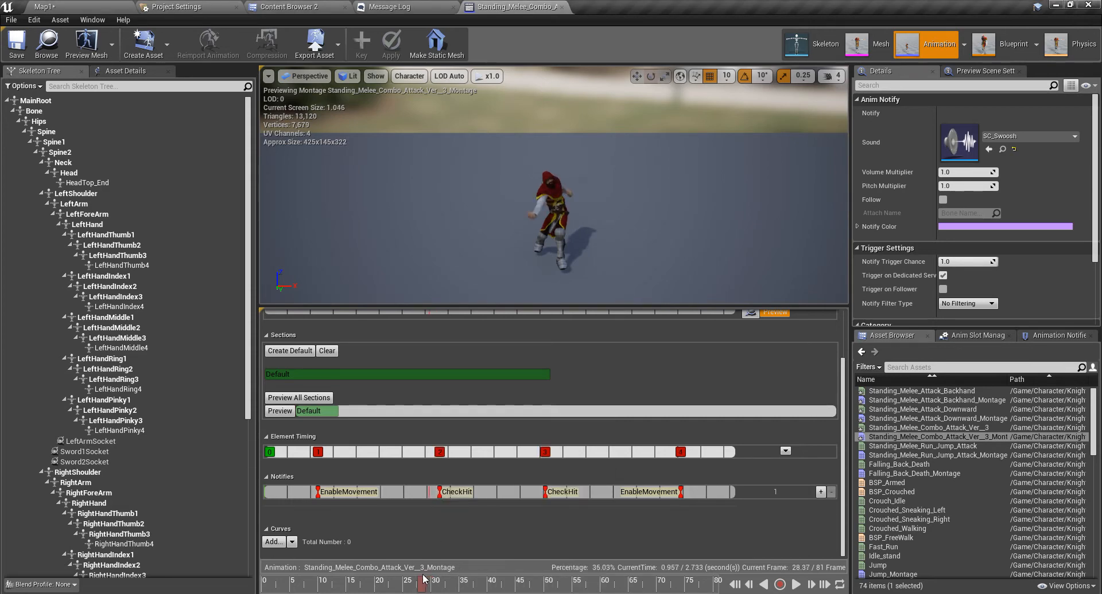
{"action": "right_click", "coordinate": [453, 492]}
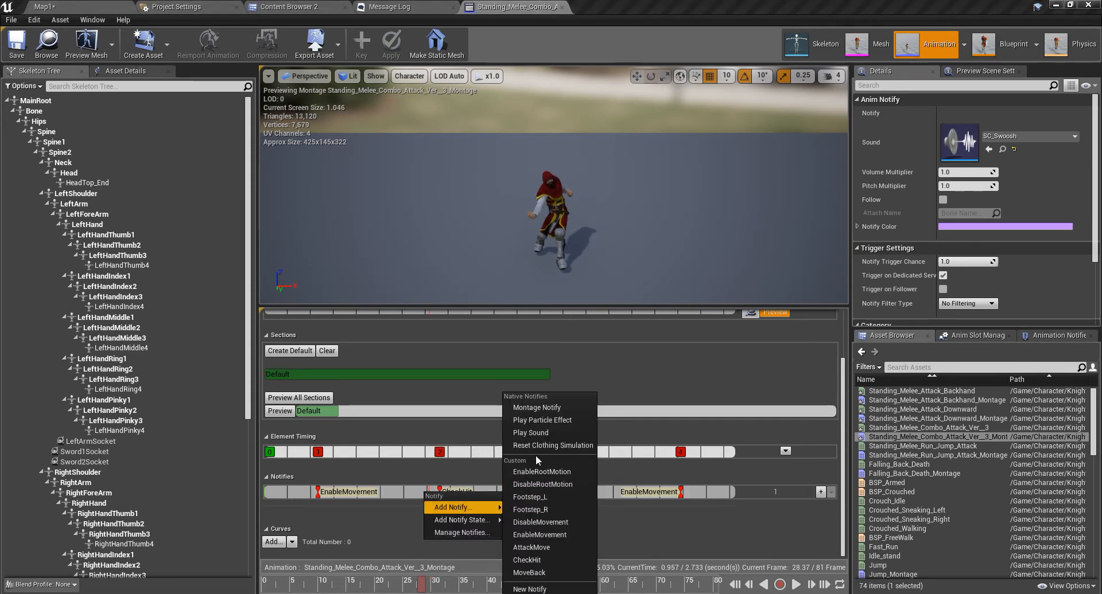
{"action": "mouse_move", "coordinate": [531, 432]}
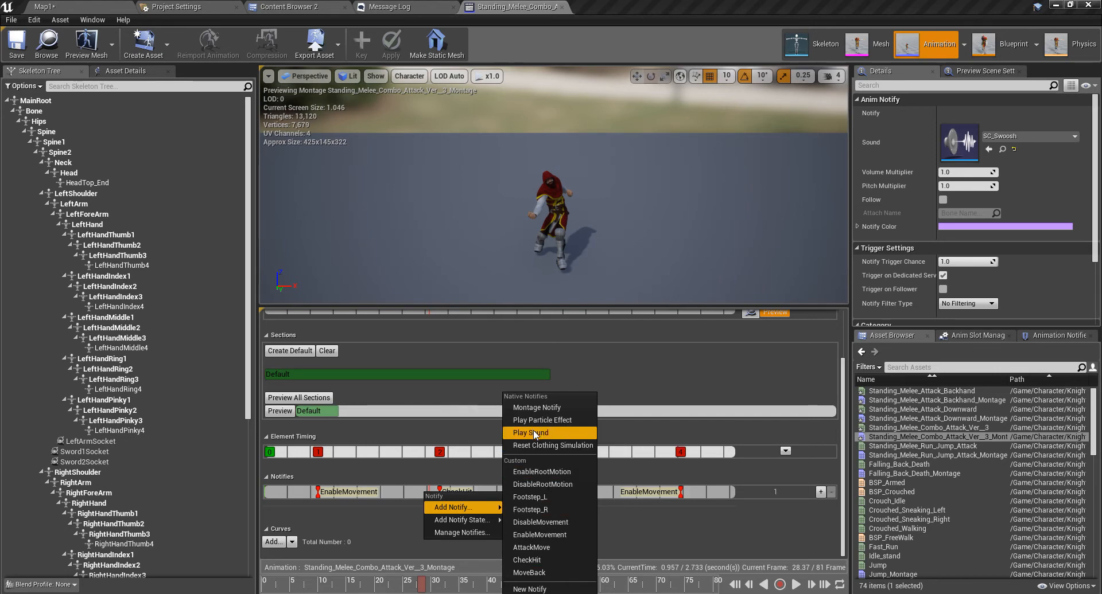
{"action": "left_click", "coordinate": [530, 433]}
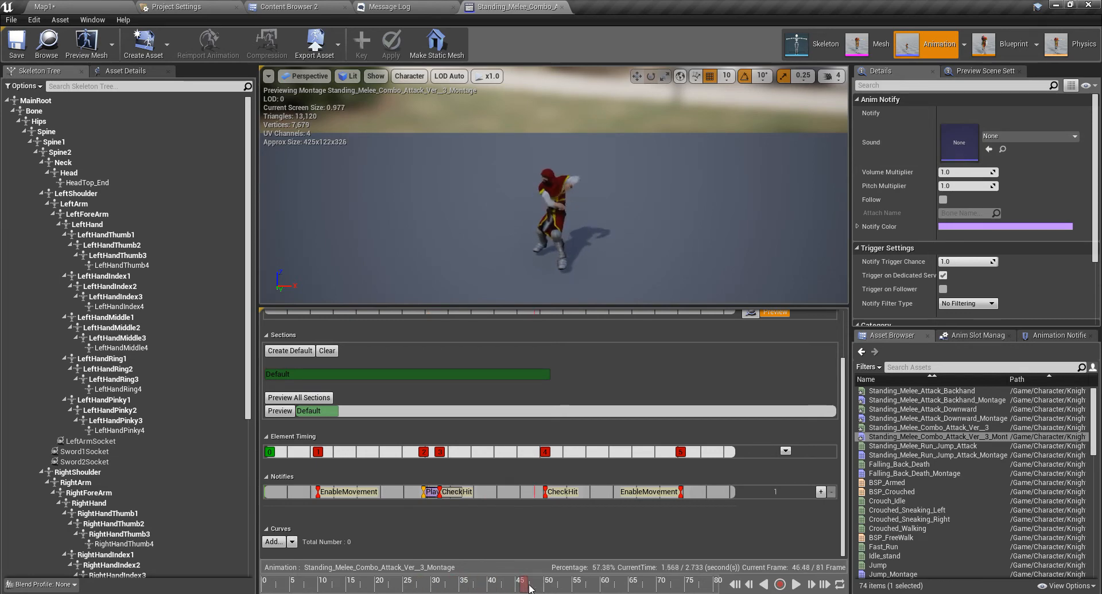
{"action": "right_click", "coordinate": [544, 492]}
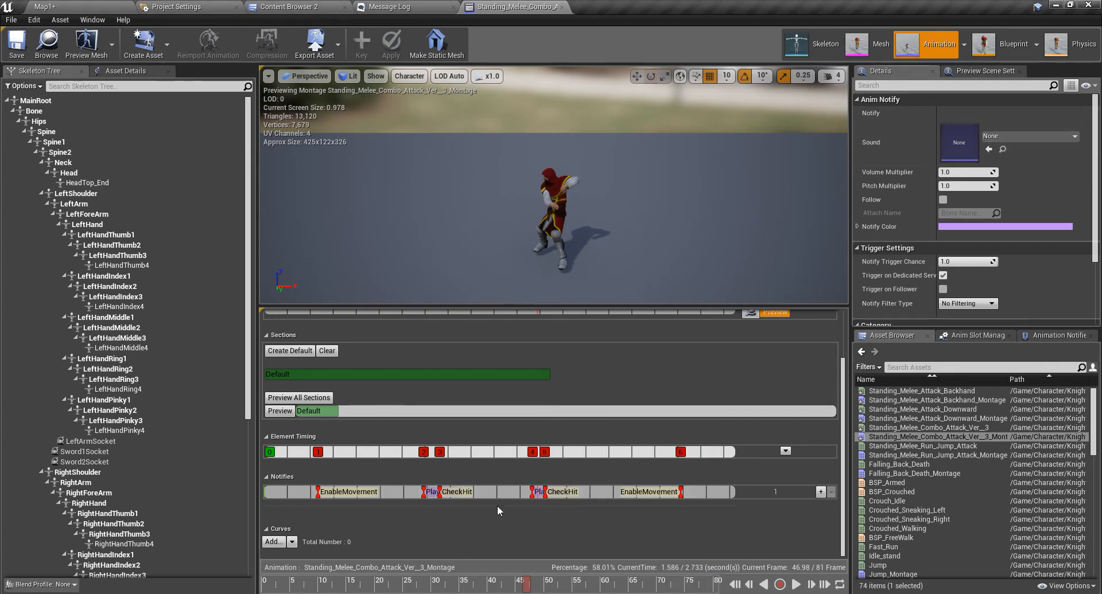
Assign SC_Swoosh to the sound notify via search and return the preview to the swing
{"action": "left_click", "coordinate": [436, 492]}
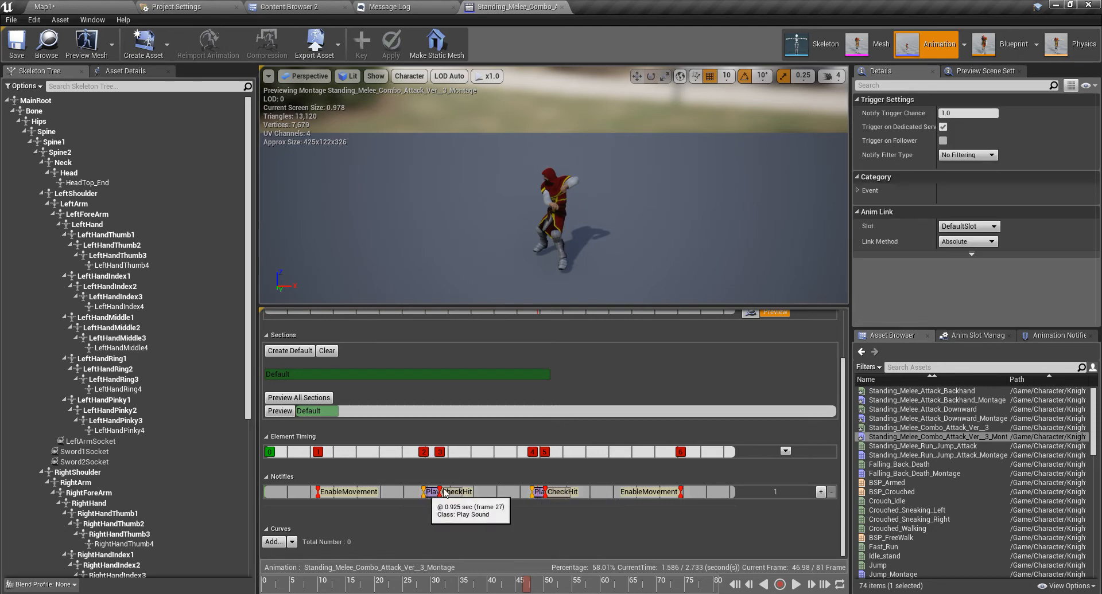
{"action": "mouse_move", "coordinate": [394, 540]}
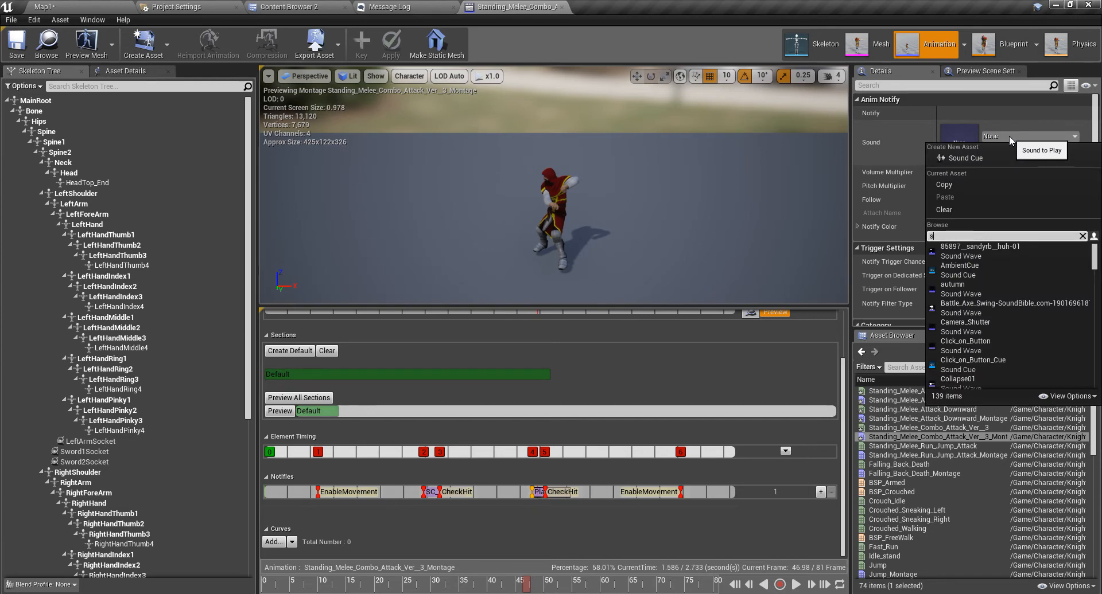
{"action": "type", "text": "swoosh"}
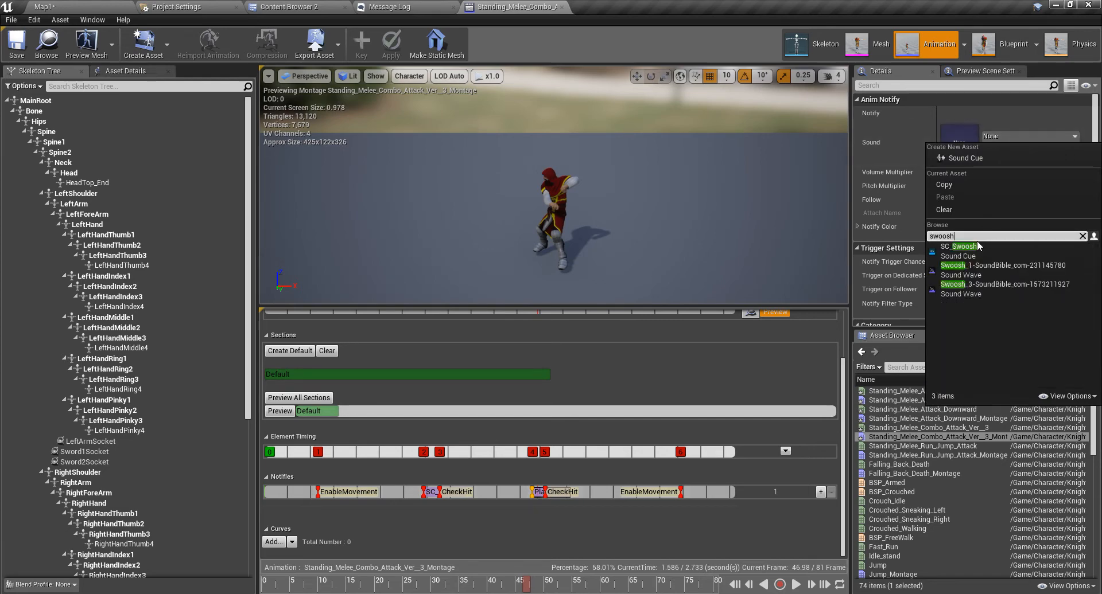
{"action": "left_click", "coordinate": [960, 245]}
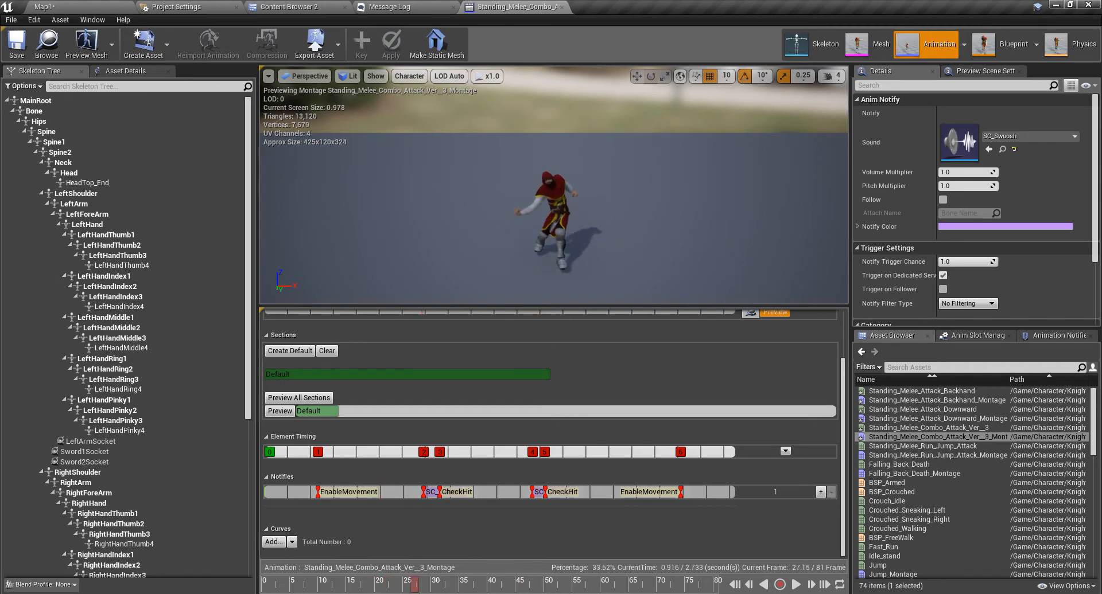
{"action": "left_click", "coordinate": [794, 584]}
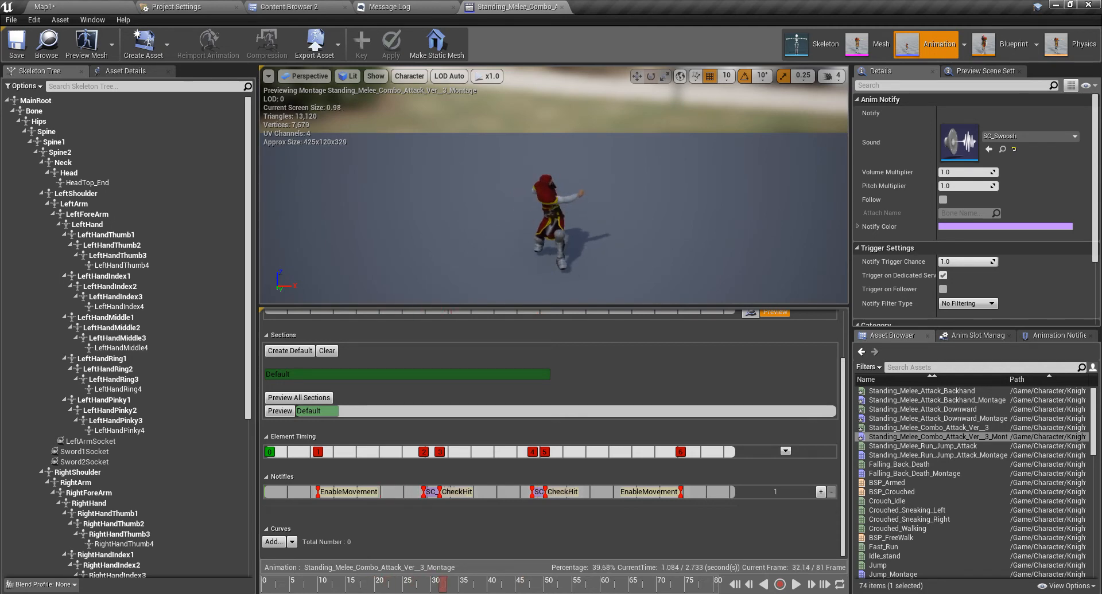
Add an AttackMove notify just before the first swing of the Combo Ver 3 montage
{"action": "right_click", "coordinate": [439, 493]}
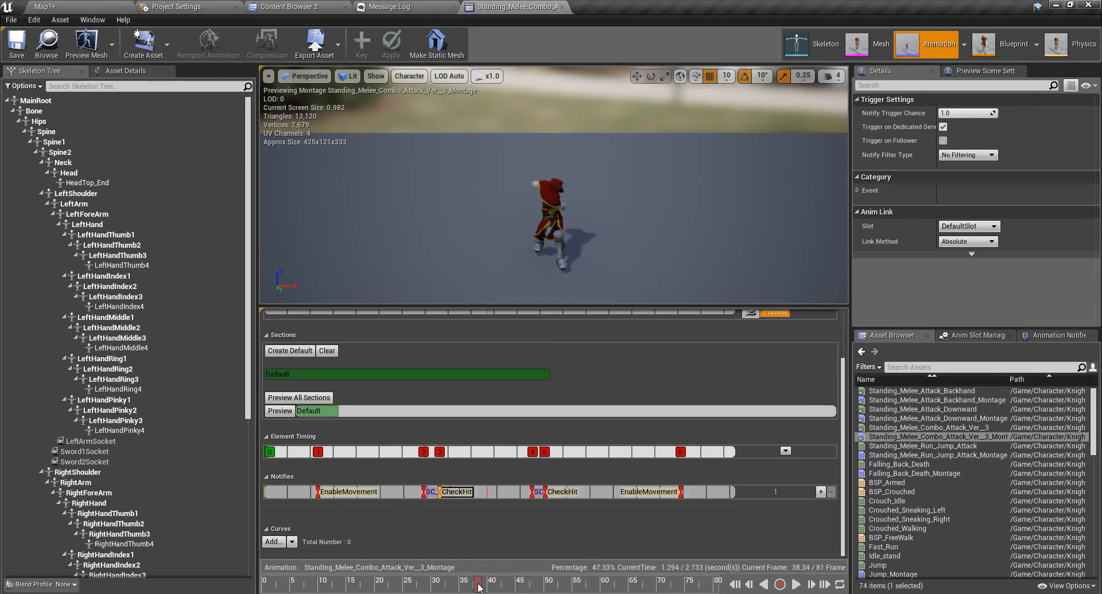
{"action": "left_click_drag", "start_coordinate": [477, 581], "coordinate": [411, 581]}
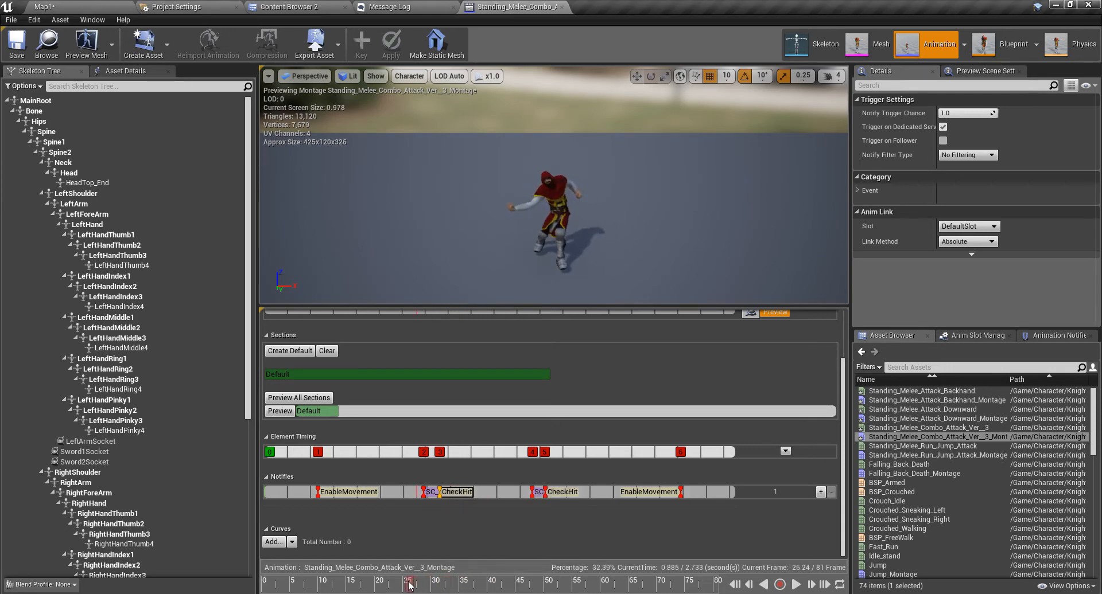
{"action": "right_click", "coordinate": [428, 492]}
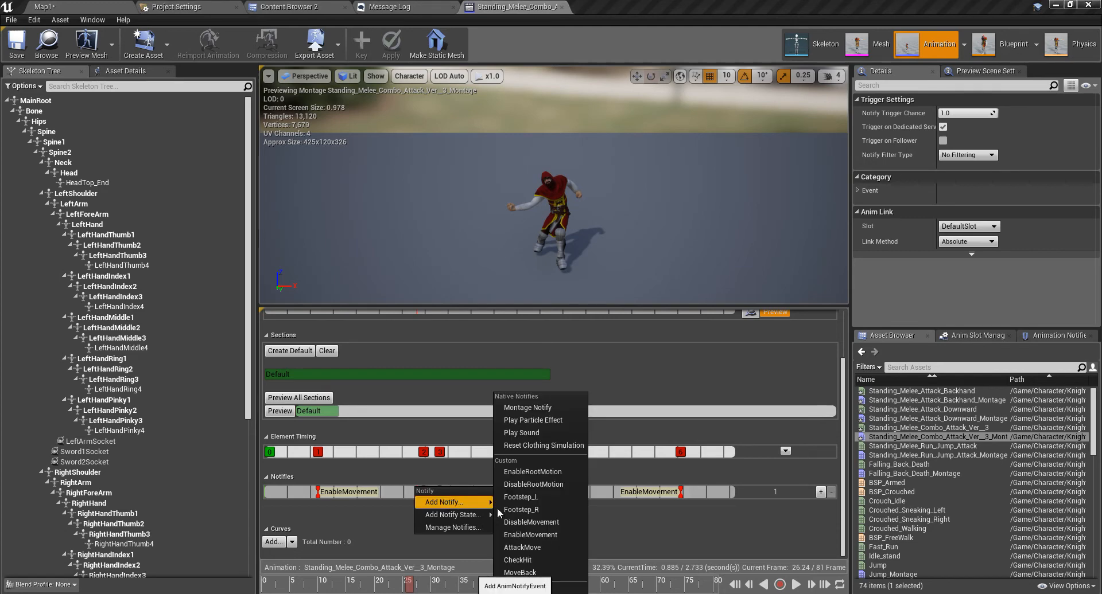
{"action": "mouse_move", "coordinate": [520, 573]}
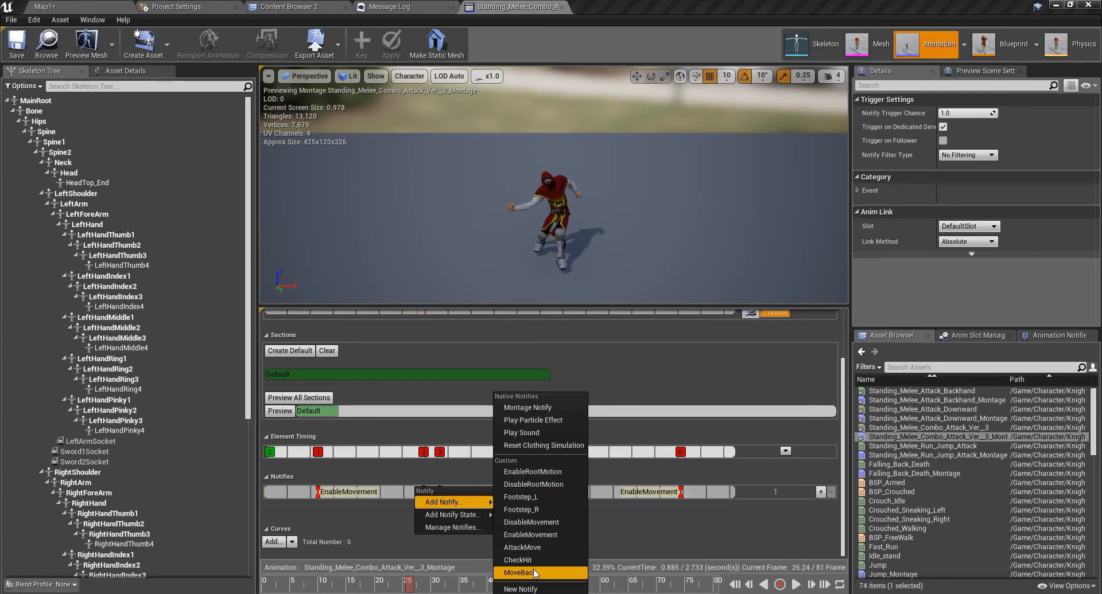
{"action": "left_click", "coordinate": [517, 560]}
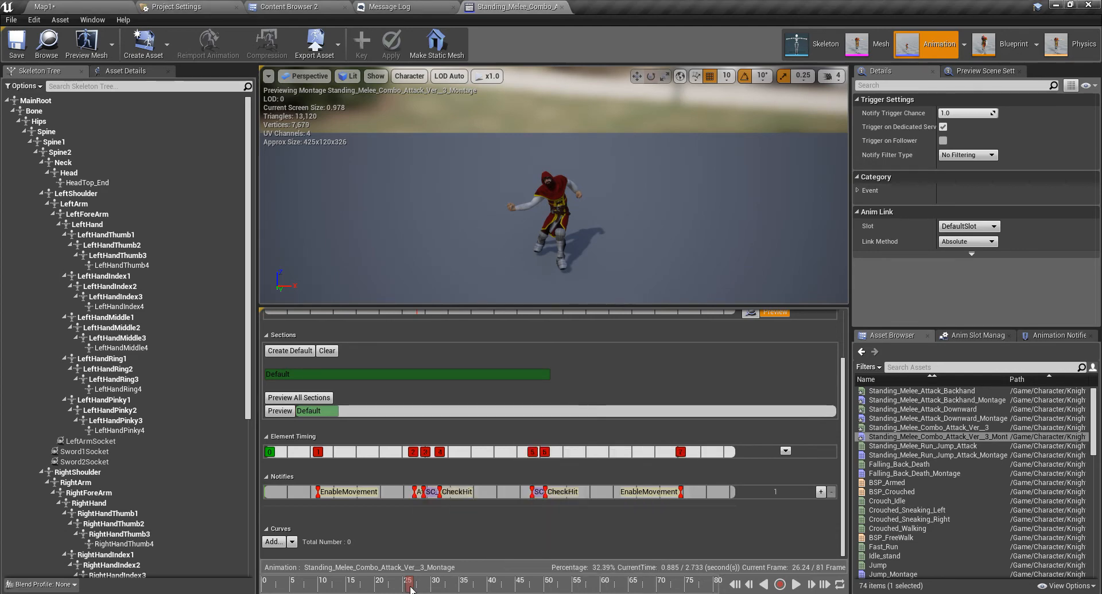
Add a second AttackMove notify before the second swing, then view the axe animation assets
{"action": "left_click_drag", "start_coordinate": [410, 582], "coordinate": [527, 582]}
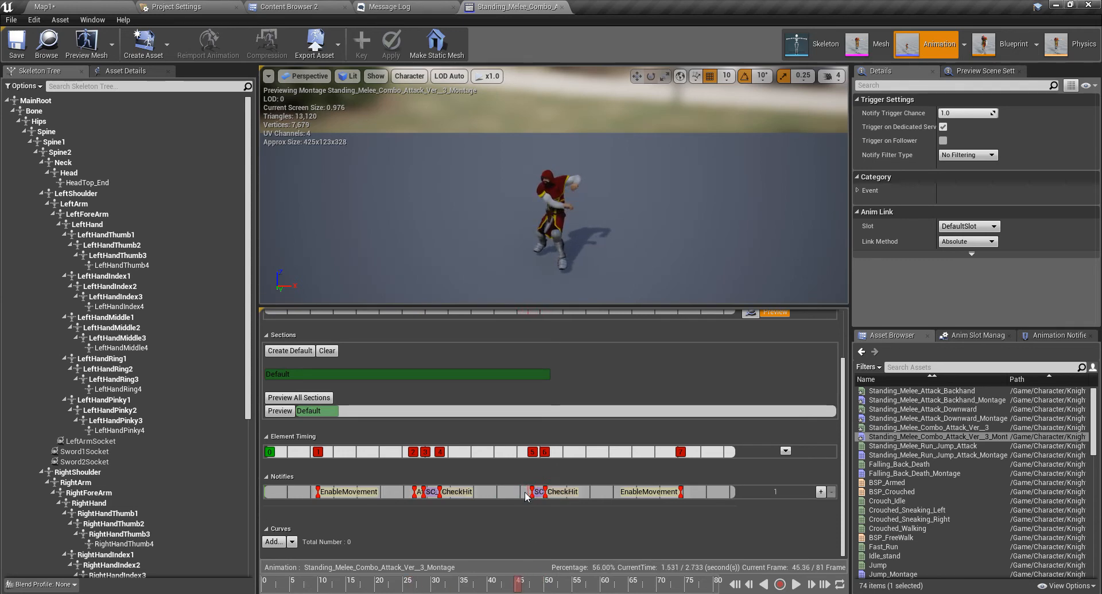
{"action": "right_click", "coordinate": [555, 492]}
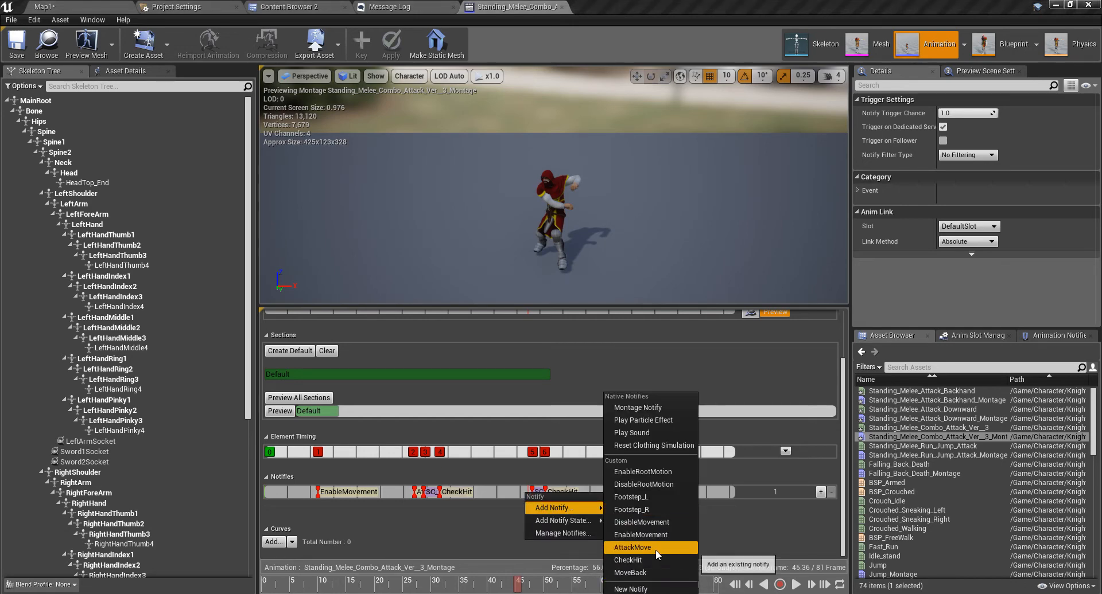
{"action": "left_click", "coordinate": [640, 535]}
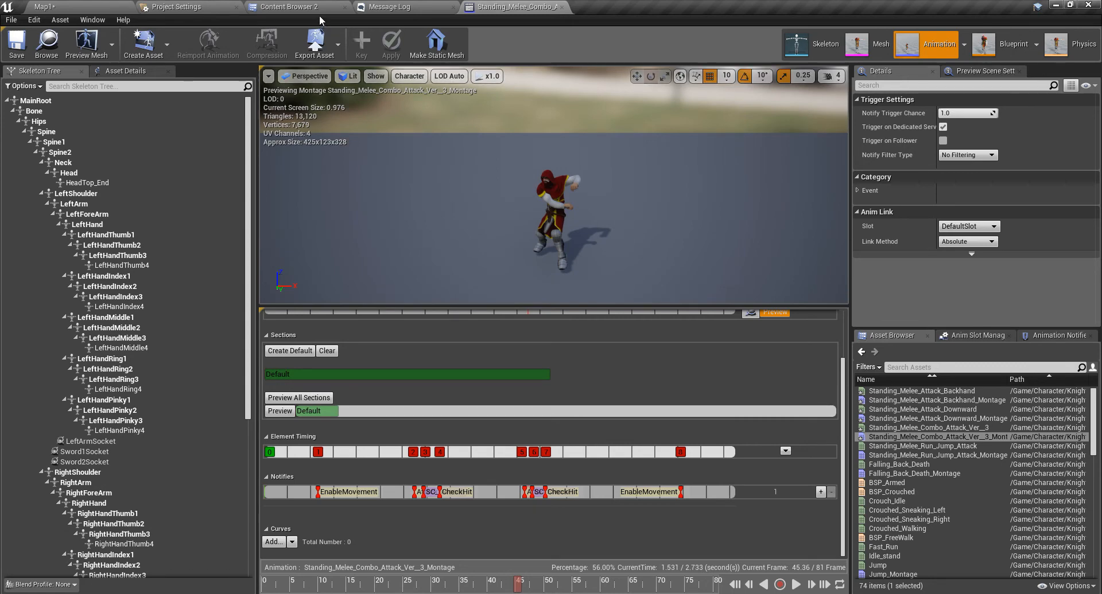
{"action": "left_click", "coordinate": [289, 7]}
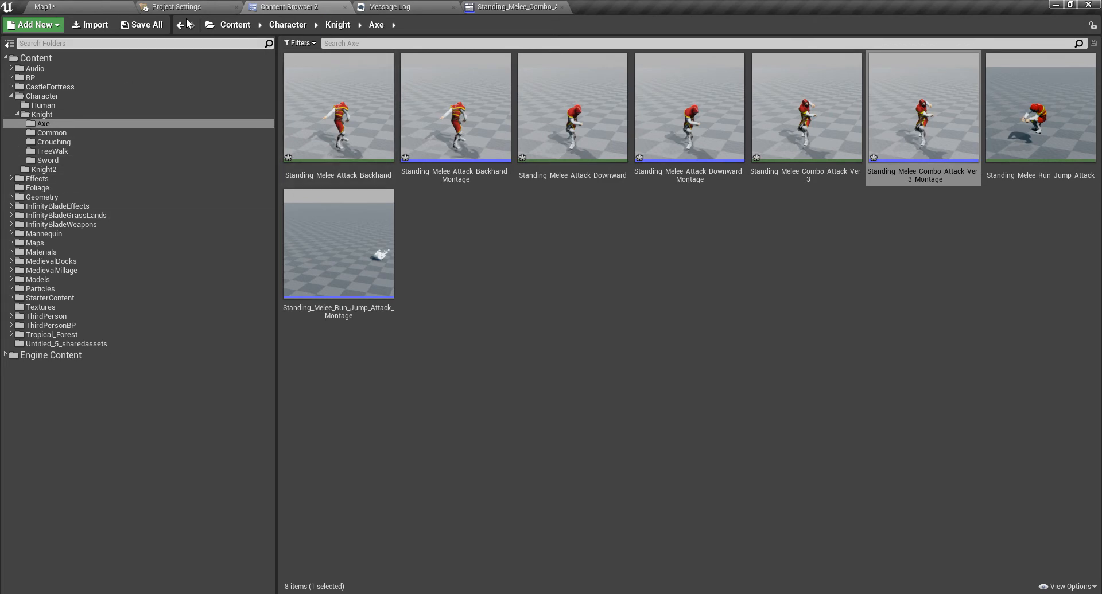
From Ch_Enemy3 in the level, browse to and open the Ch_Human blueprint, then return to Map1
{"action": "left_click", "coordinate": [43, 7]}
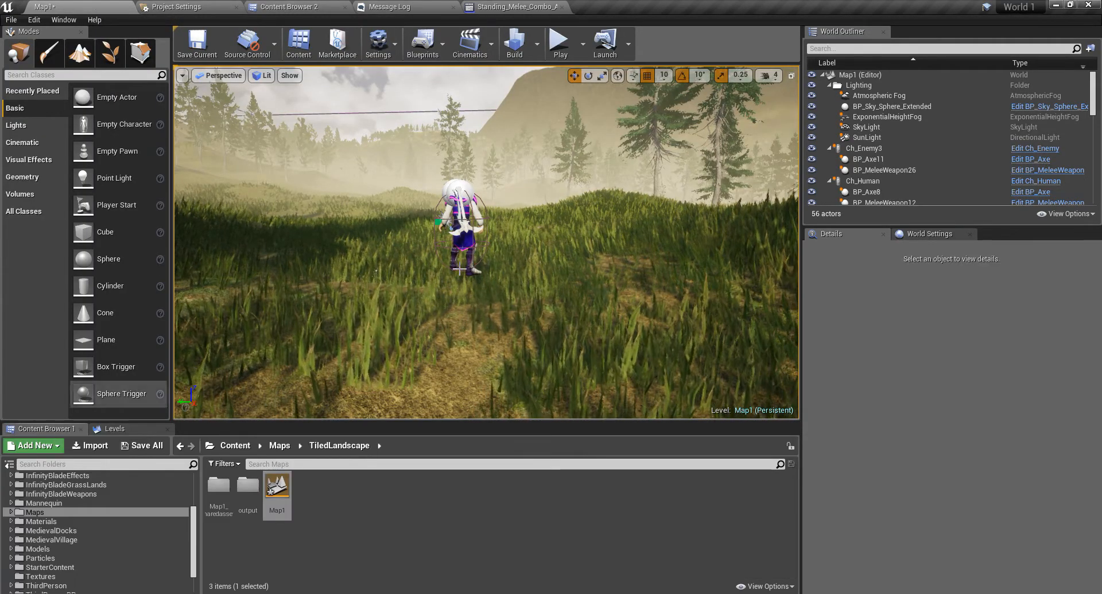
{"action": "left_click", "coordinate": [865, 148]}
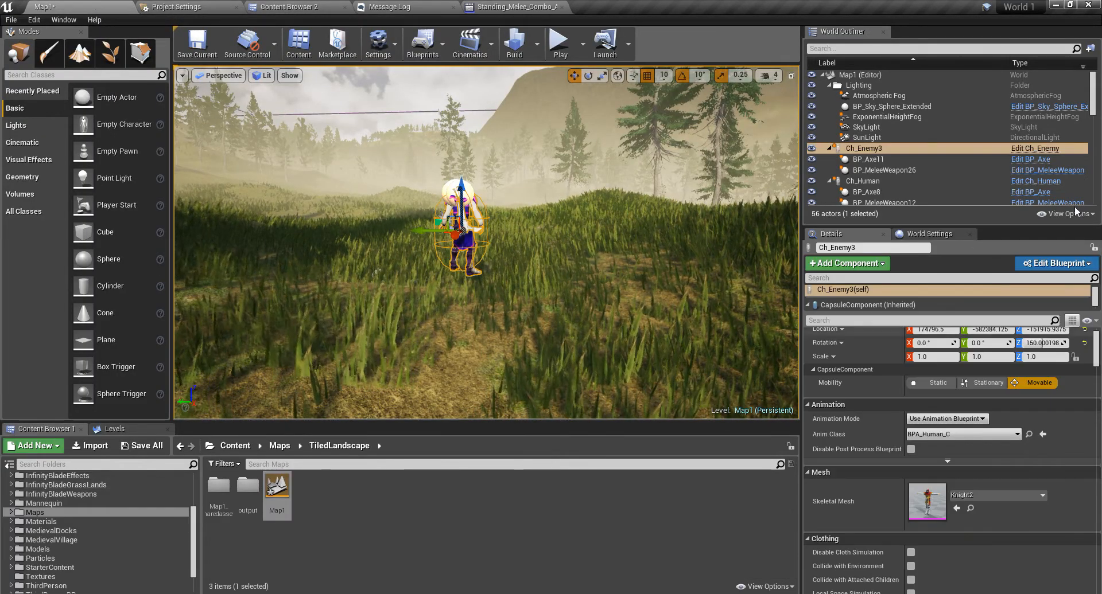
{"action": "right_click", "coordinate": [457, 225]}
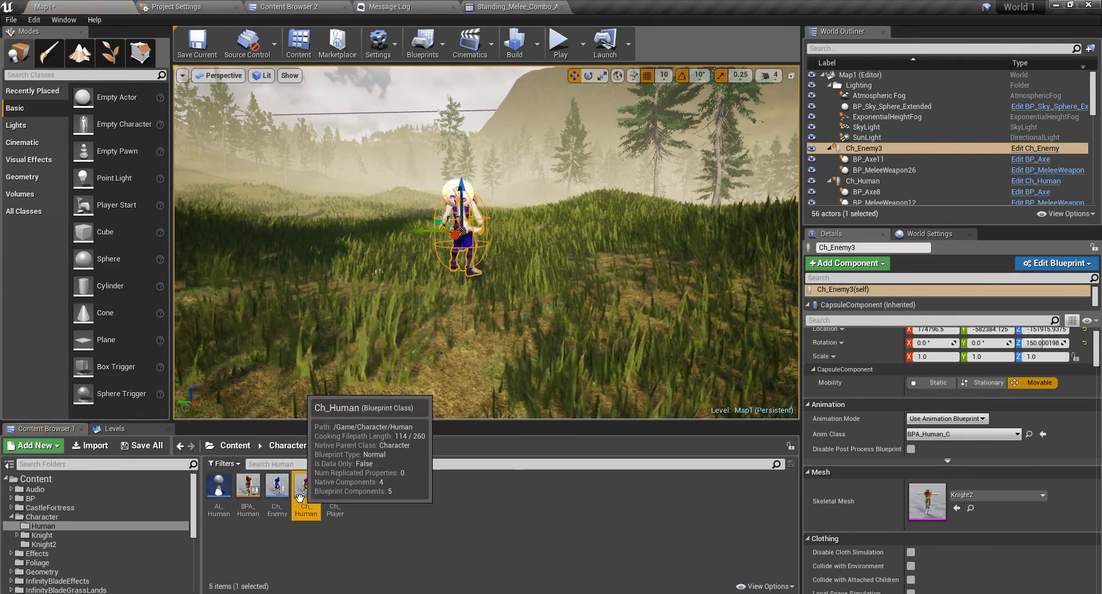
{"action": "double_click", "coordinate": [305, 484]}
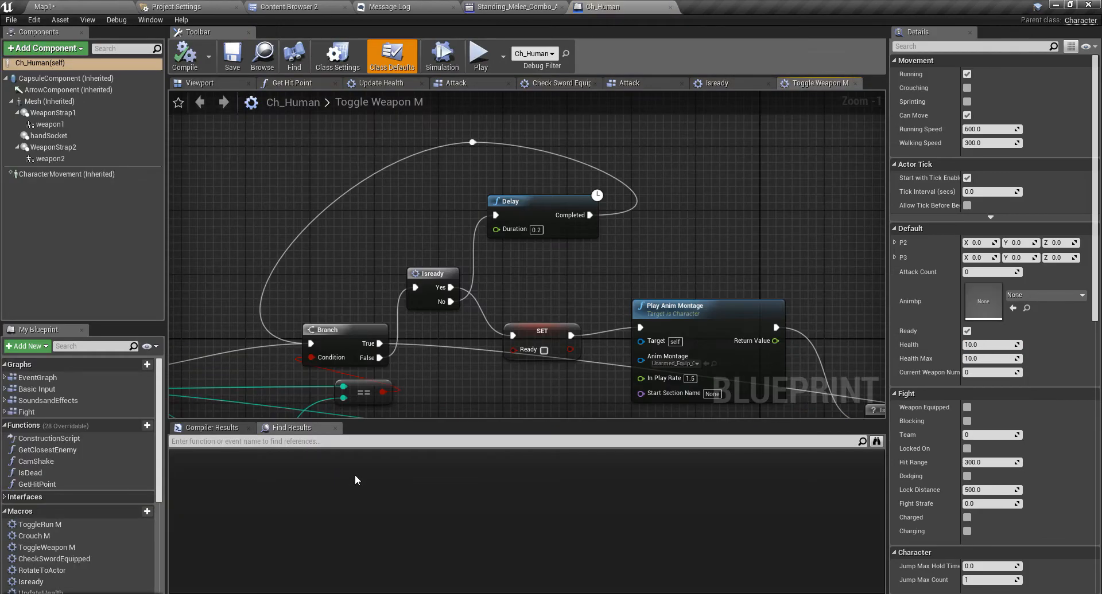
{"action": "left_click", "coordinate": [50, 124]}
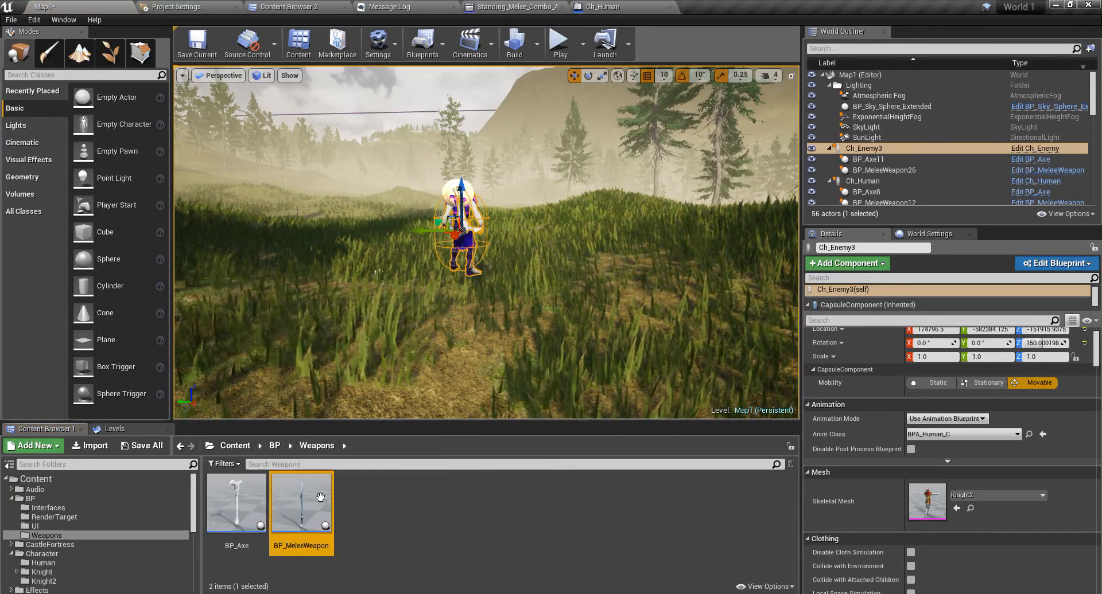
{"action": "mouse_move", "coordinate": [300, 502]}
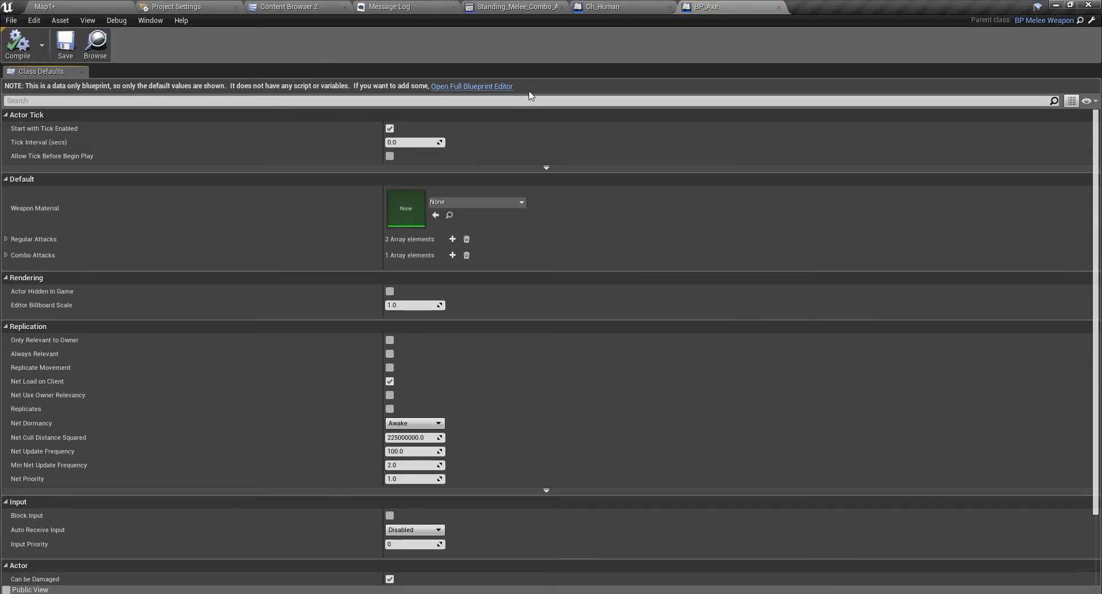
In BP_Axe, assign the Backhand and Downward montages as regular attacks 0 and 1
{"action": "left_click", "coordinate": [472, 86]}
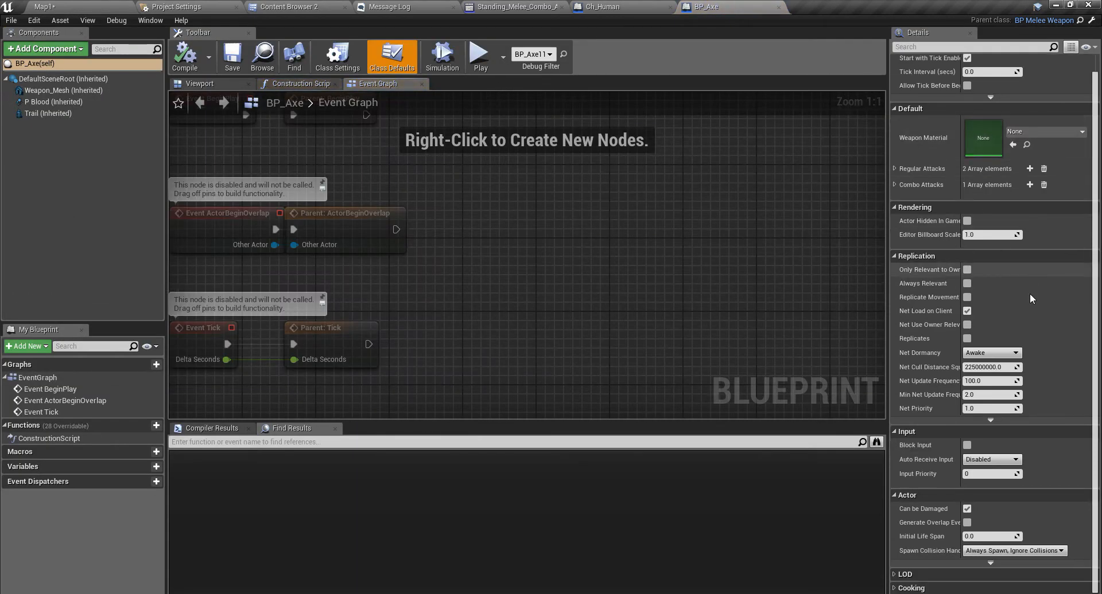
{"action": "mouse_move", "coordinate": [33, 63]}
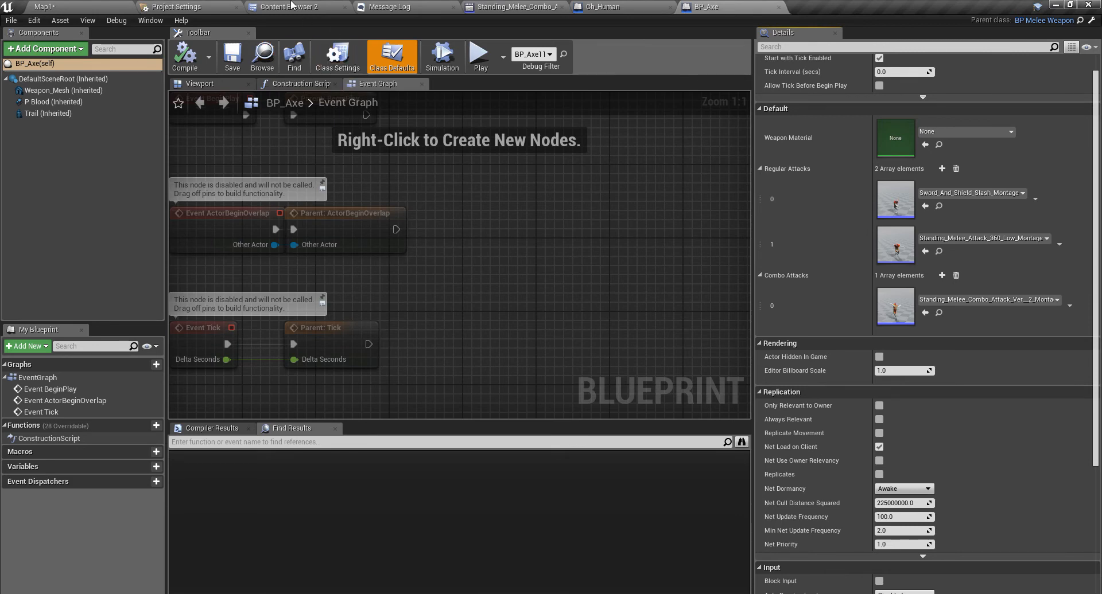
{"action": "left_click", "coordinate": [288, 7]}
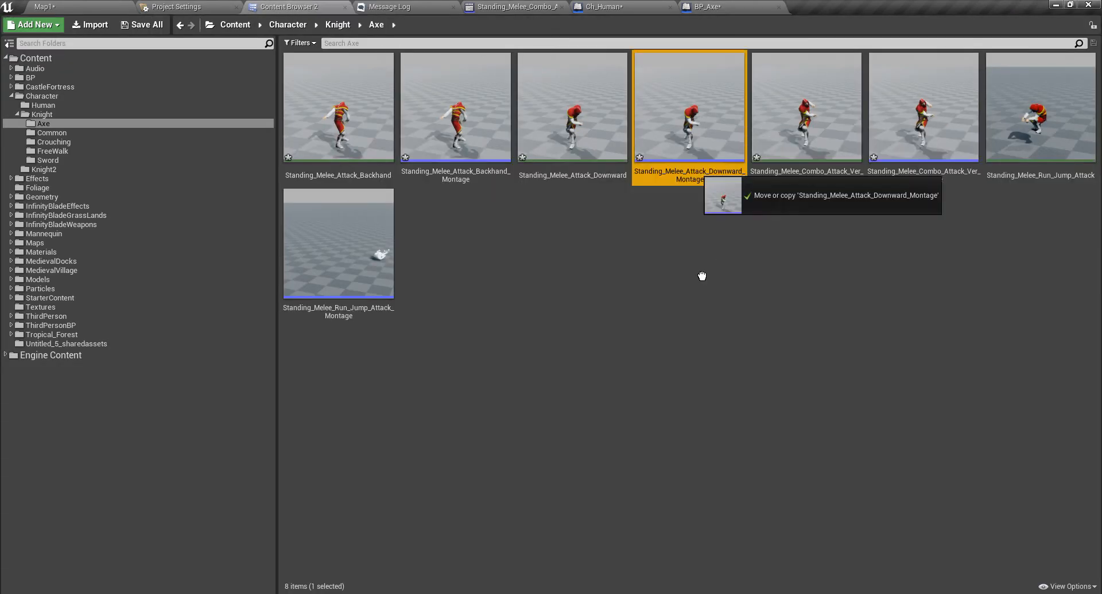
{"action": "left_click", "coordinate": [702, 7]}
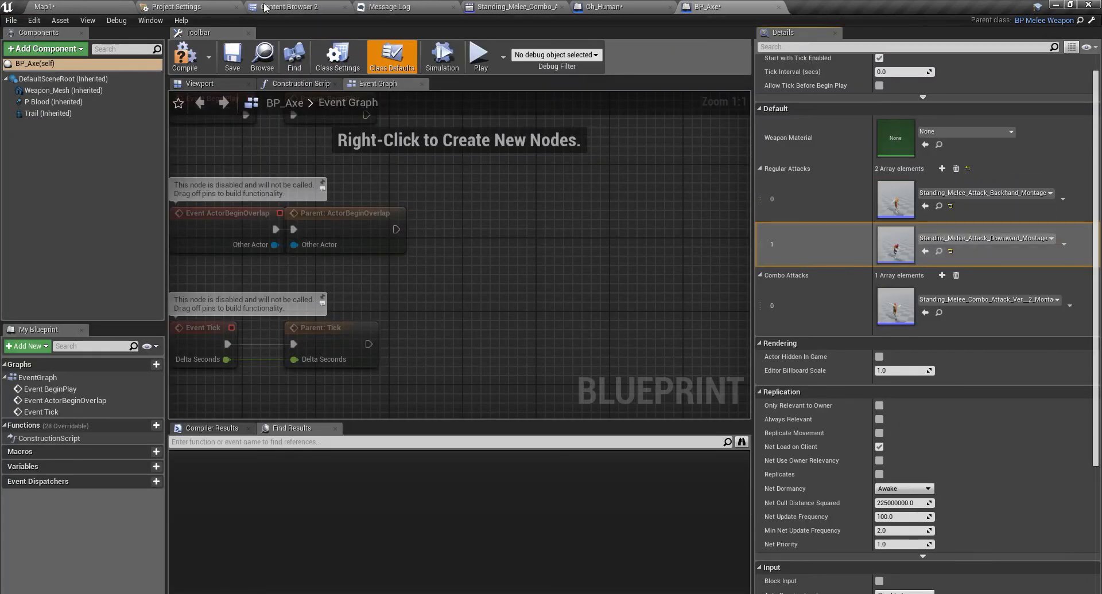
{"action": "left_click", "coordinate": [288, 7]}
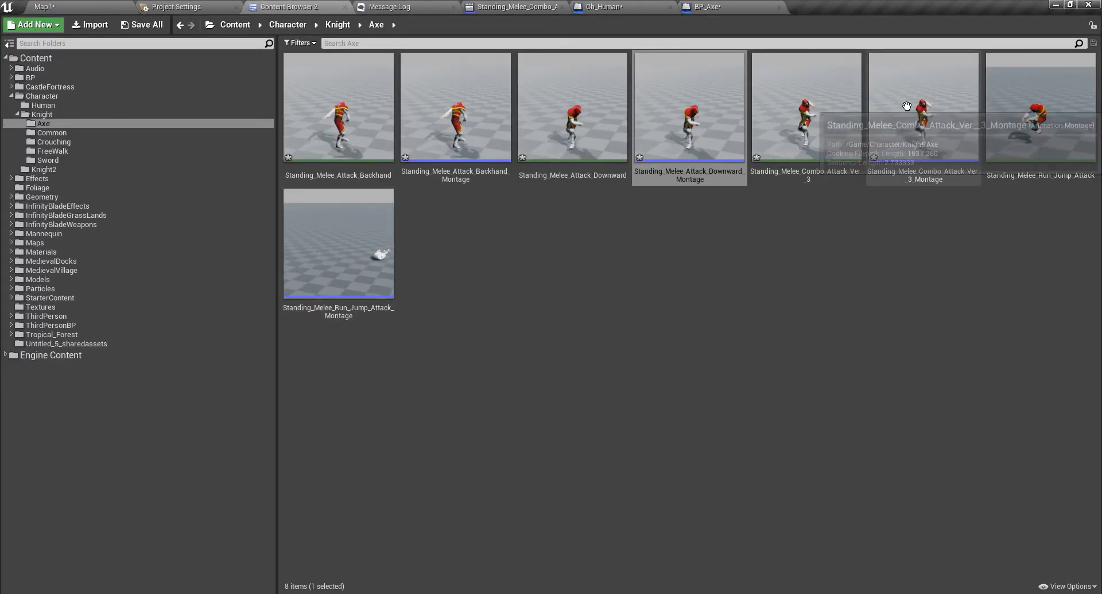
{"action": "left_click", "coordinate": [702, 7]}
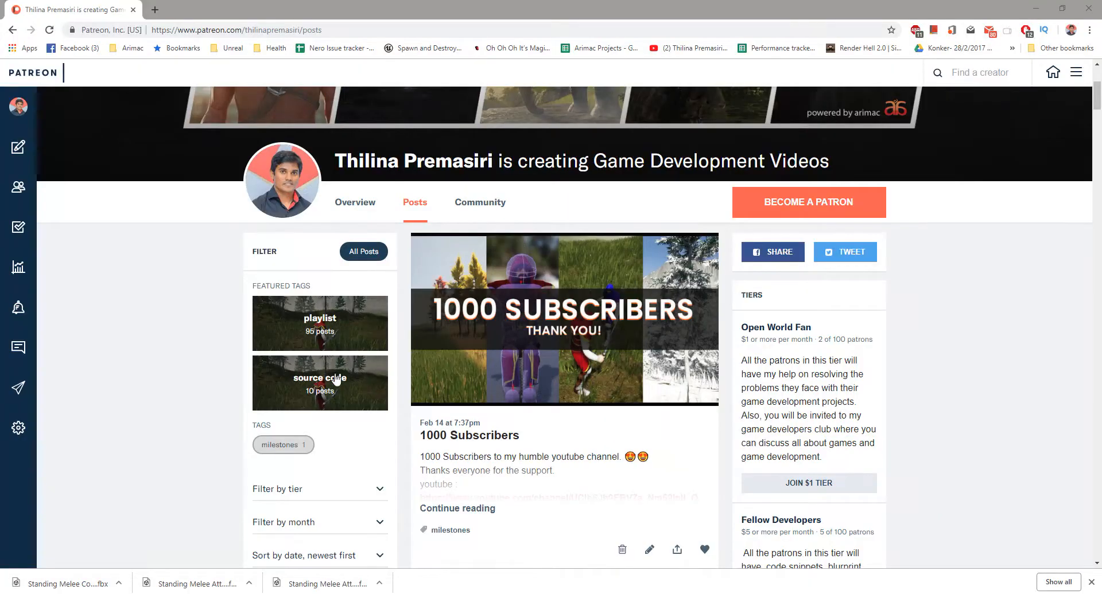
Filter the creator's Patreon posts by the 'source code' tag
{"action": "scroll", "scroll_direction": "down", "scroll_amount": 3}
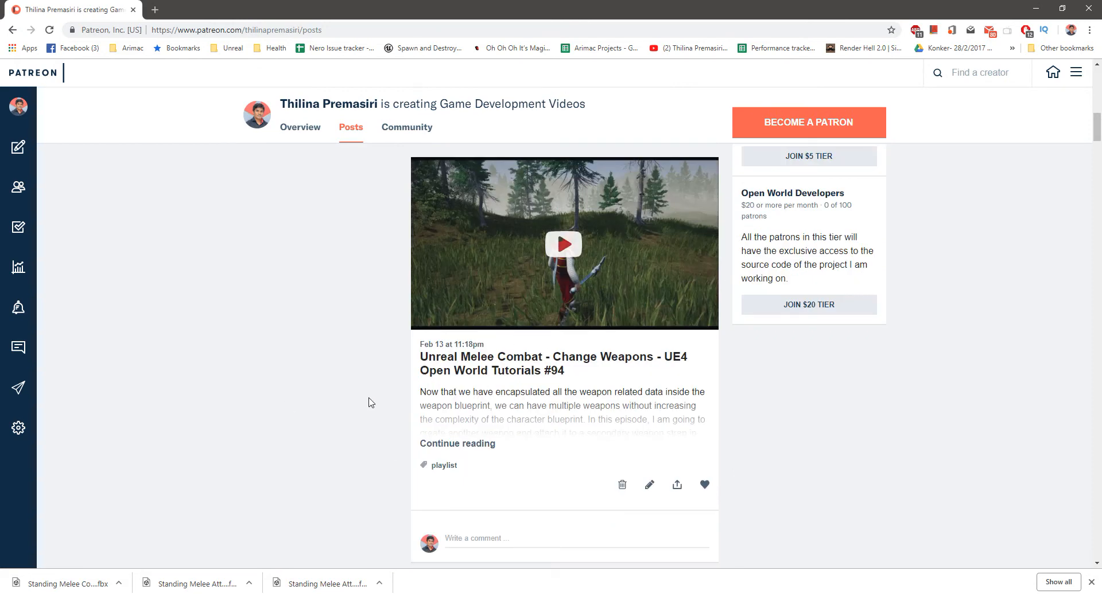
{"action": "scroll", "scroll_direction": "down", "scroll_amount": 3}
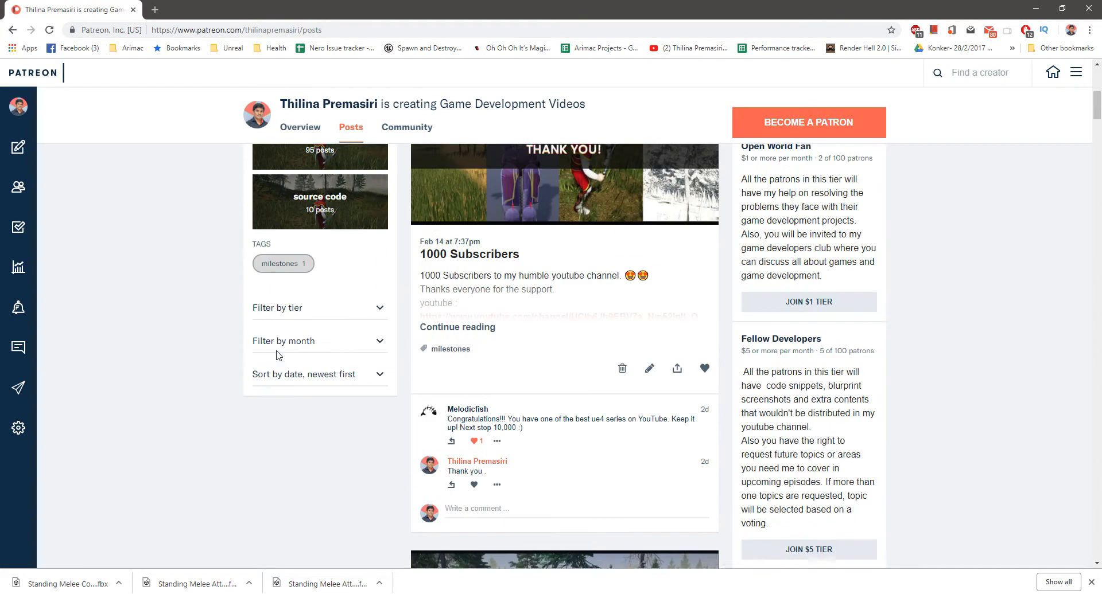
{"action": "left_click", "coordinate": [319, 202]}
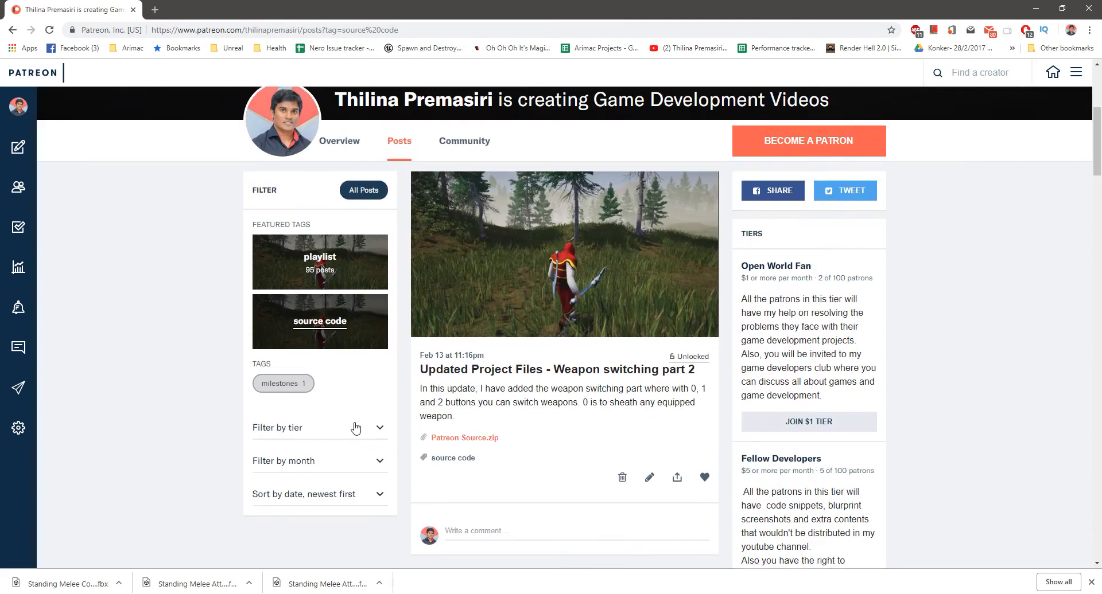
Scroll through the filtered project-files posts such as weapon switching and enemy death
{"action": "scroll", "scroll_direction": "down", "scroll_amount": 3}
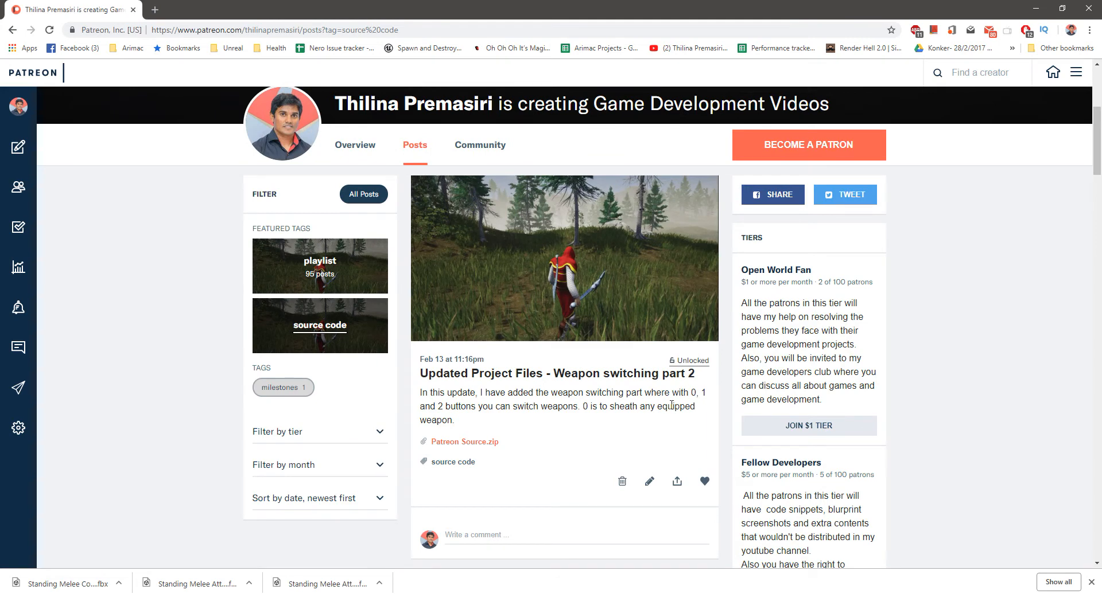
{"action": "scroll", "scroll_direction": "down", "scroll_amount": 3}
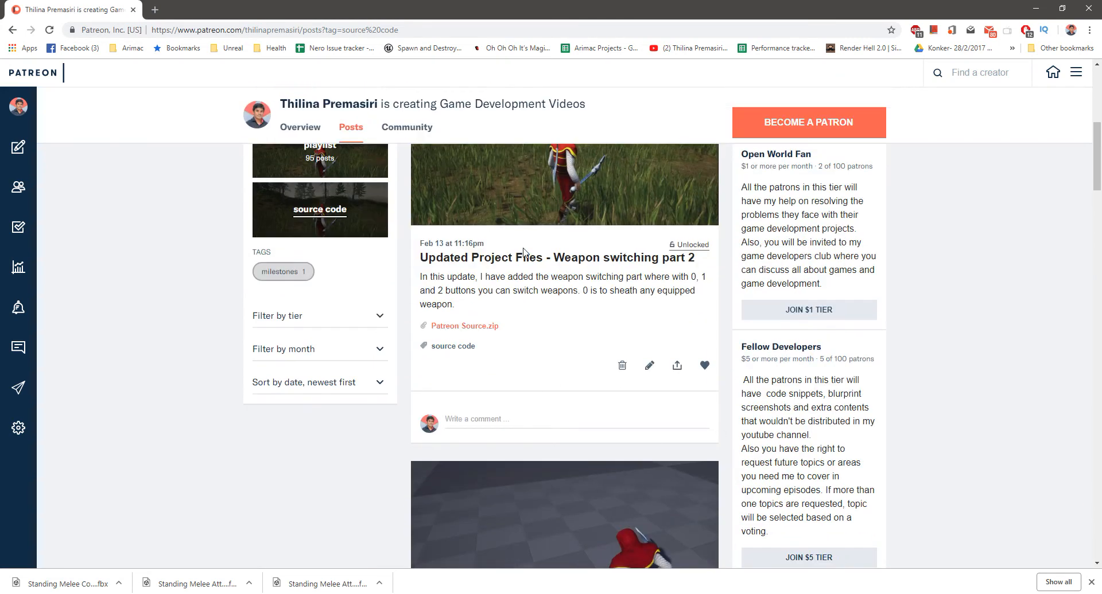
{"action": "scroll", "scroll_direction": "down", "scroll_amount": 3}
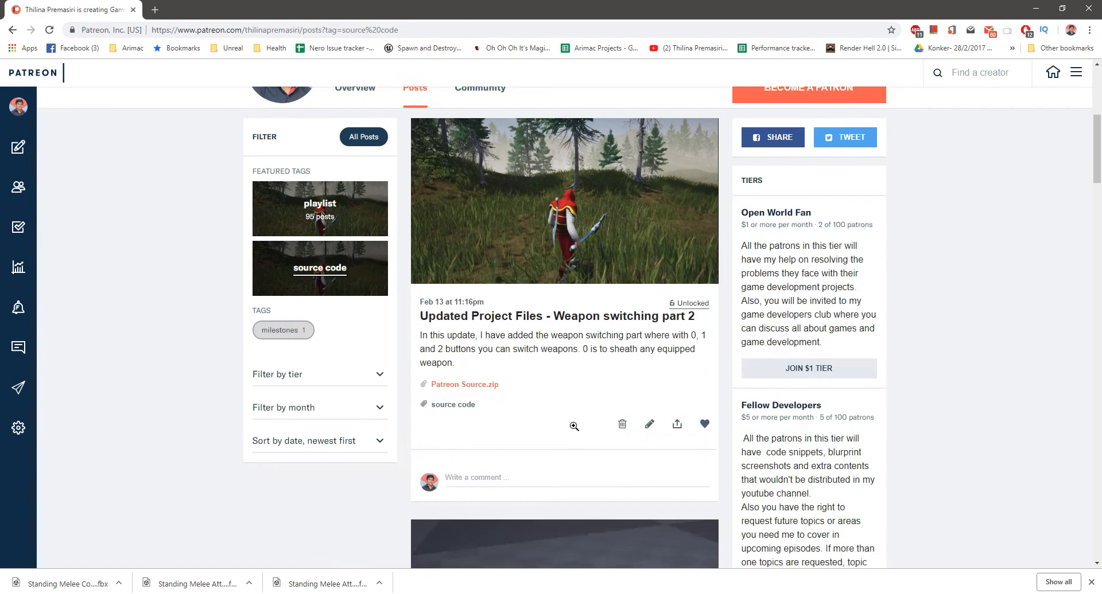
{"action": "scroll", "scroll_direction": "down", "scroll_amount": 3}
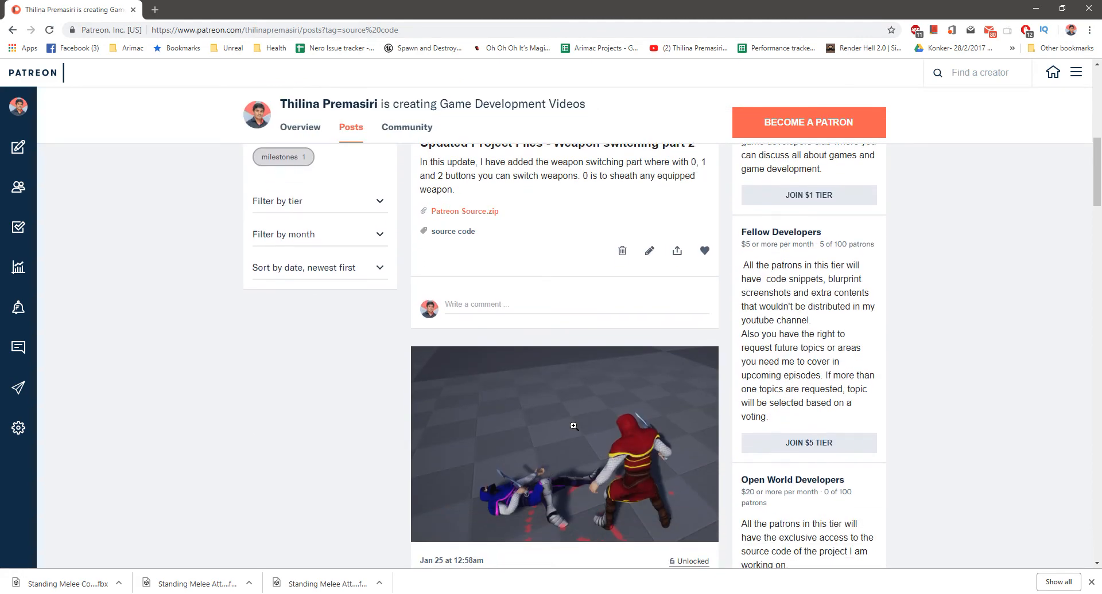
{"action": "scroll", "scroll_direction": "down", "scroll_amount": 3}
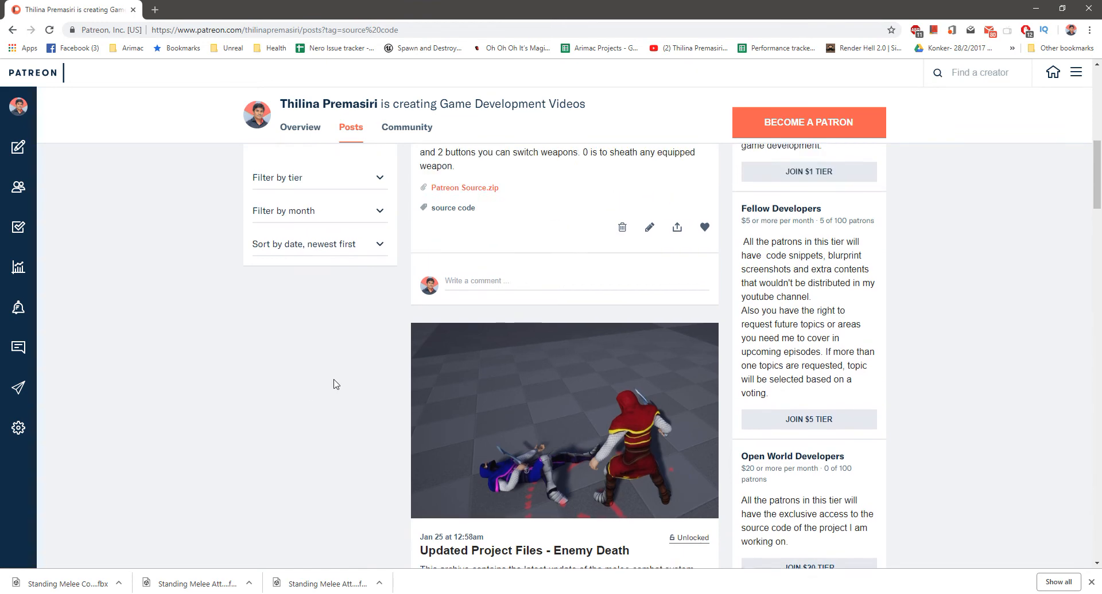
{"action": "scroll", "scroll_direction": "up", "scroll_amount": 3}
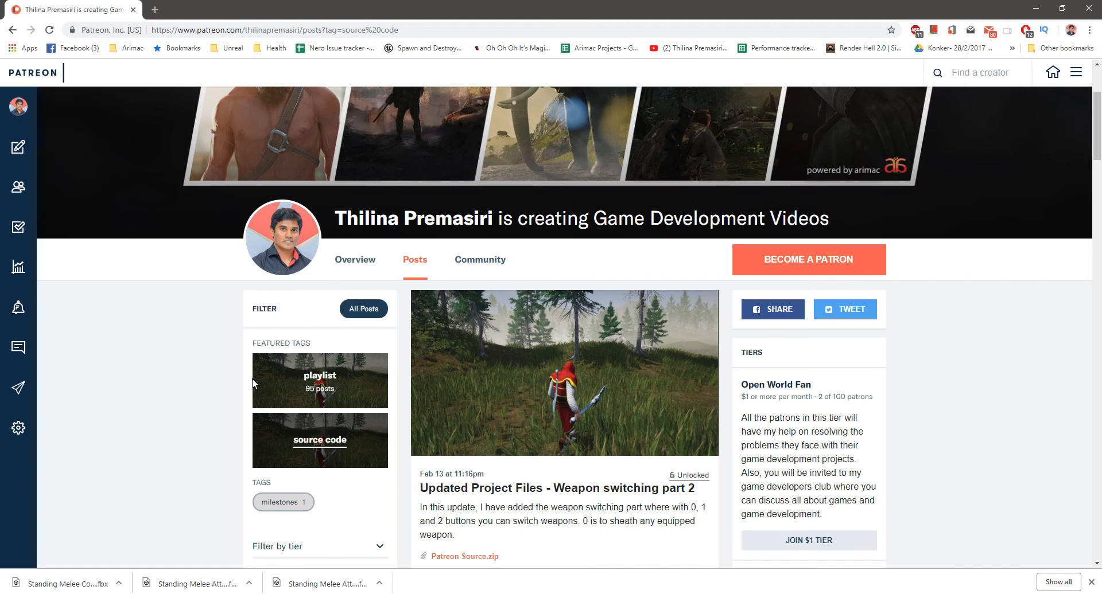
{"action": "mouse_move", "coordinate": [74, 375]}
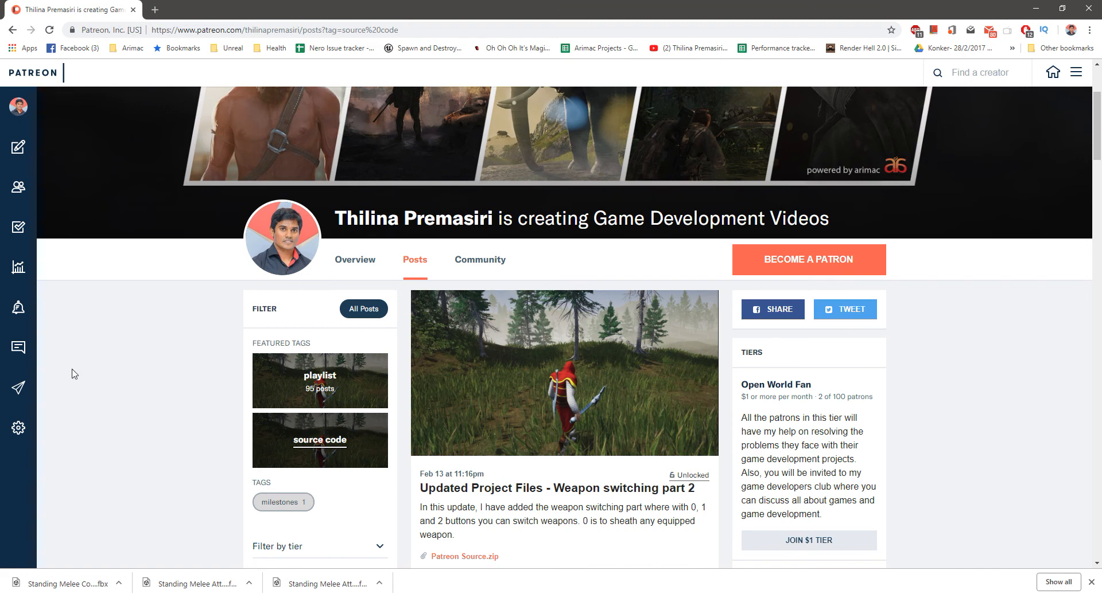
{"action": "mouse_move", "coordinate": [127, 363]}
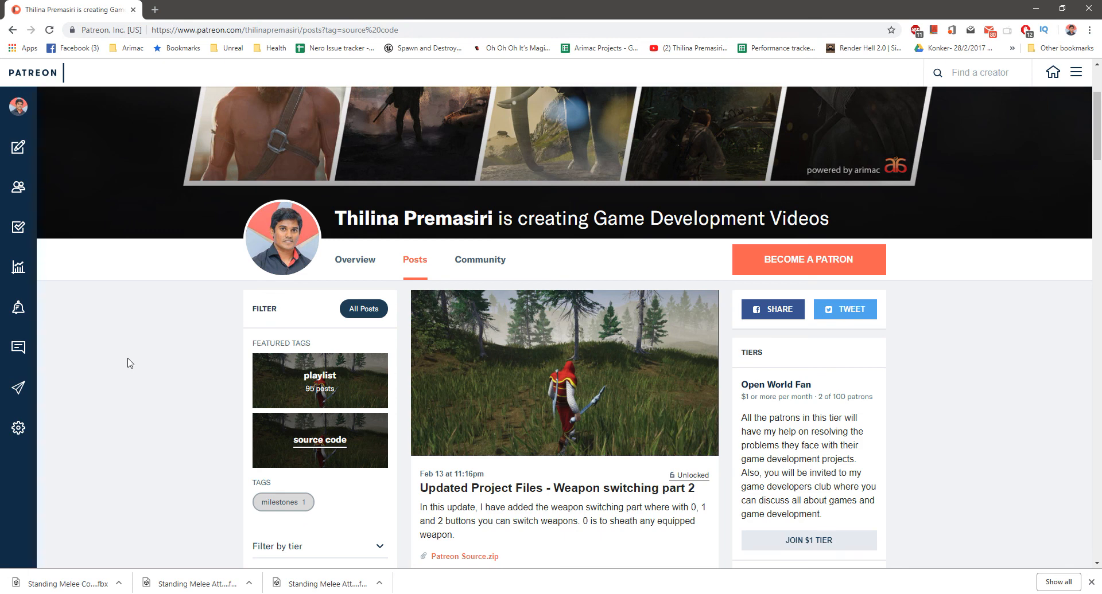